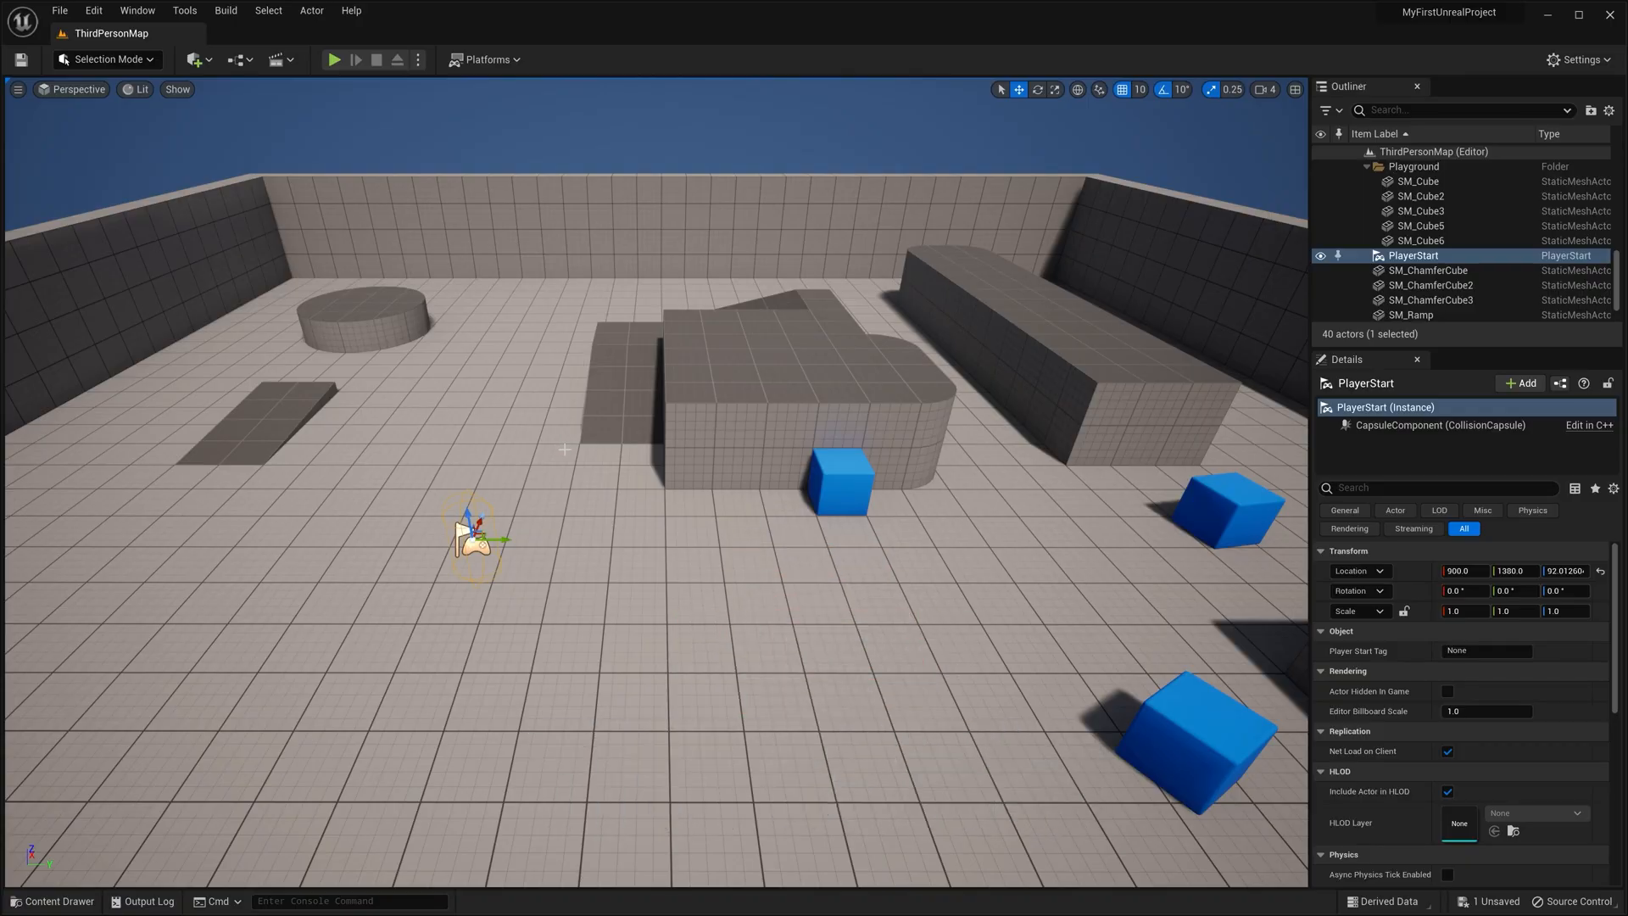
{"action": "mouse_move", "coordinate": [965, 482]}
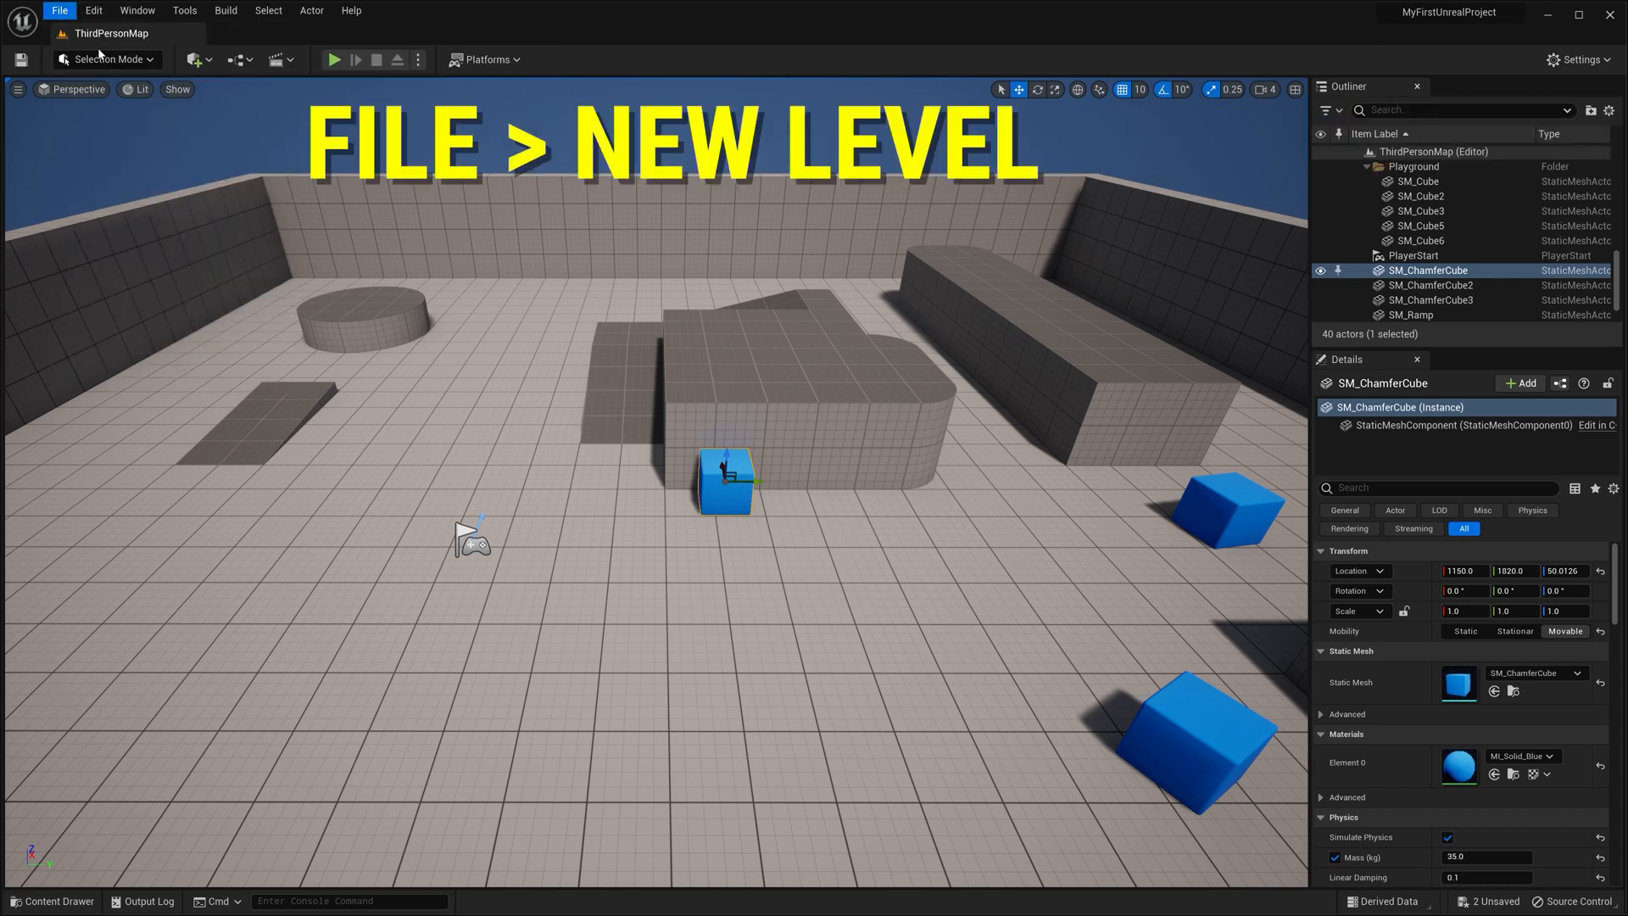
Step: Begin a new level from the File menu and select the Basic template
{"action": "left_click", "coordinate": [59, 10]}
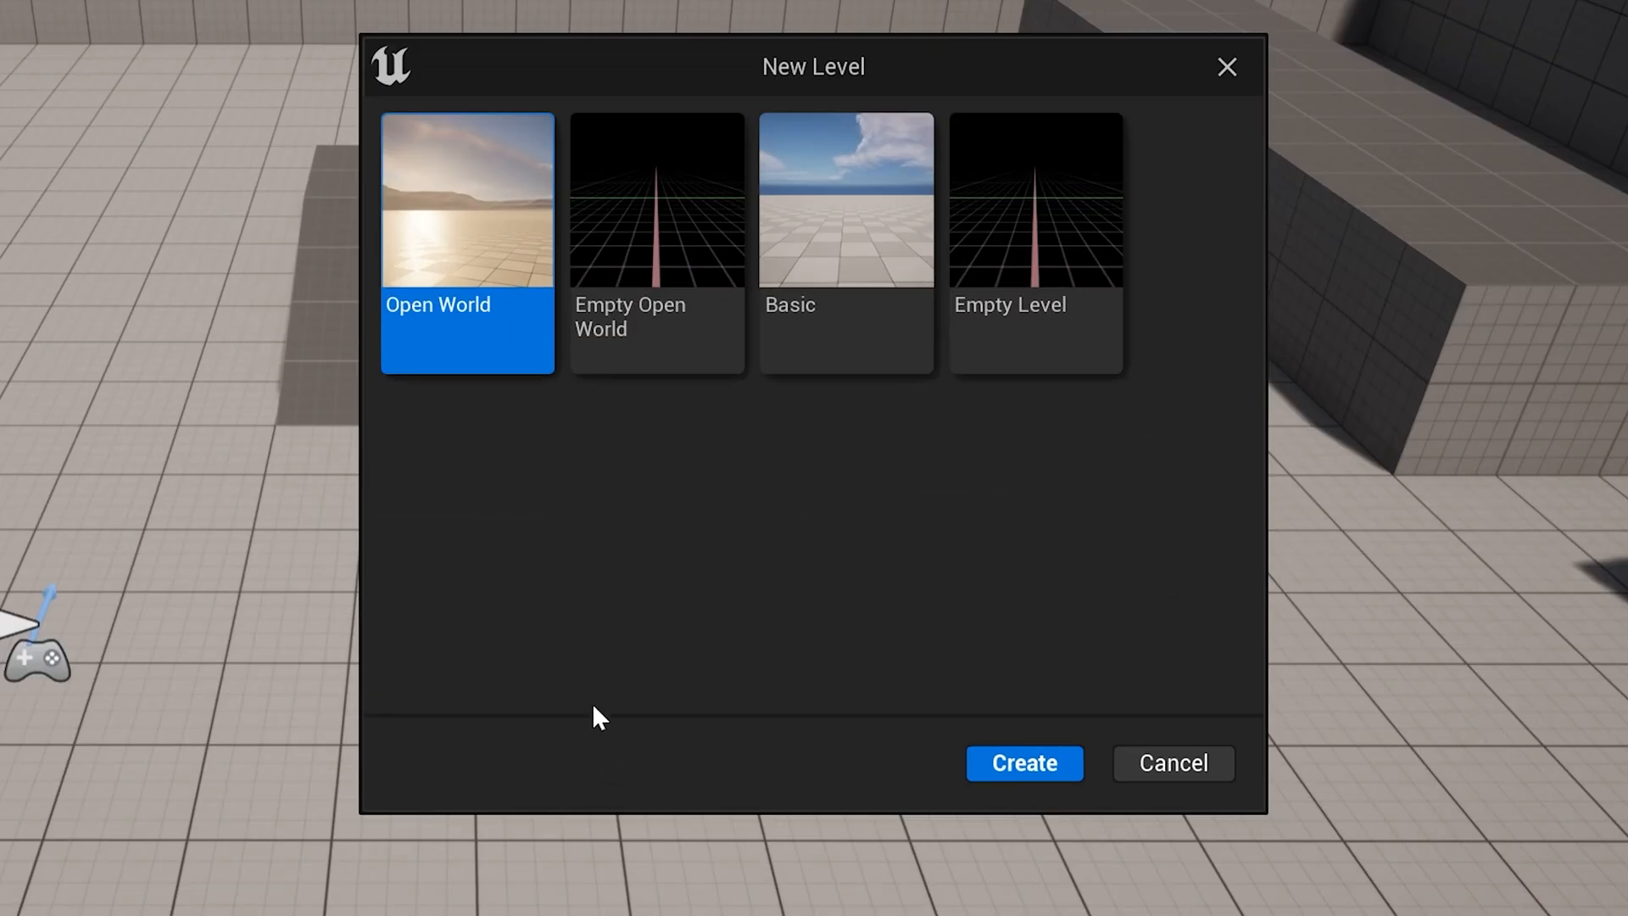
{"action": "mouse_move", "coordinate": [582, 675]}
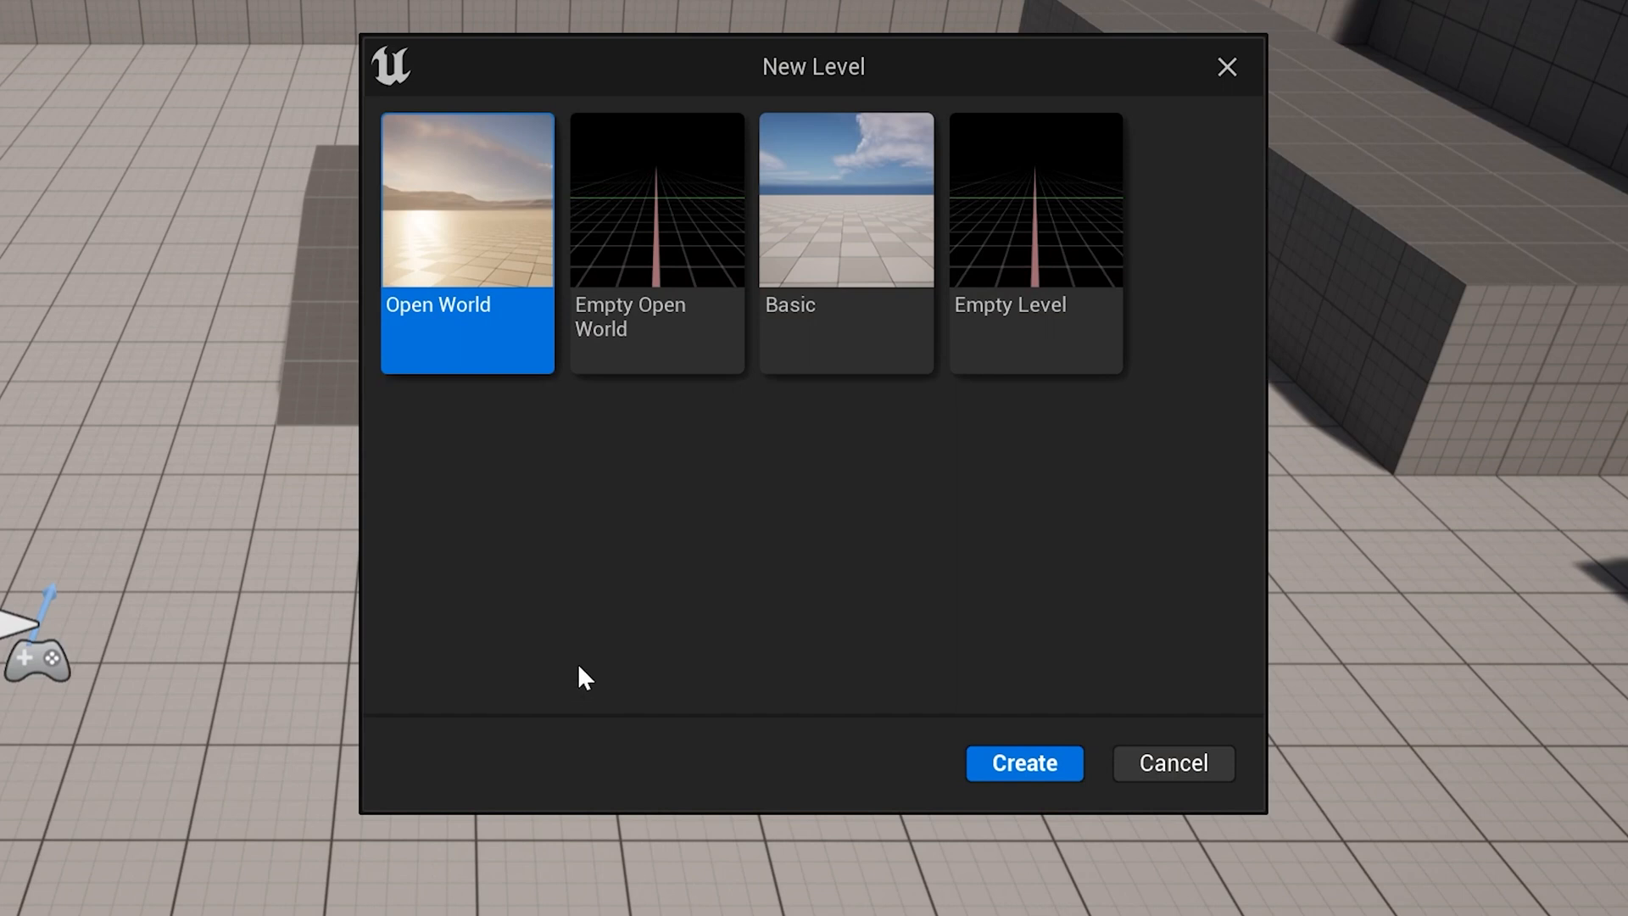
{"action": "mouse_move", "coordinate": [1070, 266]}
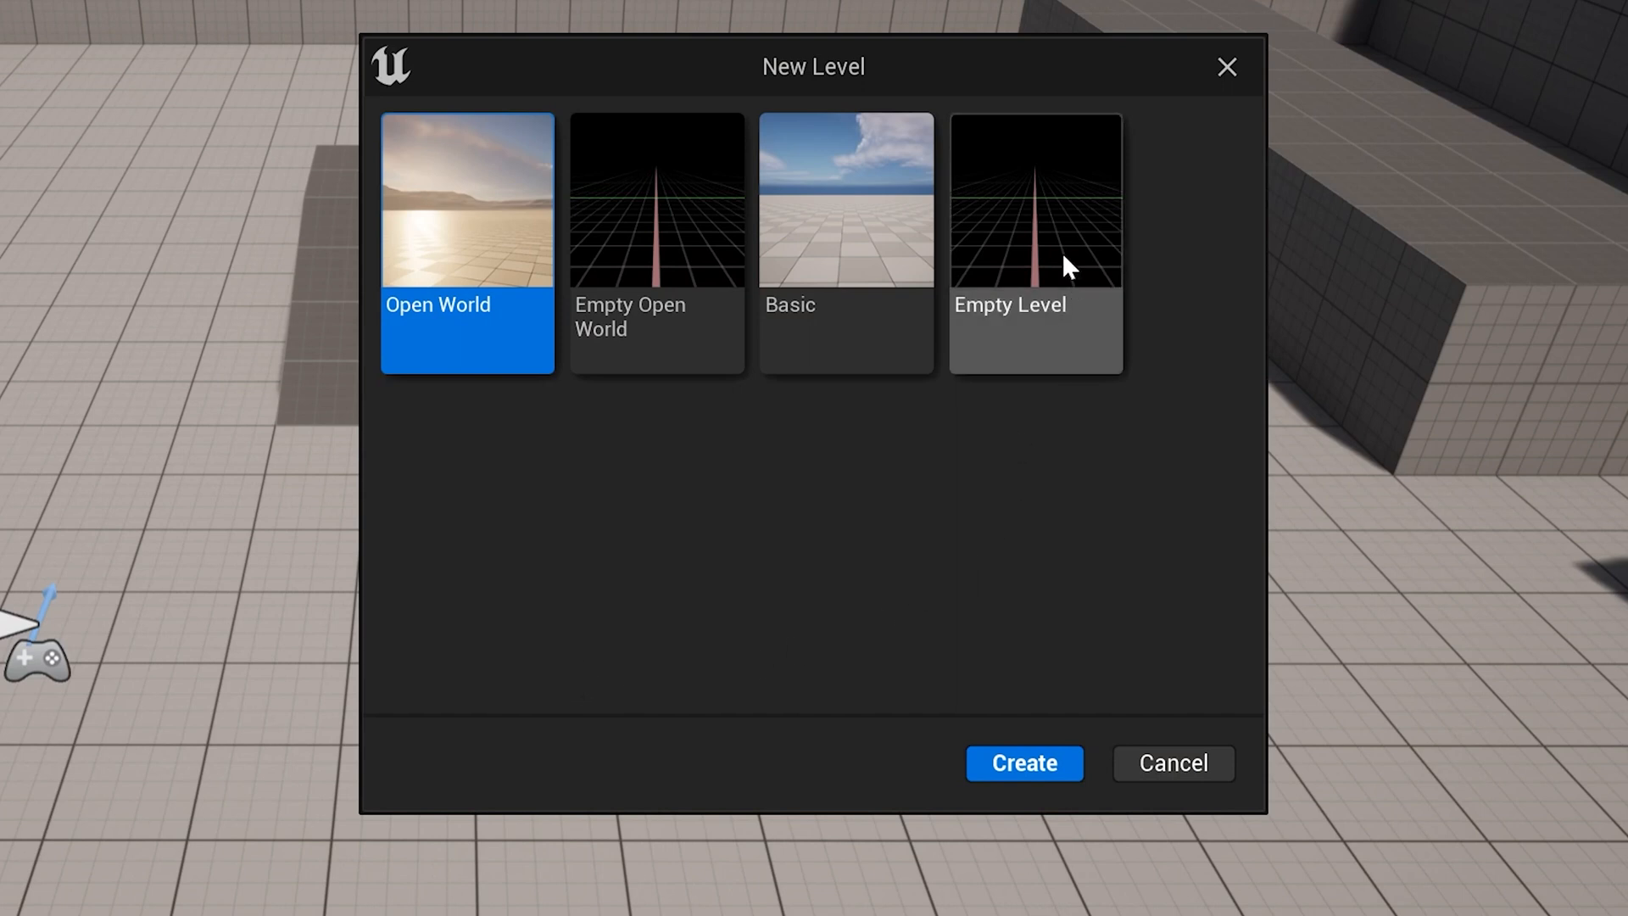
{"action": "left_click", "coordinate": [1035, 244]}
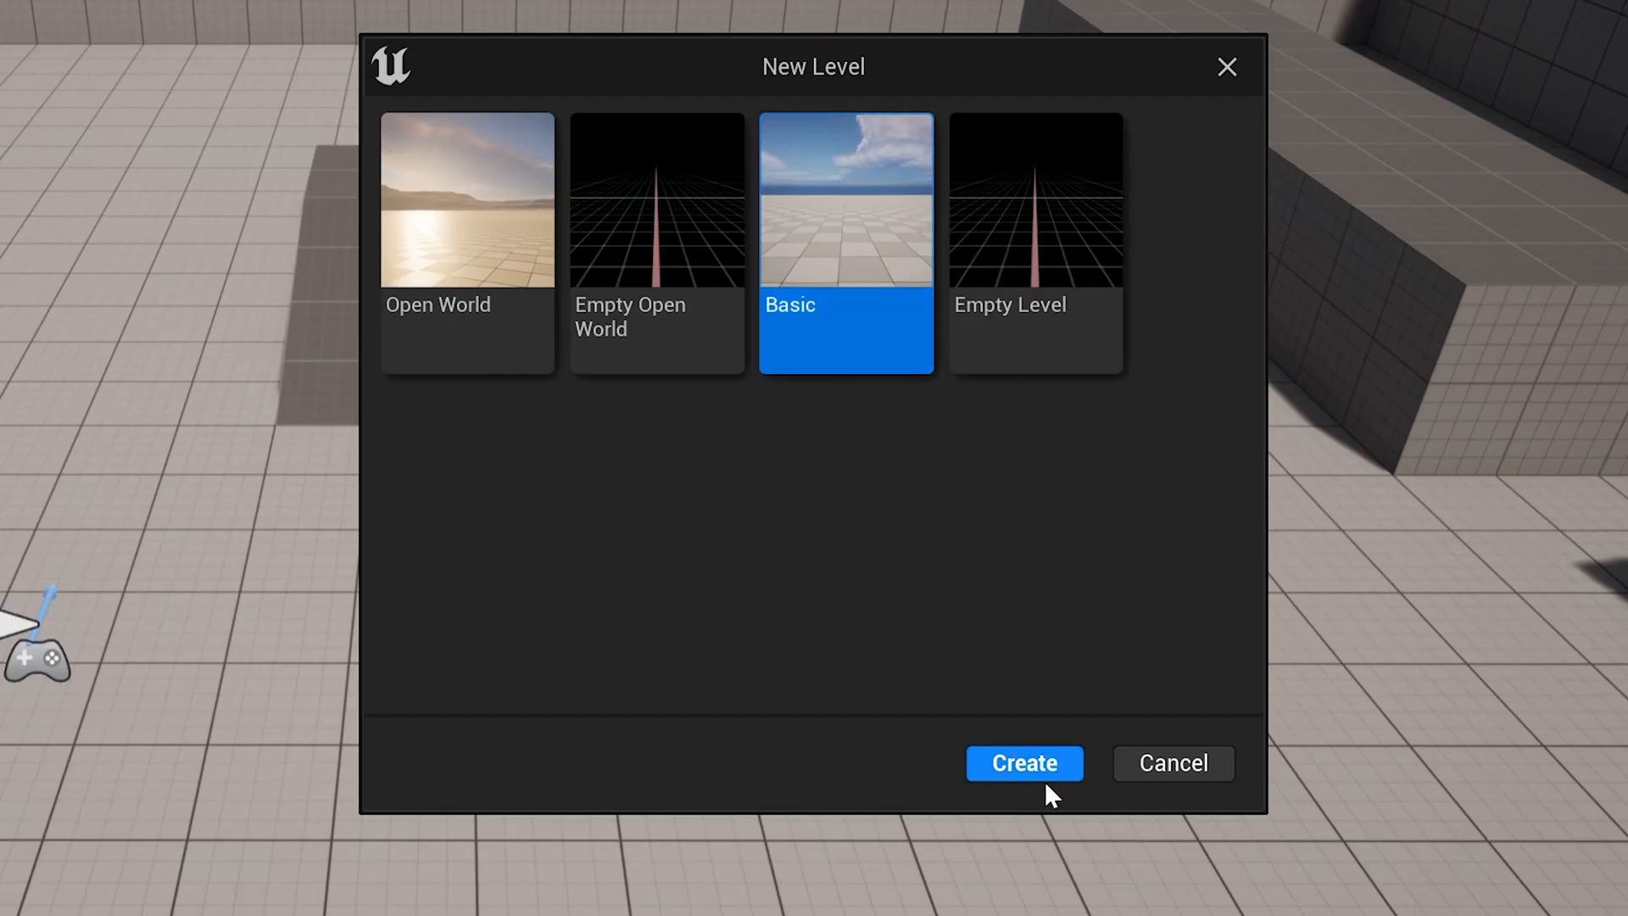
Step: Create the level and choose Don't Save for the old map's changes
{"action": "left_click", "coordinate": [1023, 763]}
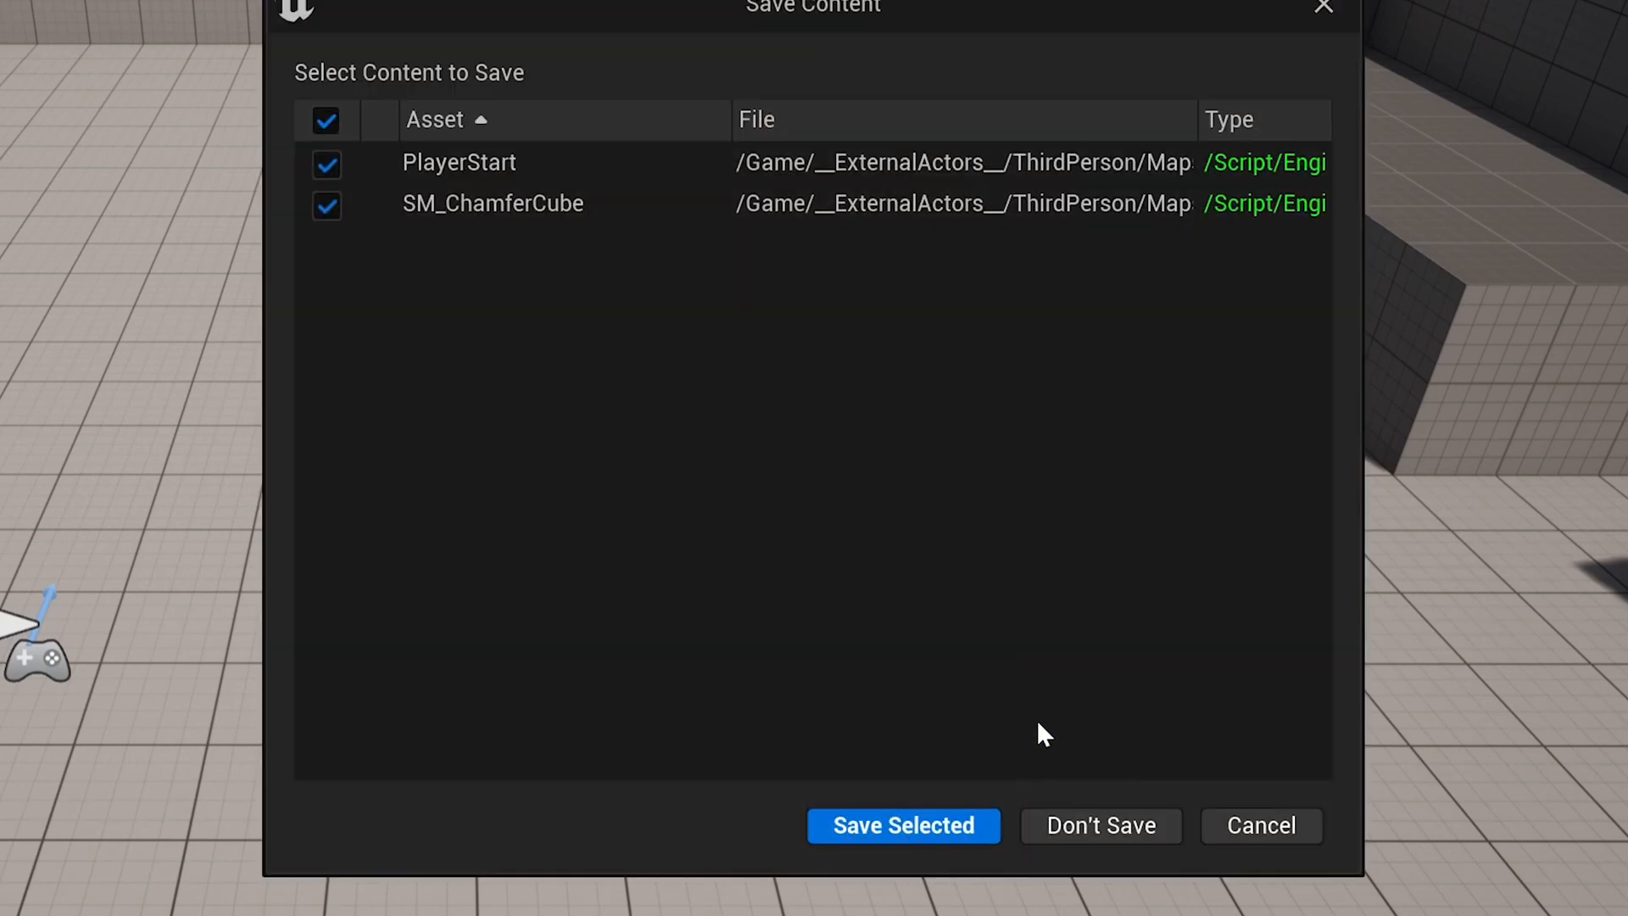
{"action": "left_click", "coordinate": [900, 826]}
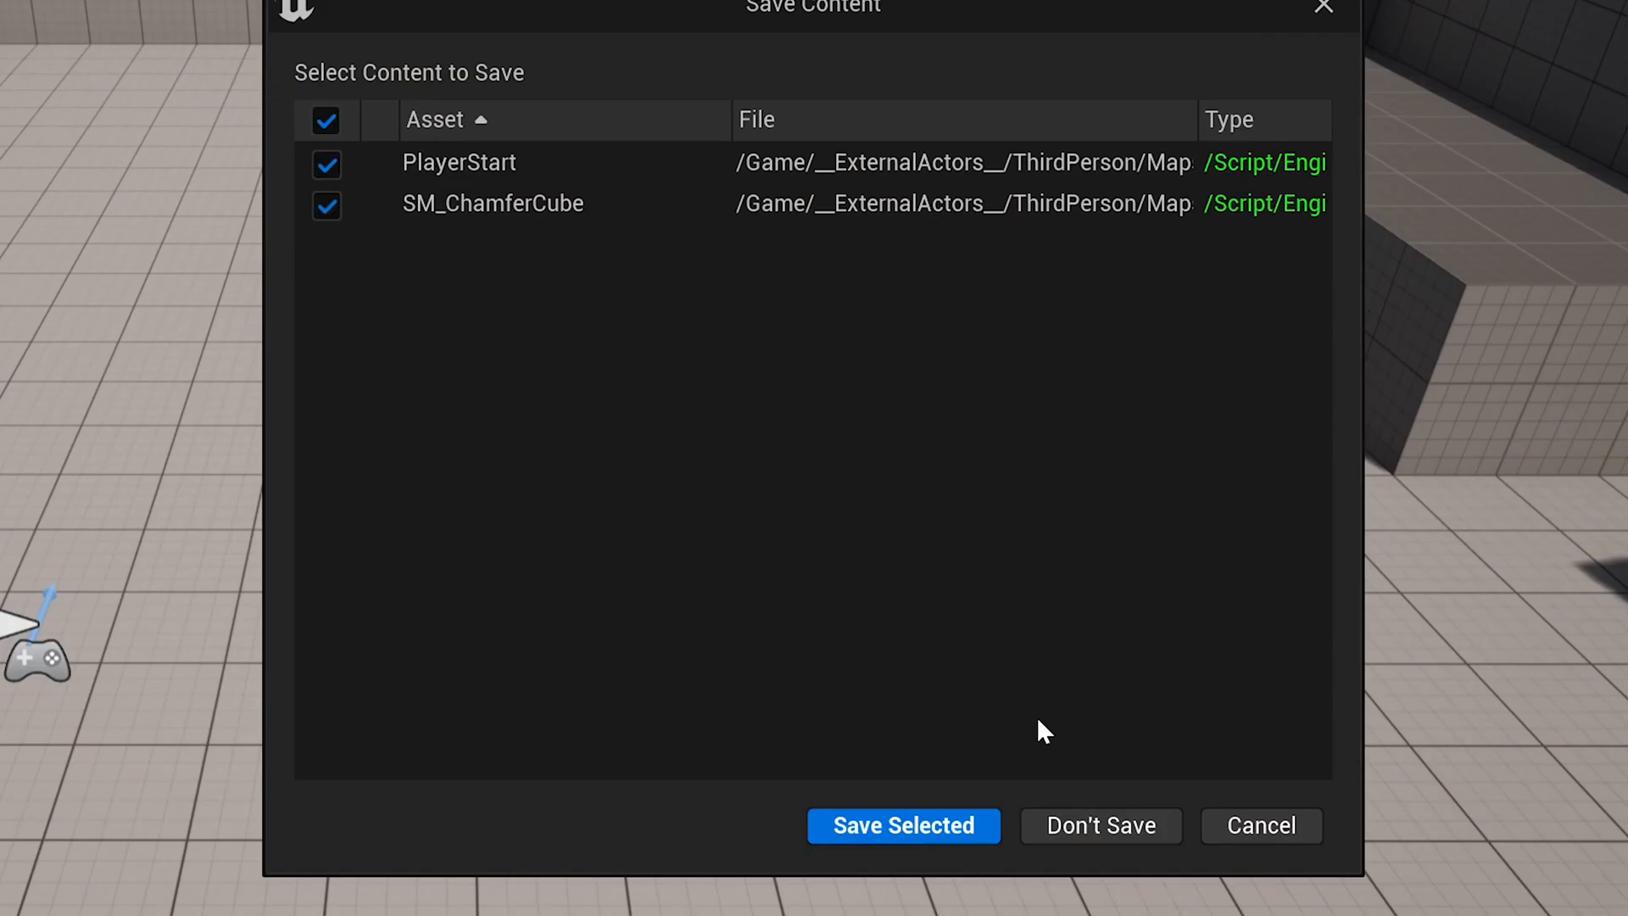
{"action": "mouse_move", "coordinate": [1100, 825]}
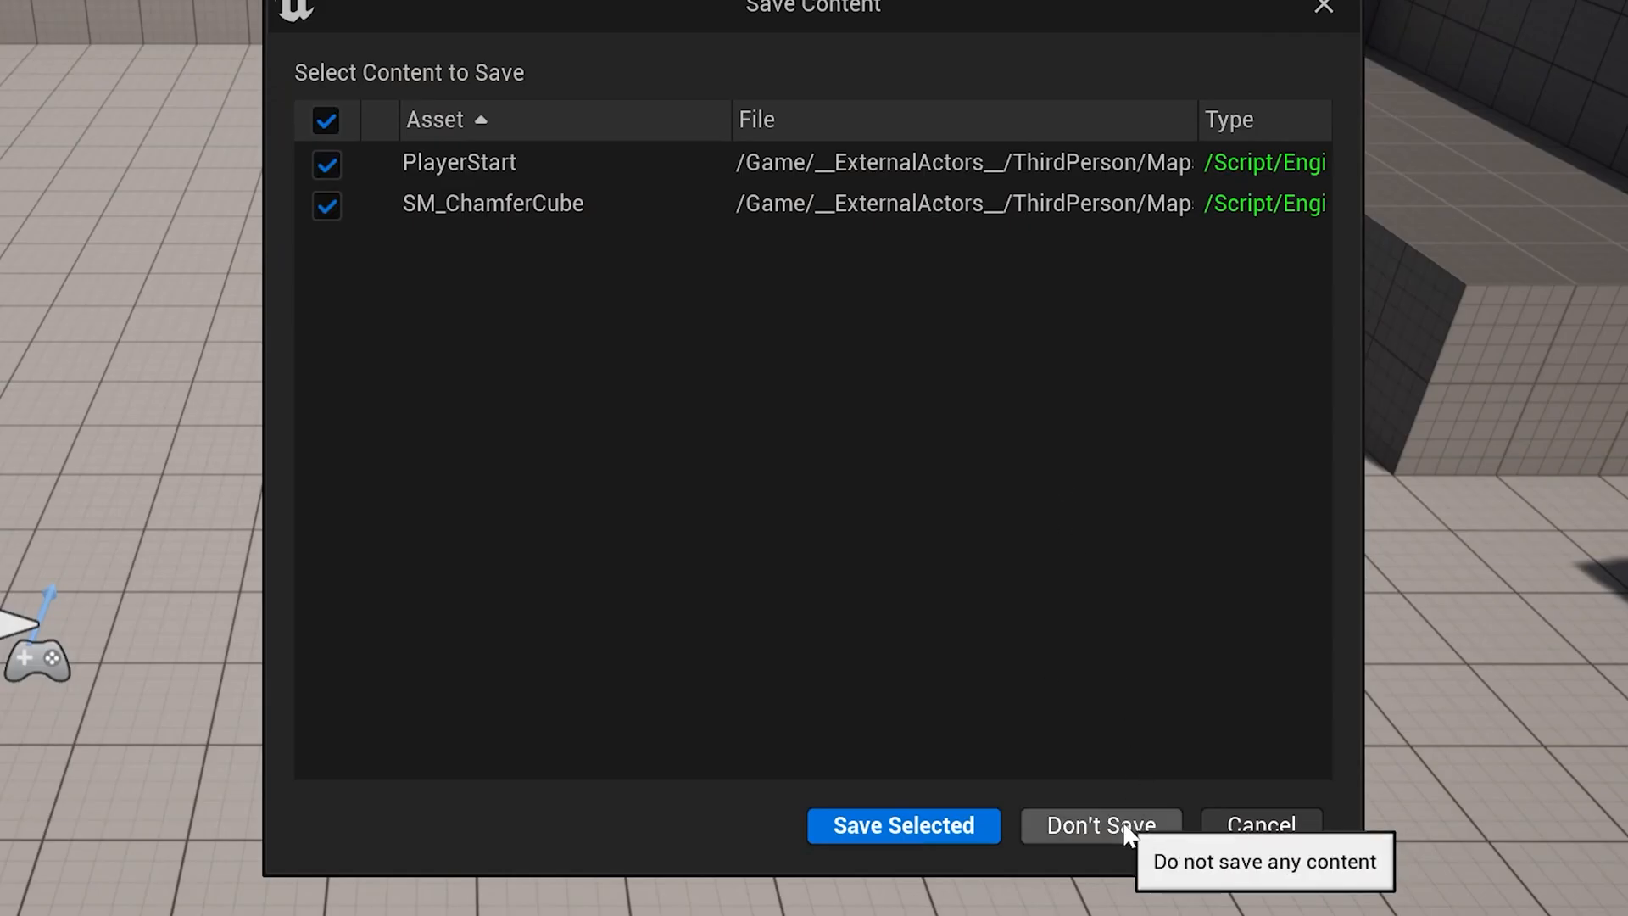
{"action": "left_click", "coordinate": [1099, 826]}
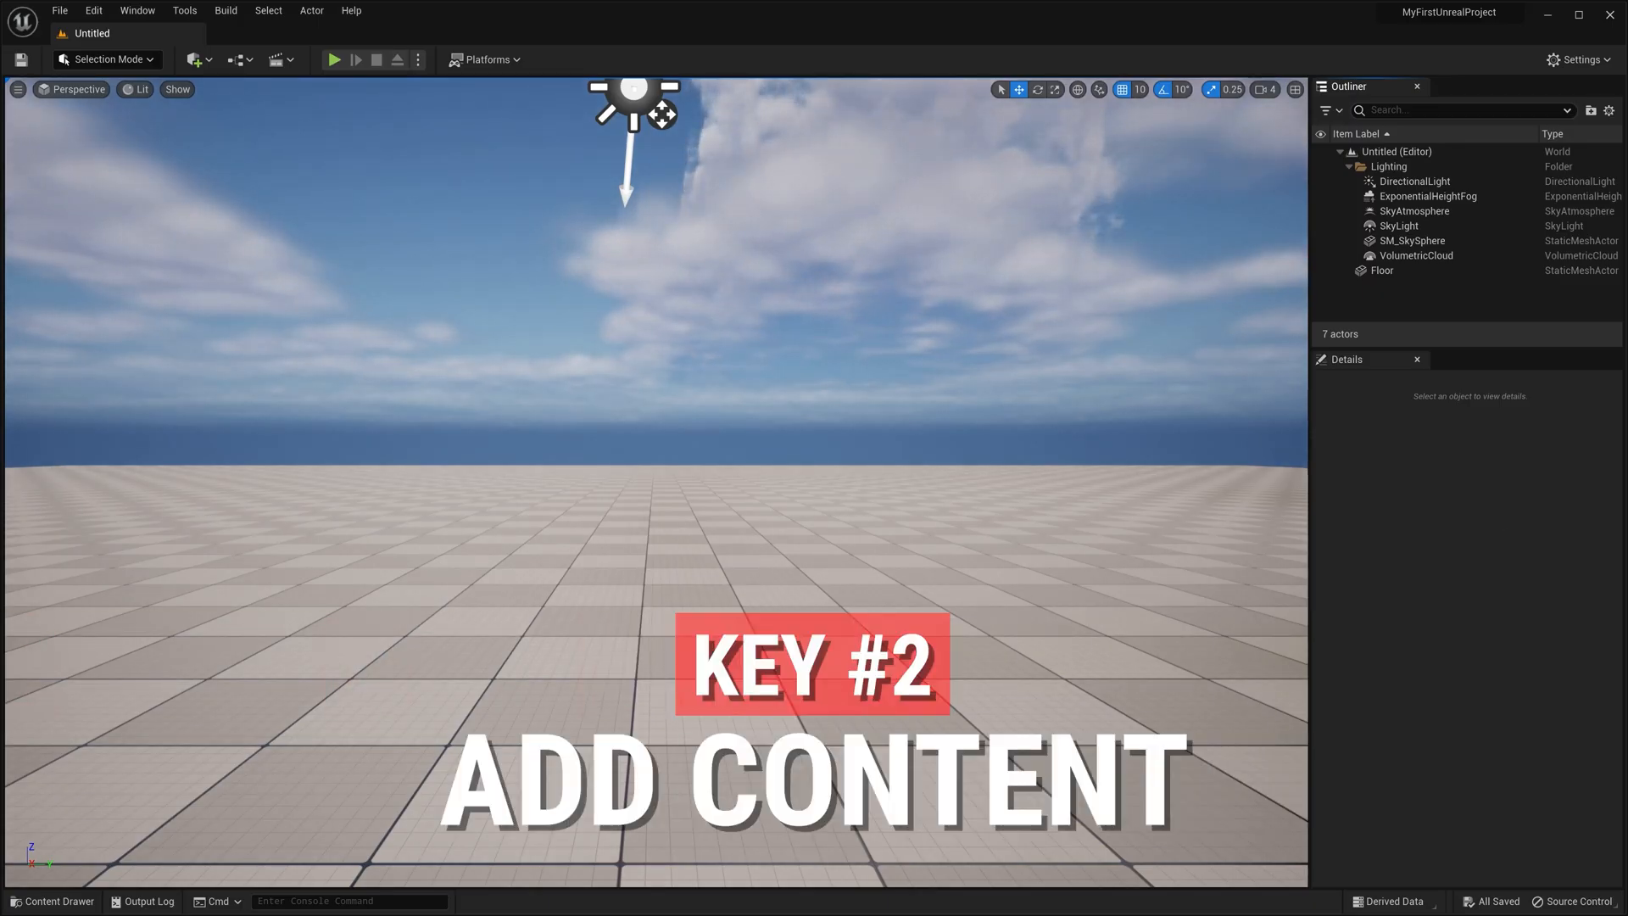
{"action": "mouse_move", "coordinate": [193, 59]}
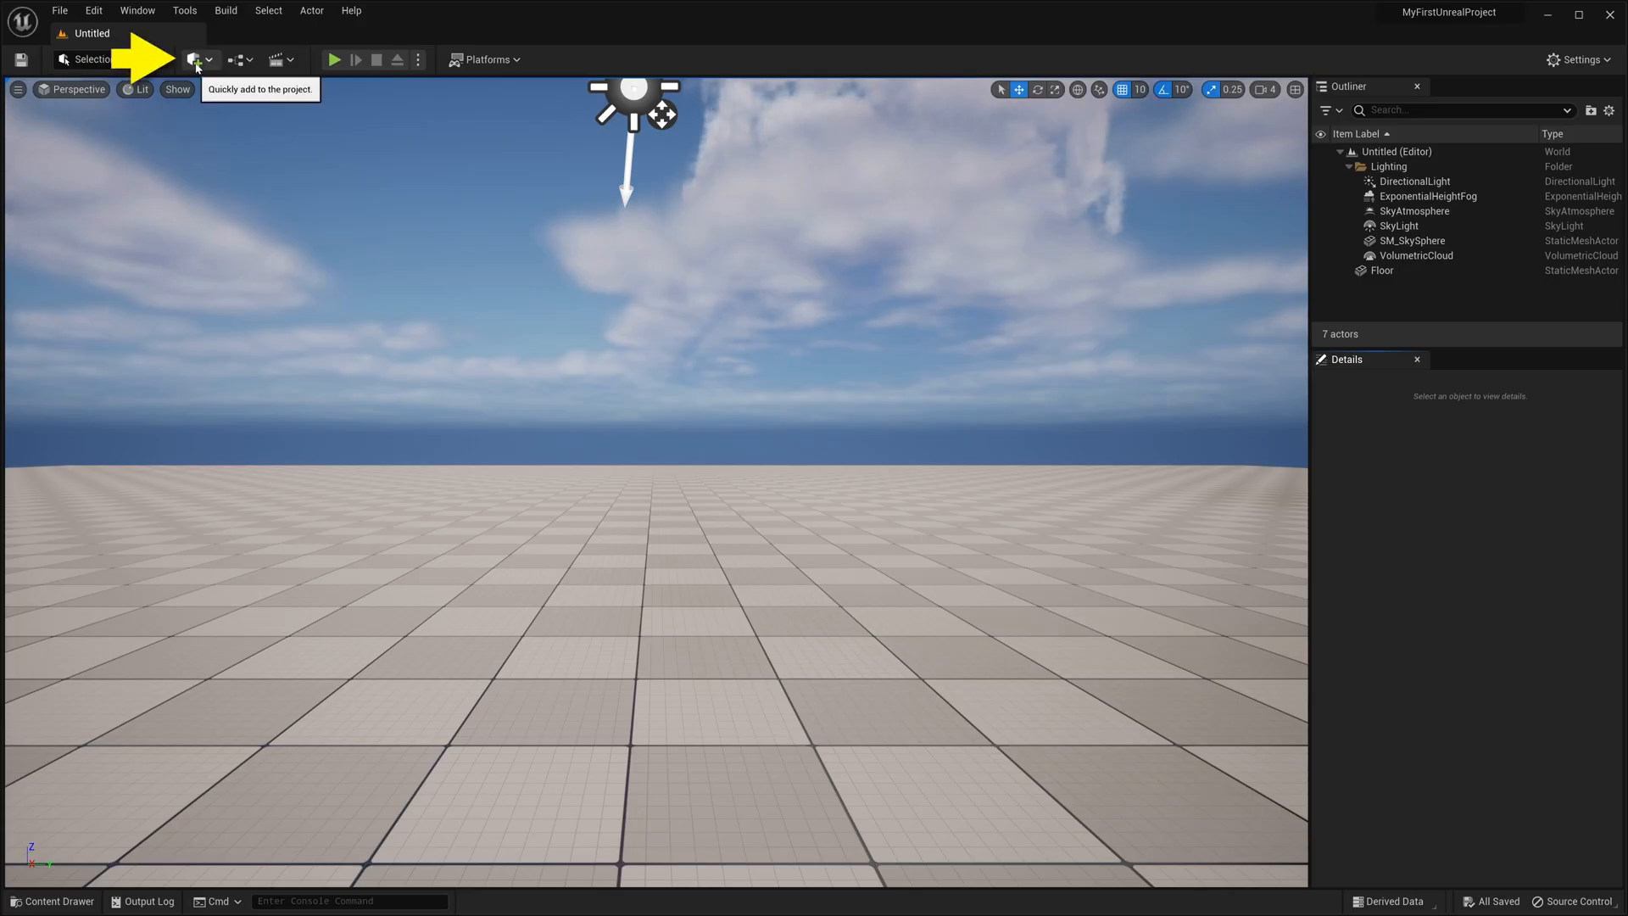
Step: Add a Cube from the Shapes quick-add list onto the level floor
{"action": "left_click", "coordinate": [193, 59]}
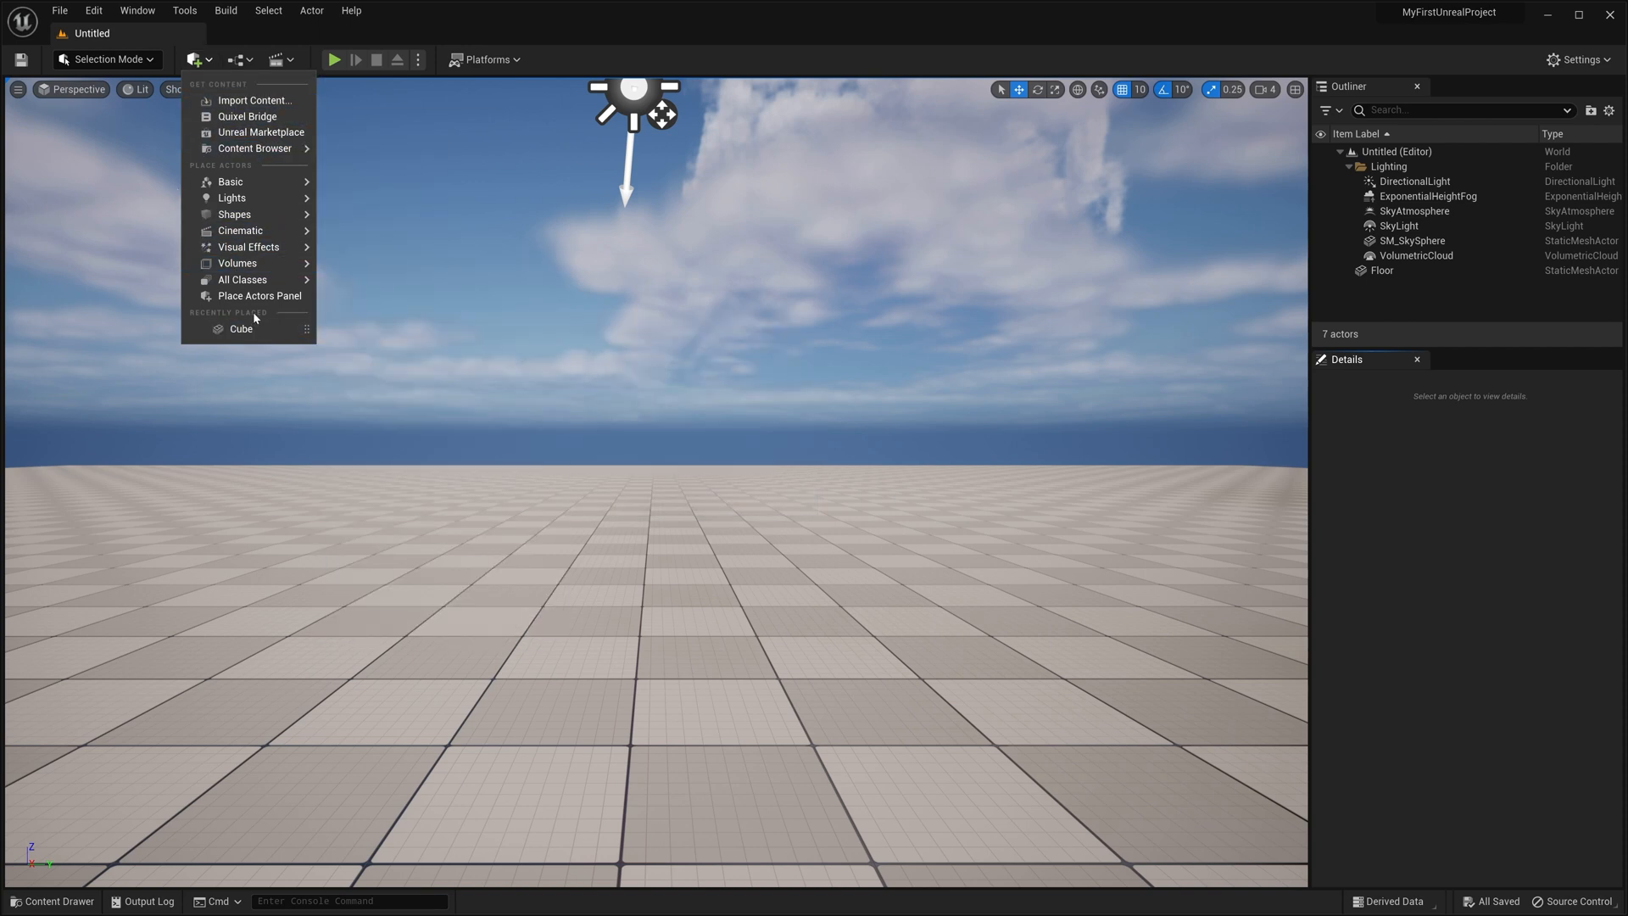
{"action": "mouse_move", "coordinate": [231, 182]}
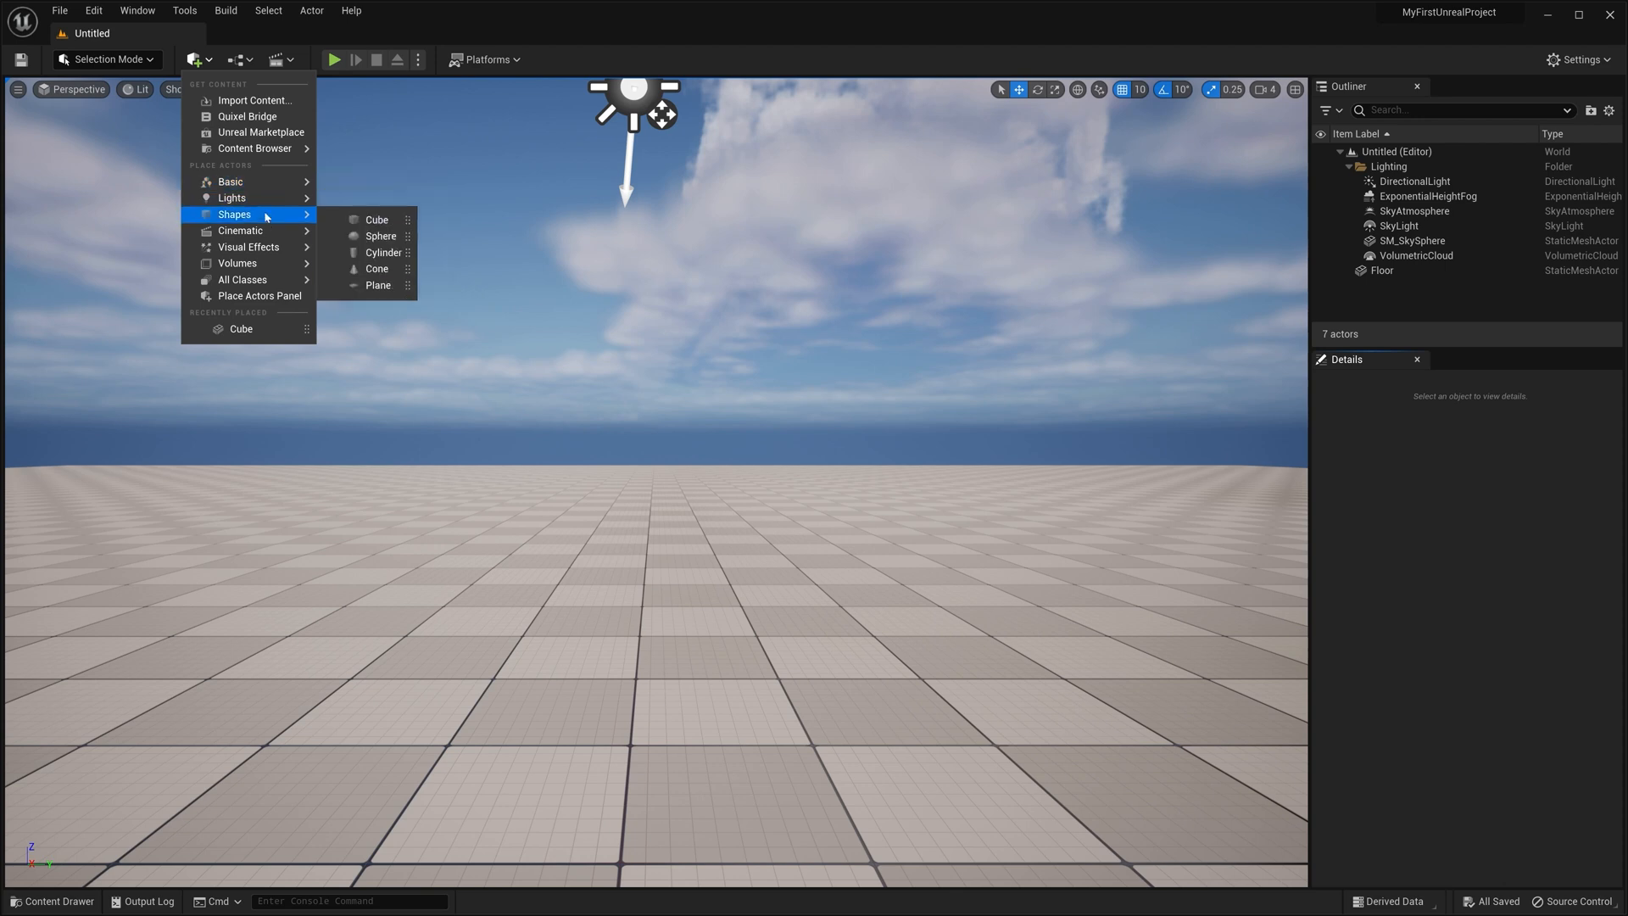
{"action": "mouse_move", "coordinate": [377, 218]}
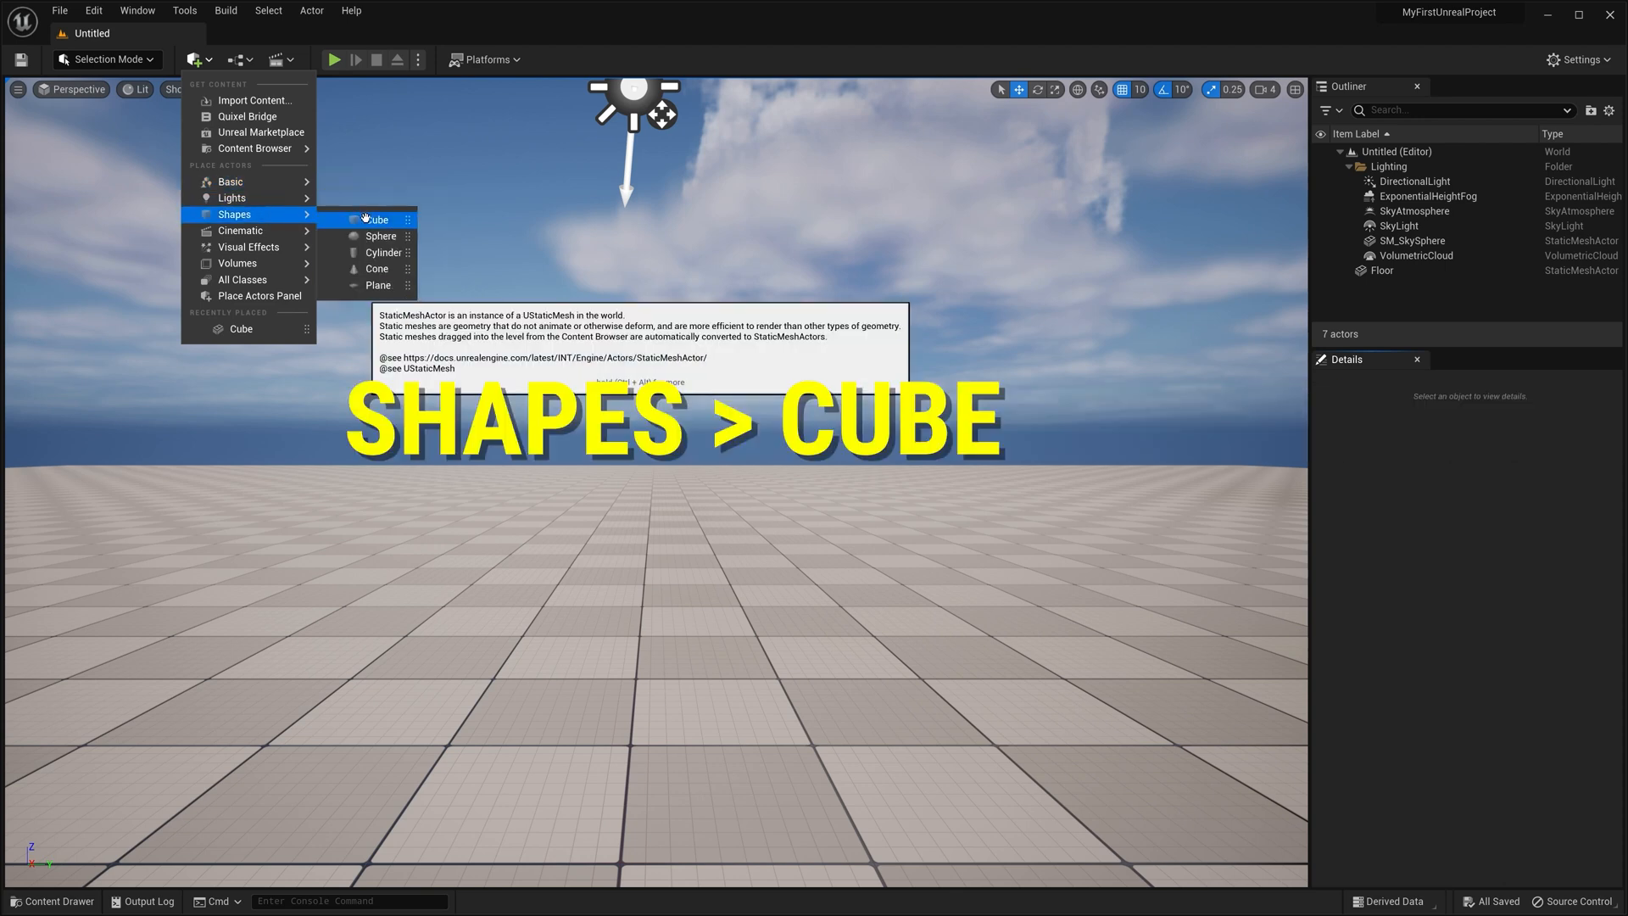
{"action": "left_click", "coordinate": [374, 218]}
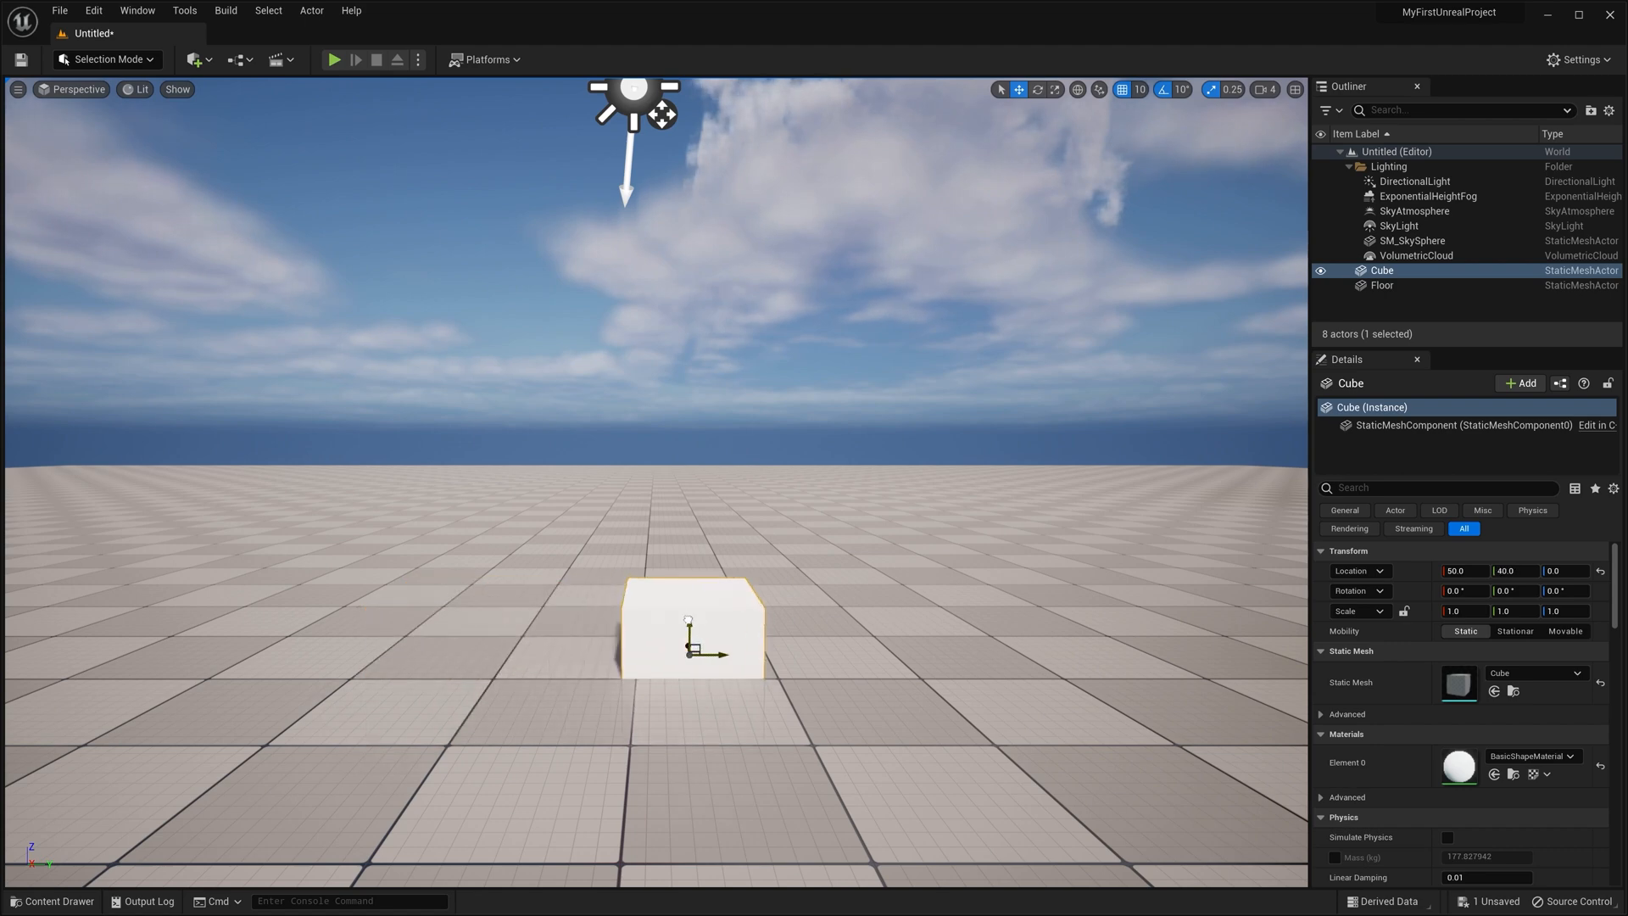
Step: Show the Content Browser and dock it in the layout
{"action": "left_click", "coordinate": [52, 900]}
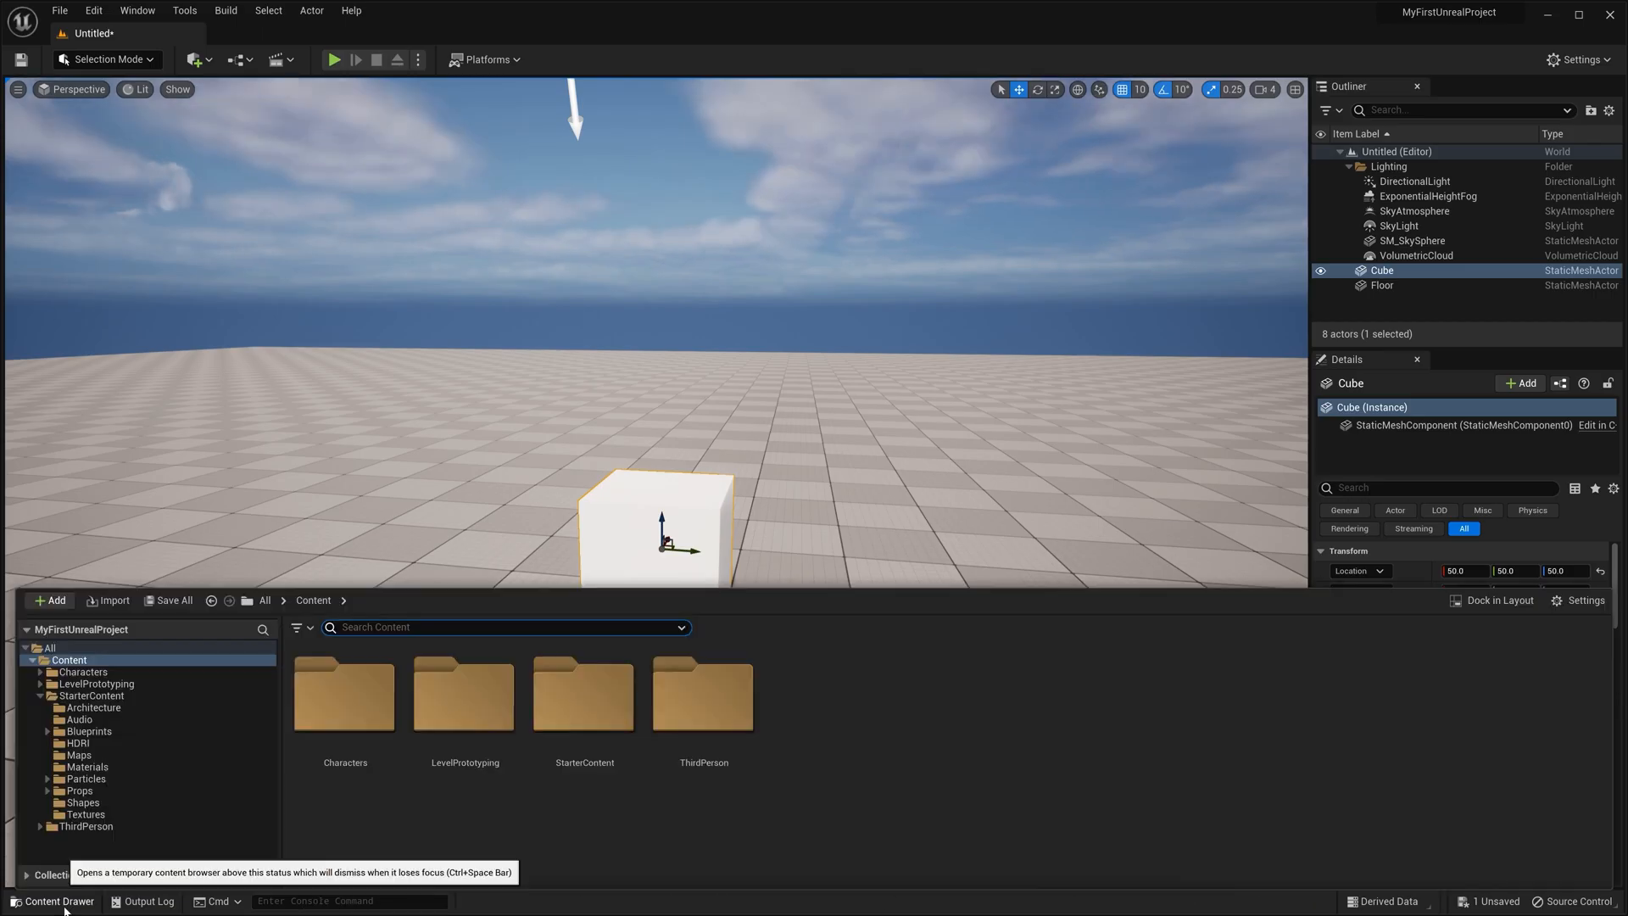
{"action": "mouse_move", "coordinate": [1043, 724]}
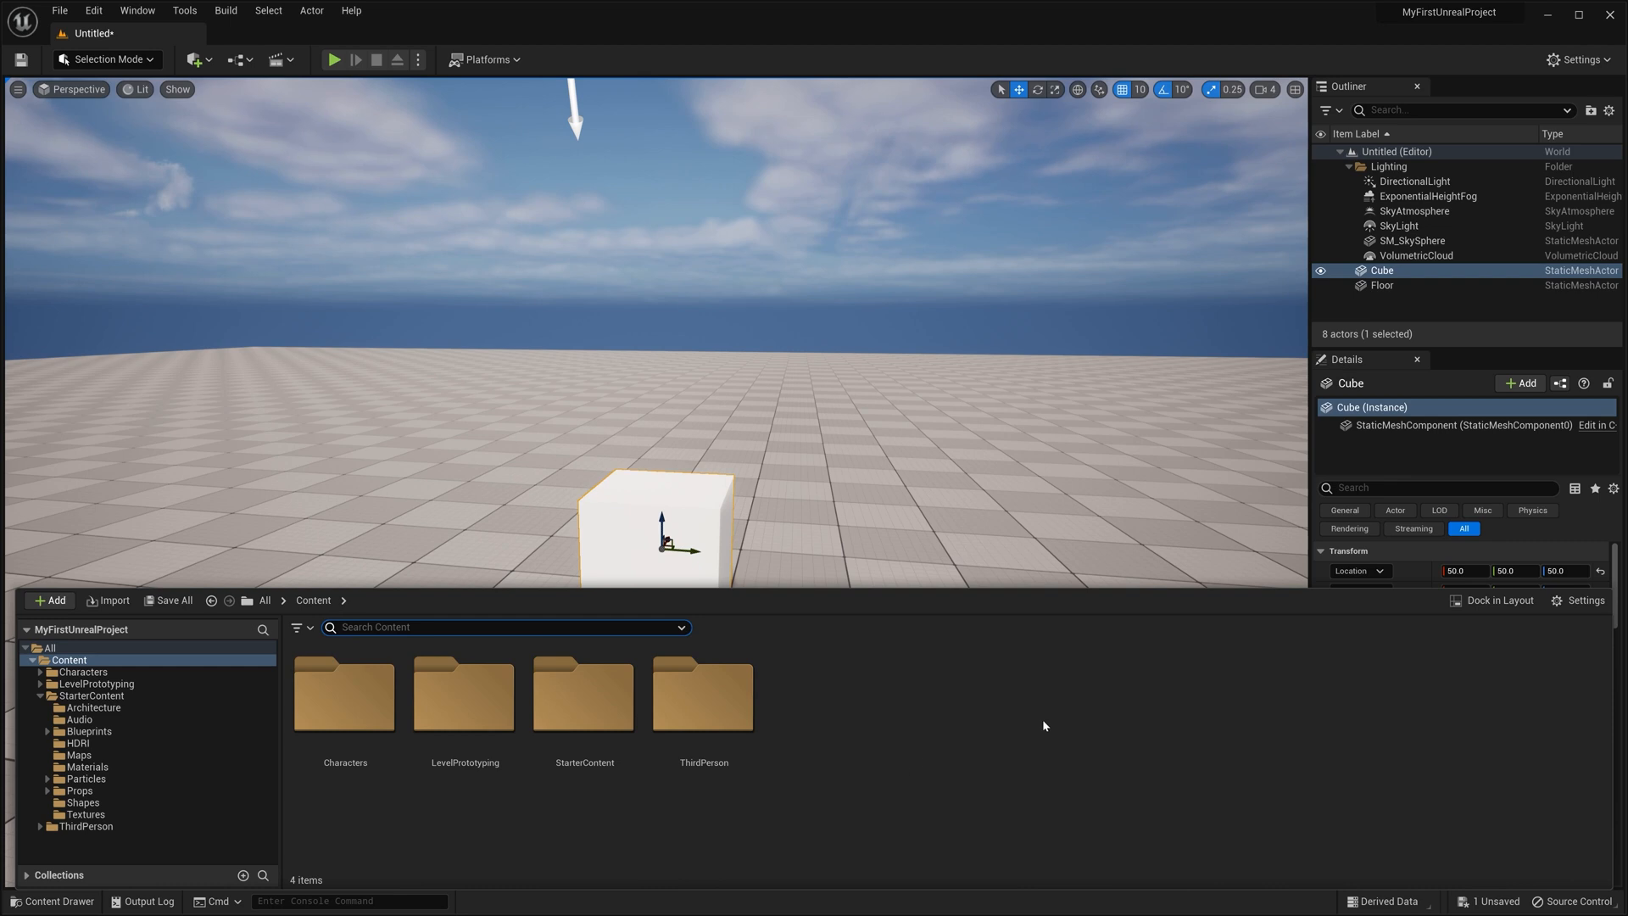
{"action": "mouse_move", "coordinate": [1061, 709]}
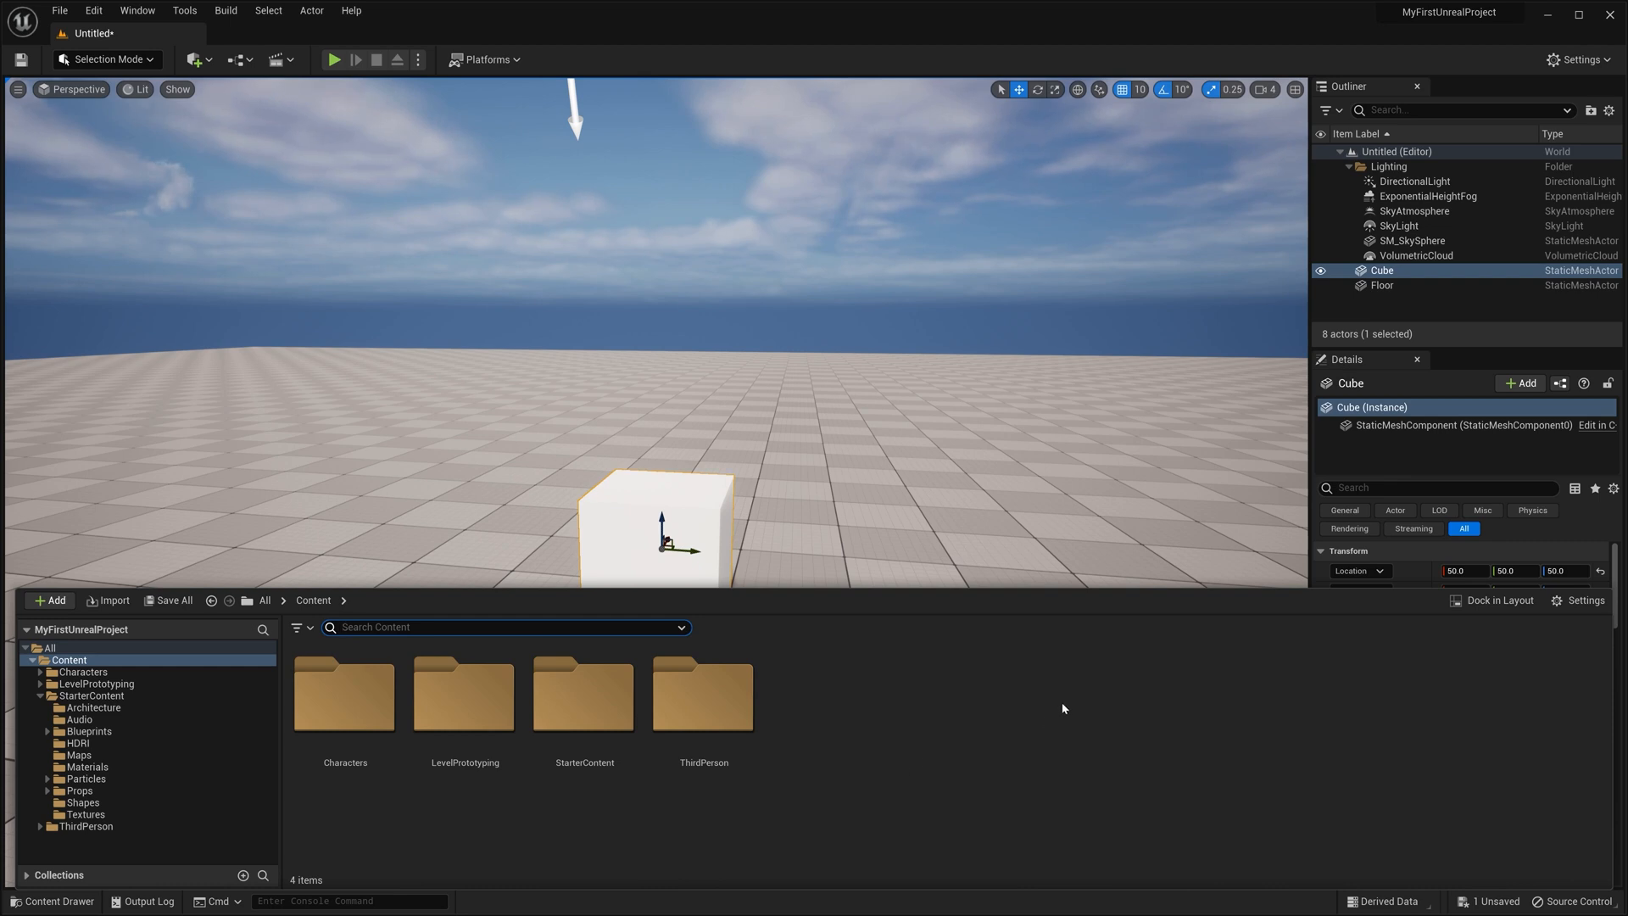
{"action": "key", "text": "ctrl+space"}
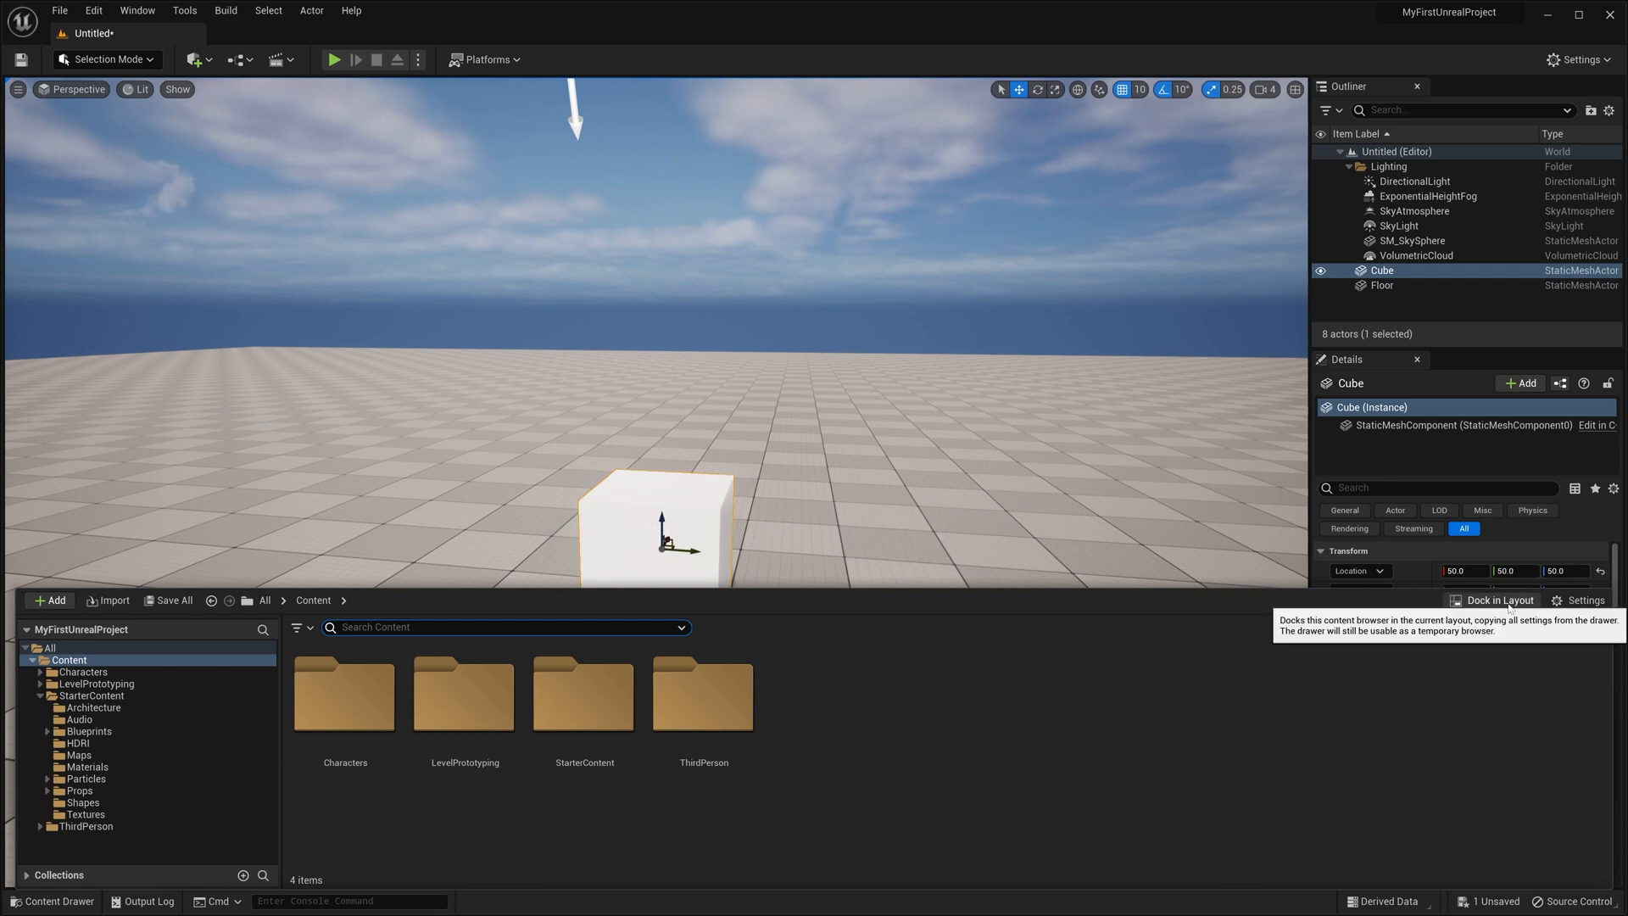
{"action": "left_click", "coordinate": [1496, 600]}
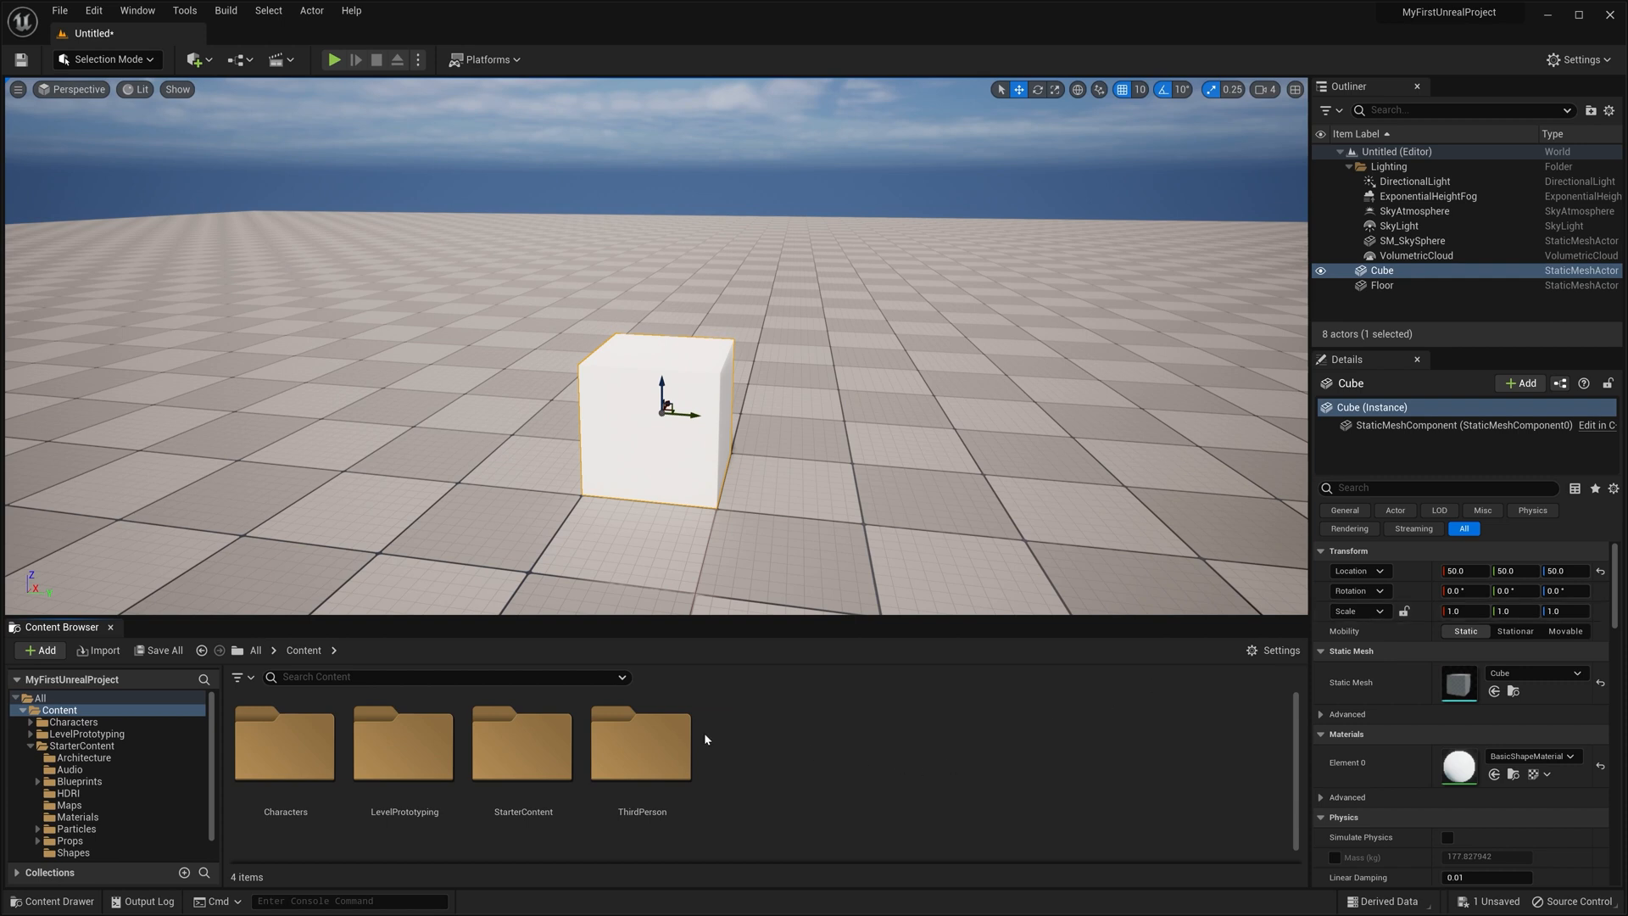
Step: Browse into StarterContent > Props to reach the SM_Chair asset for placement
{"action": "double_click", "coordinate": [523, 743]}
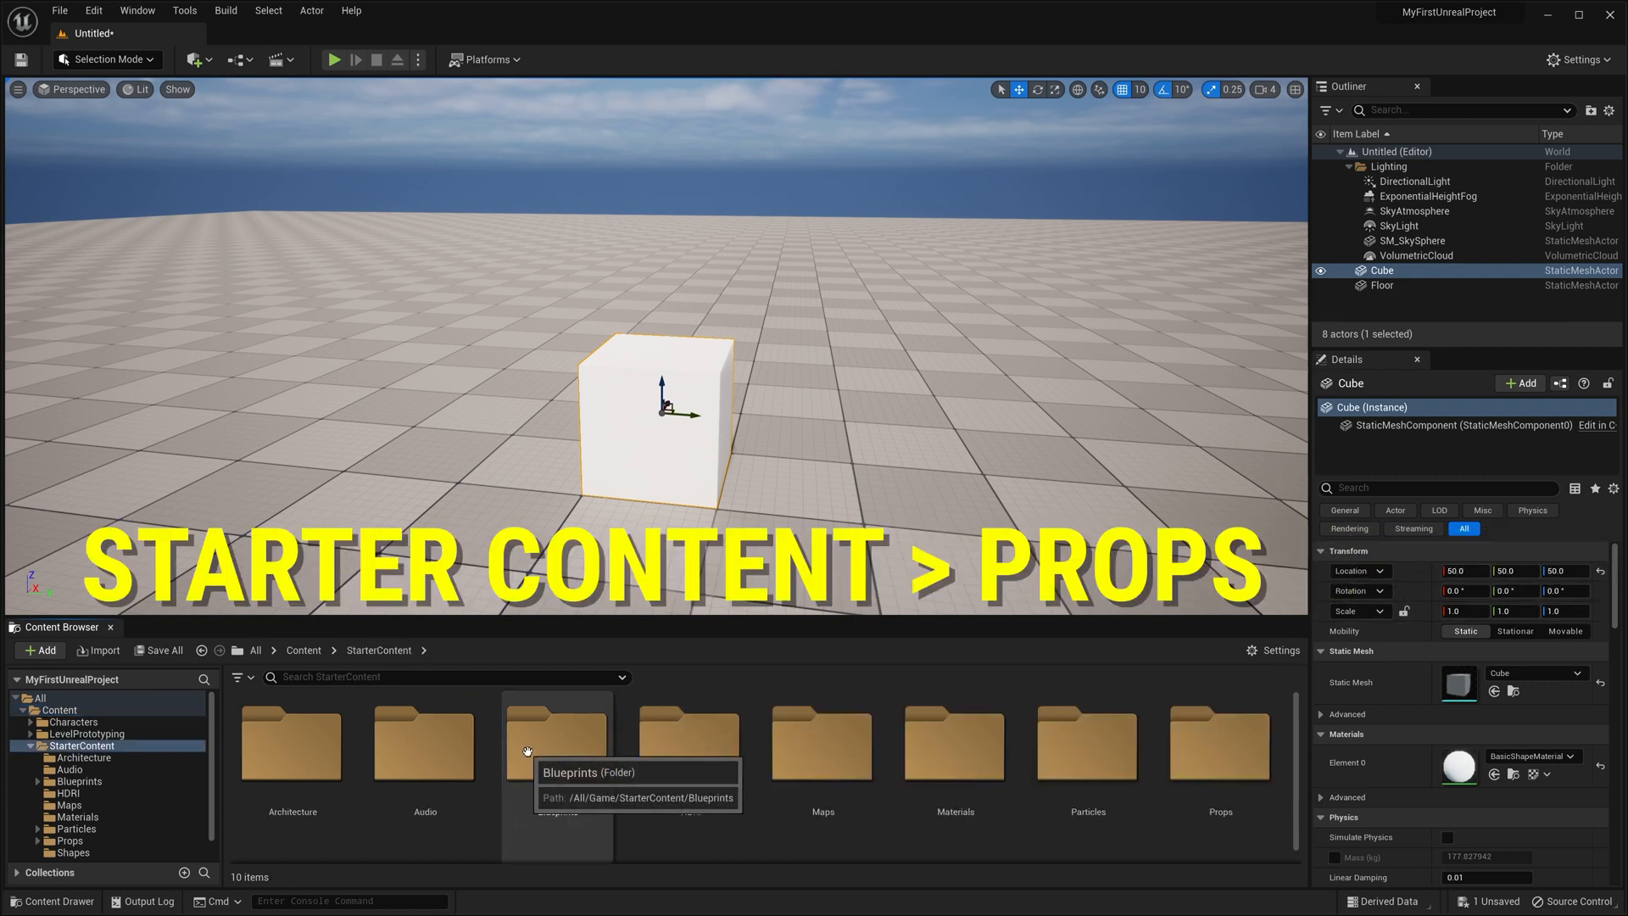
{"action": "mouse_move", "coordinate": [1250, 763]}
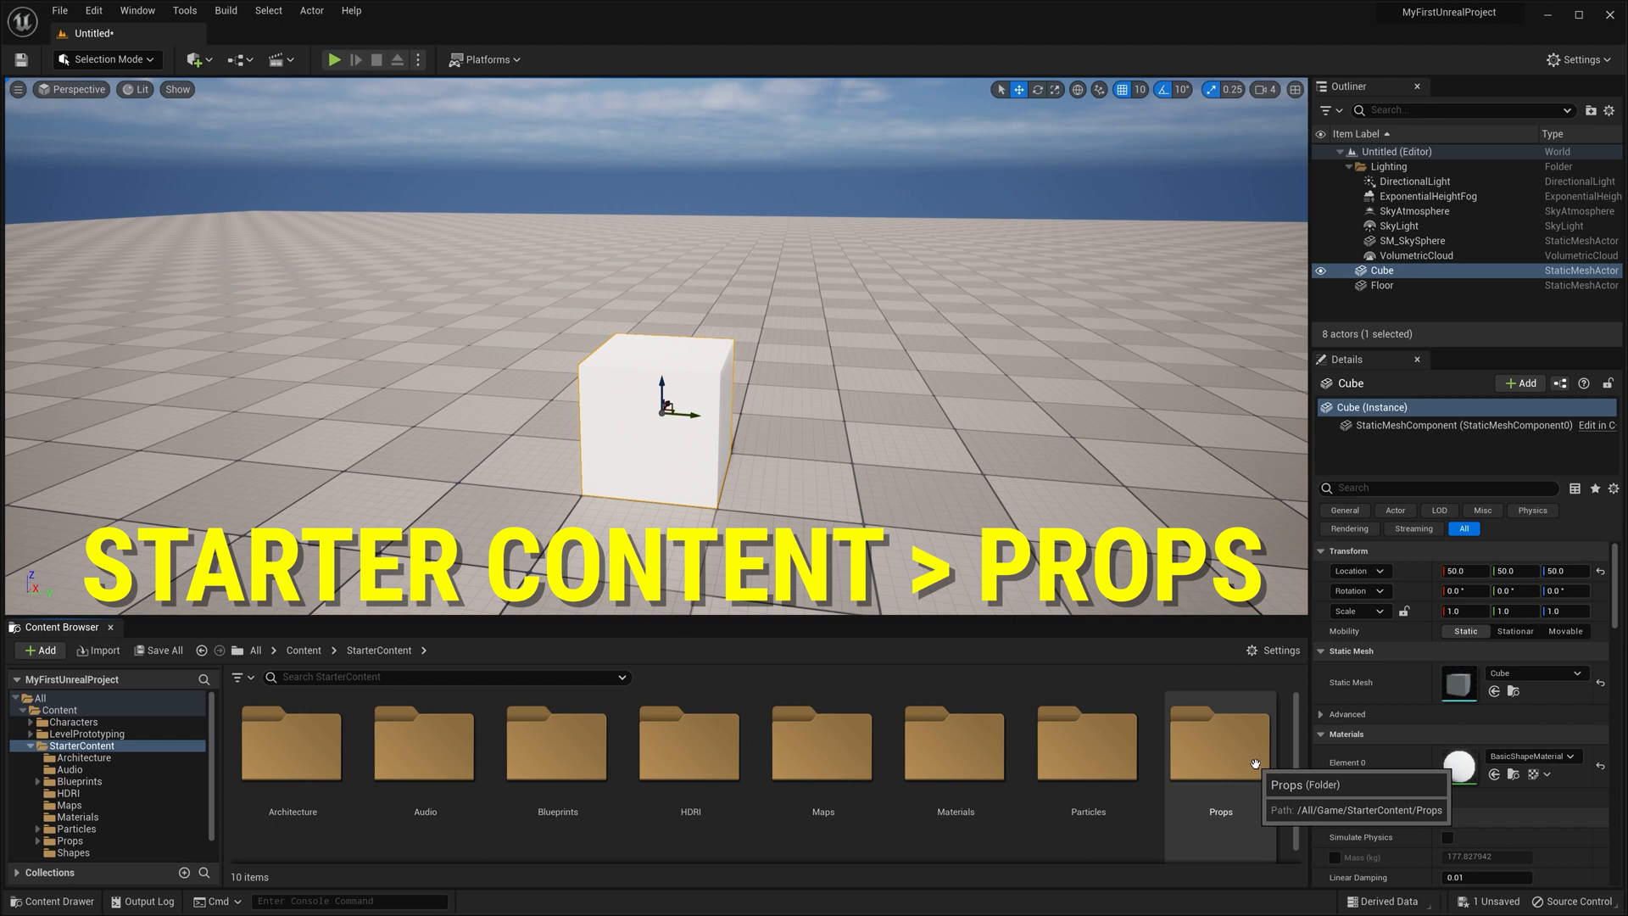
{"action": "double_click", "coordinate": [1219, 743]}
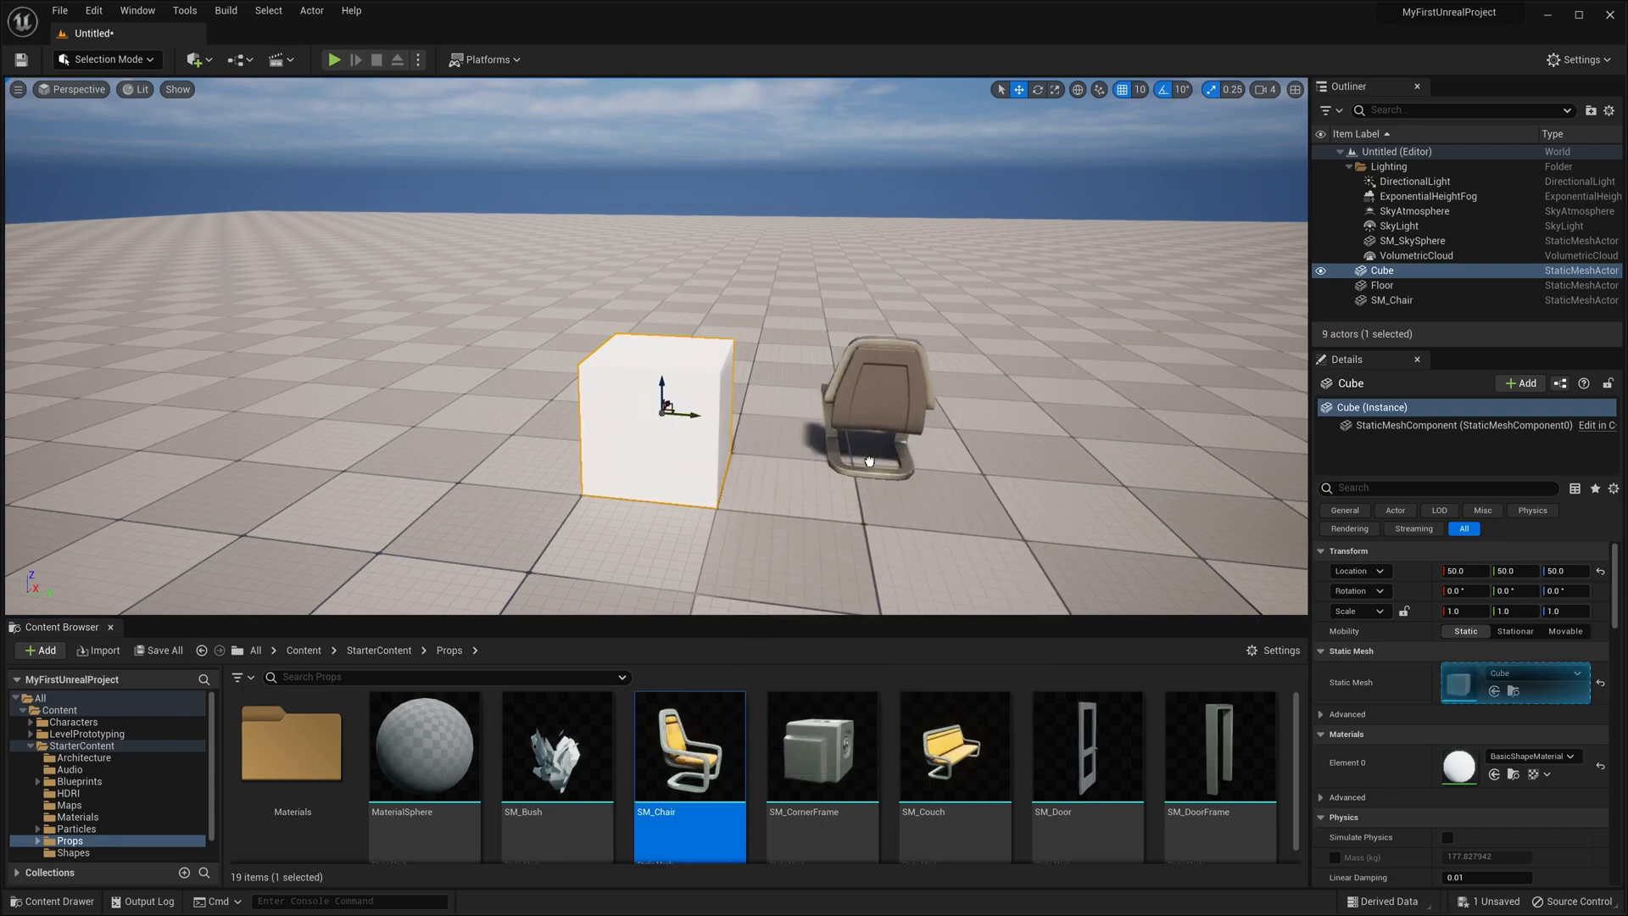
Step: Select the chair and move it with the W gizmo to a spot farther from the cube
{"action": "left_click", "coordinate": [872, 425]}
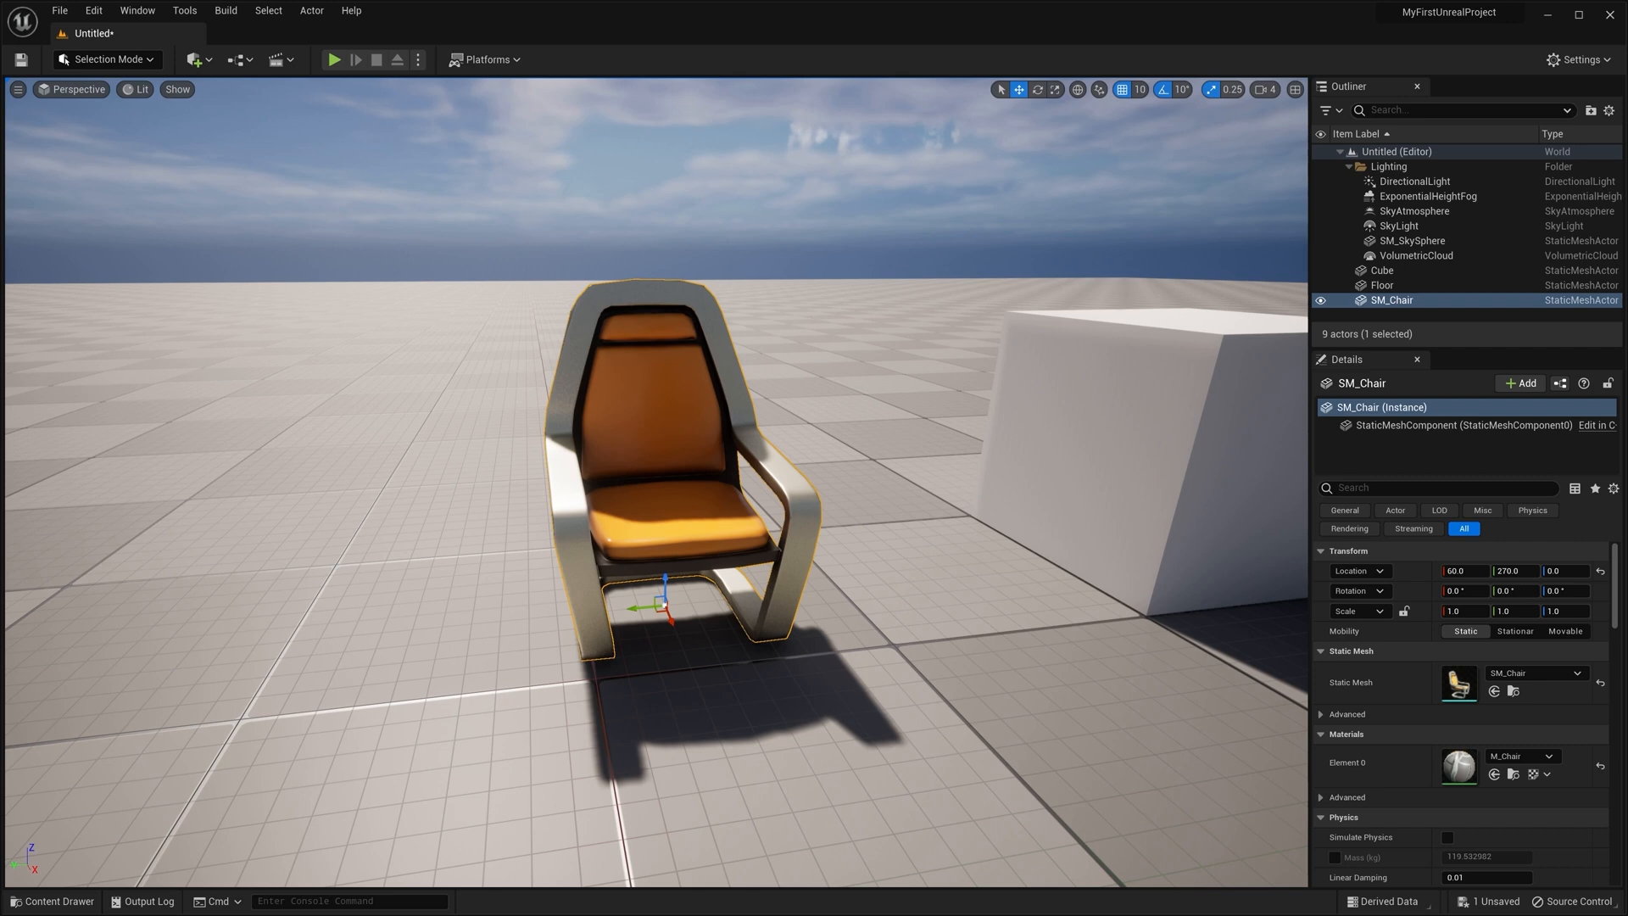
{"action": "key", "text": "w"}
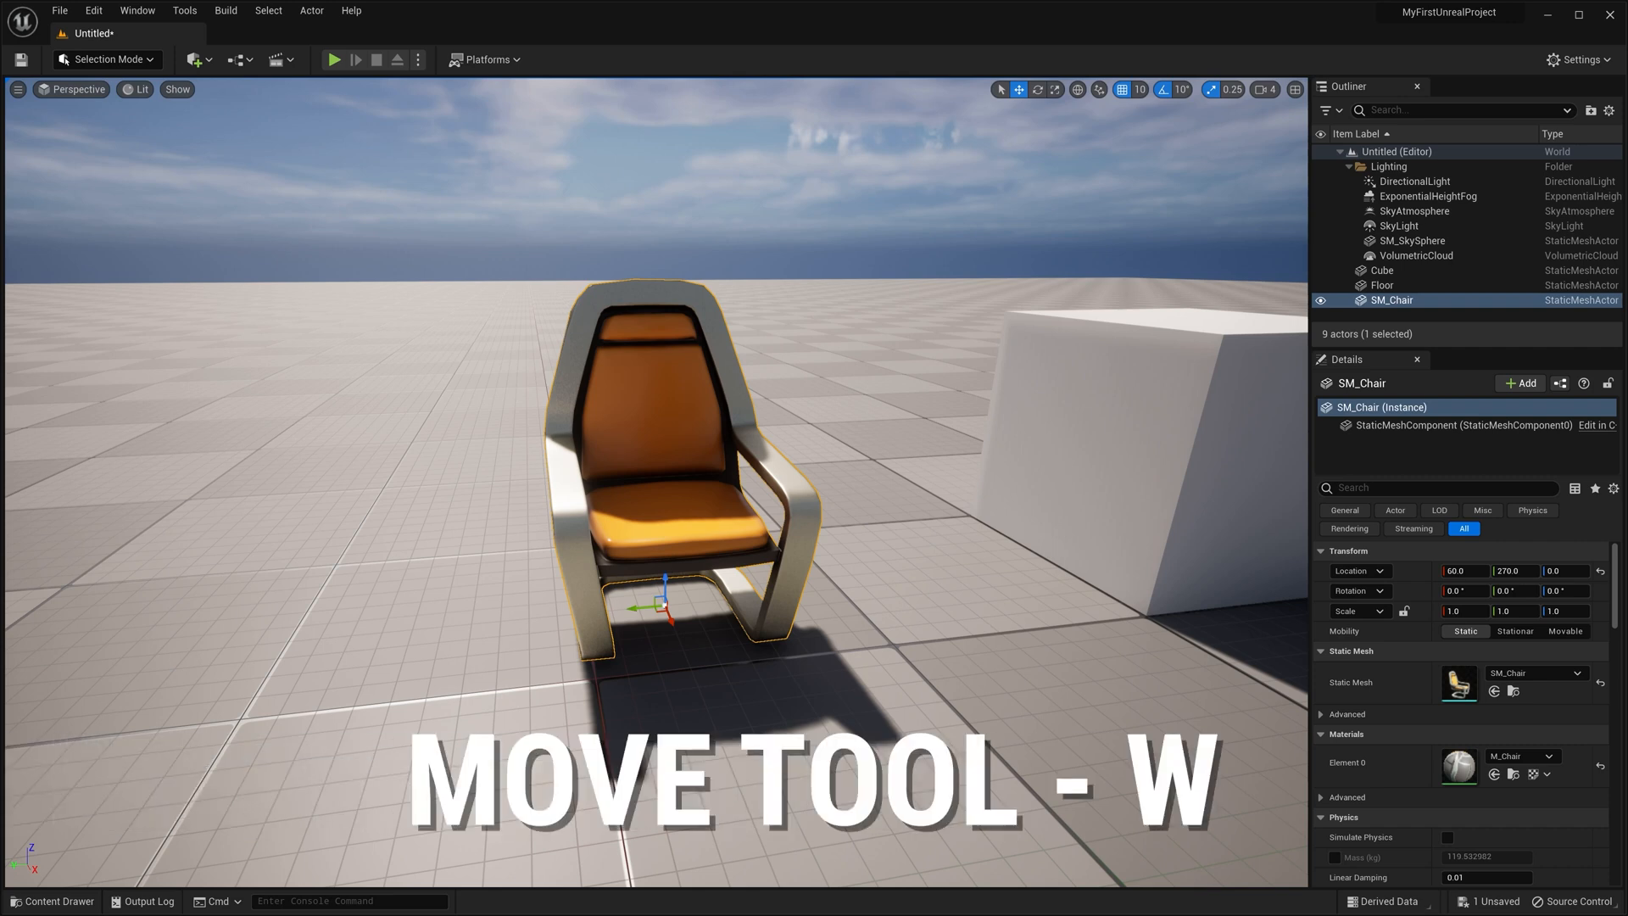
{"action": "key", "text": "w"}
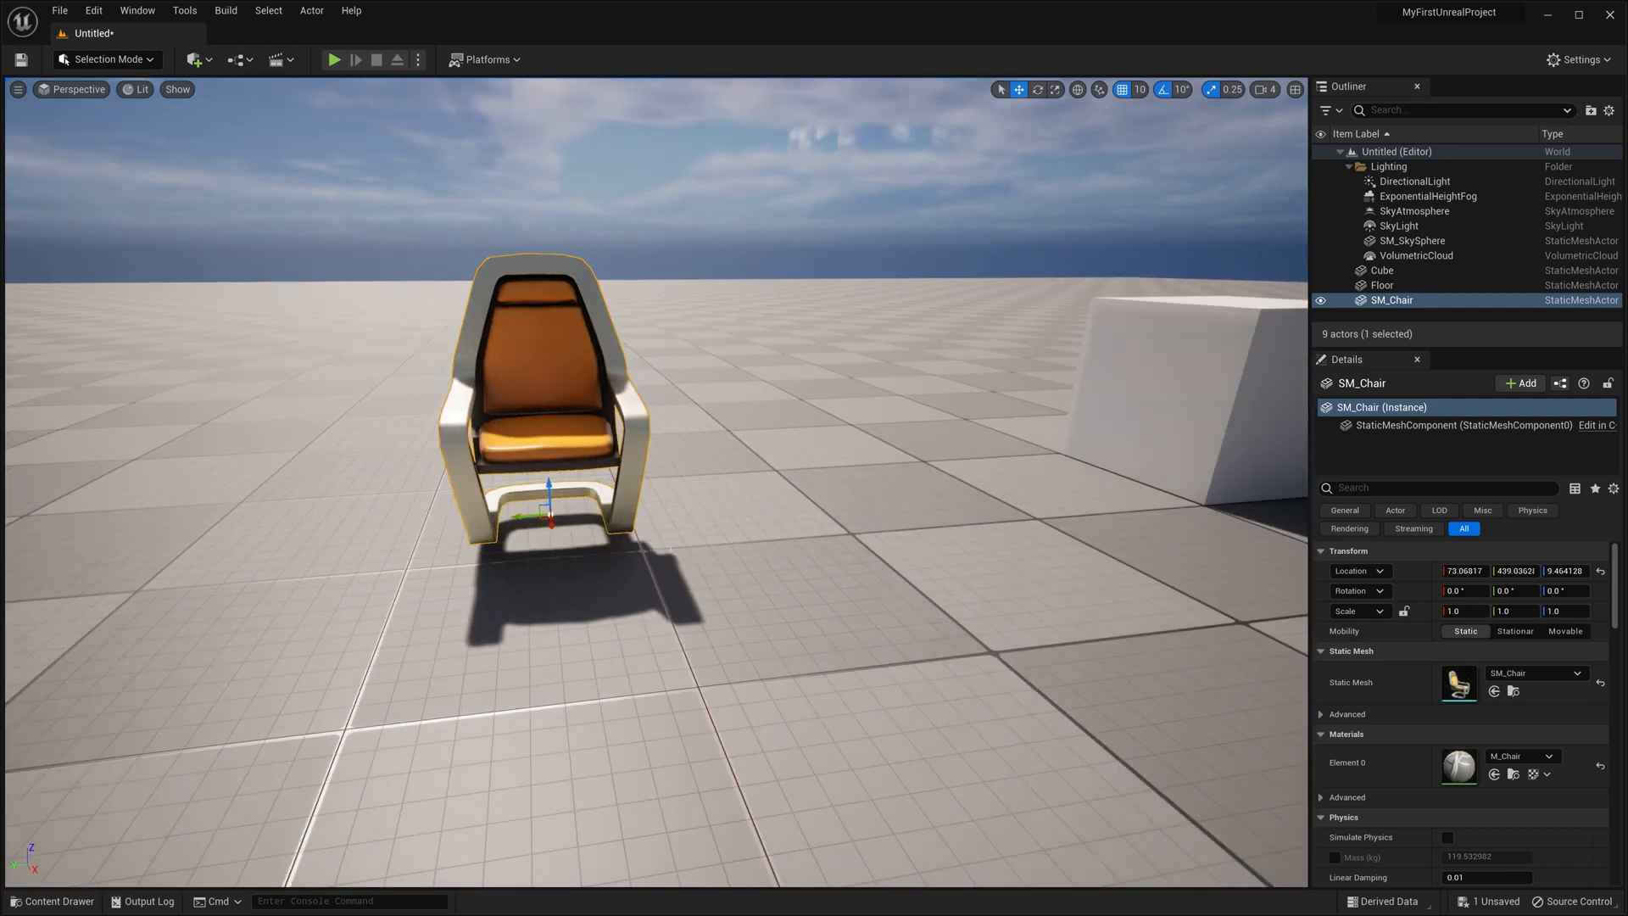
Step: Switch the chair's gizmo to rotation via E and the toolbar Rotate icon
{"action": "key", "text": "e"}
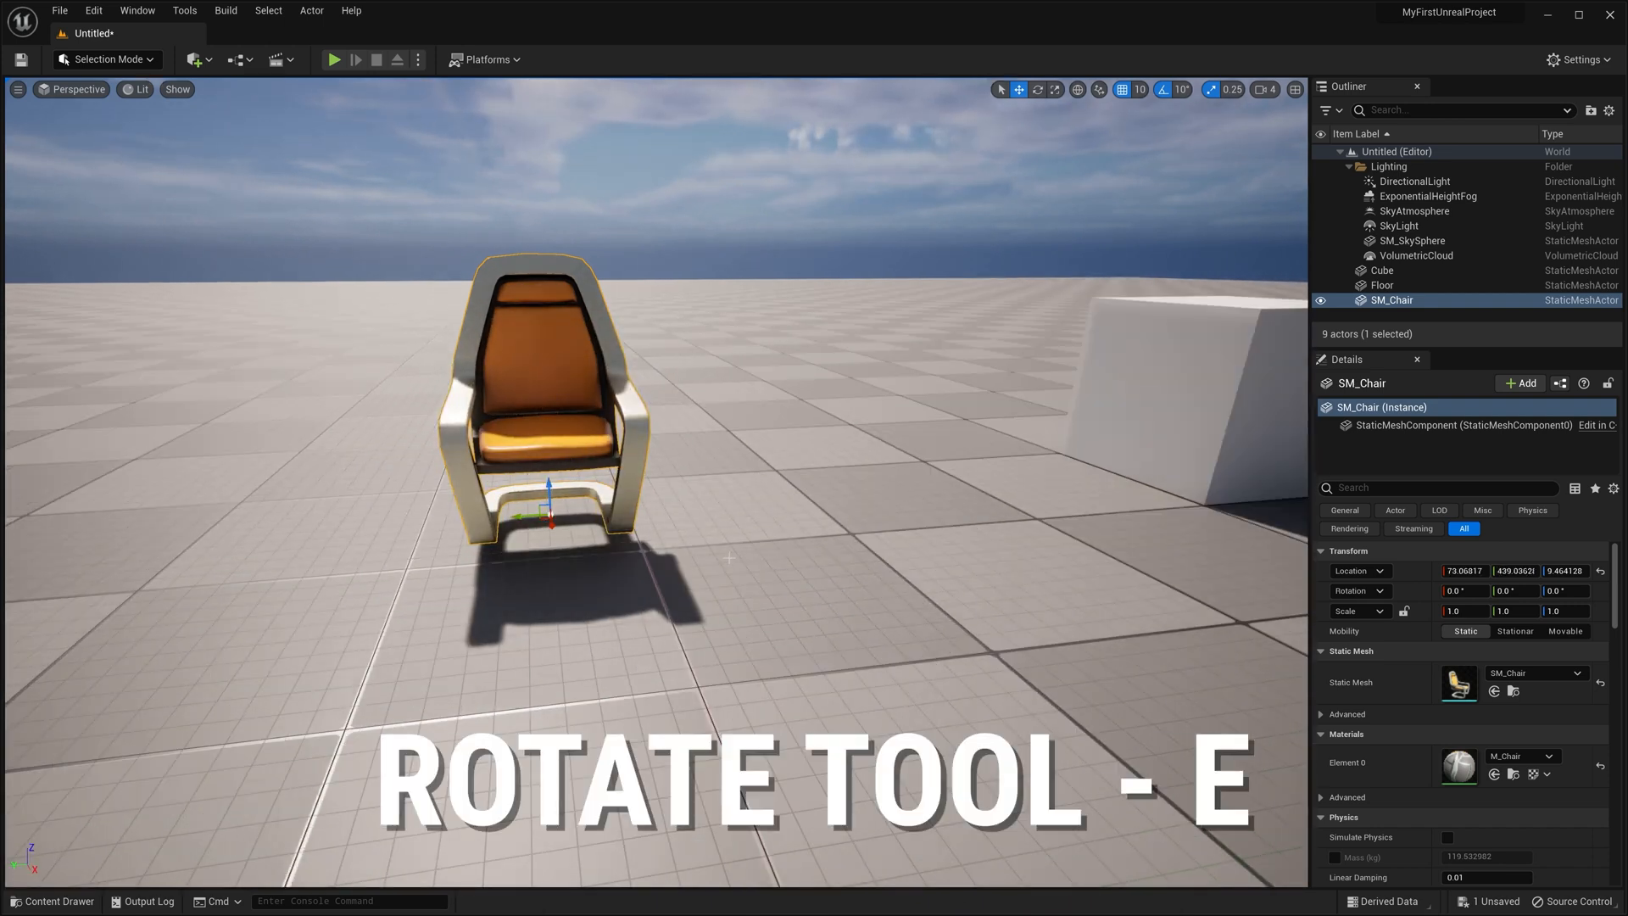
{"action": "key", "text": "e"}
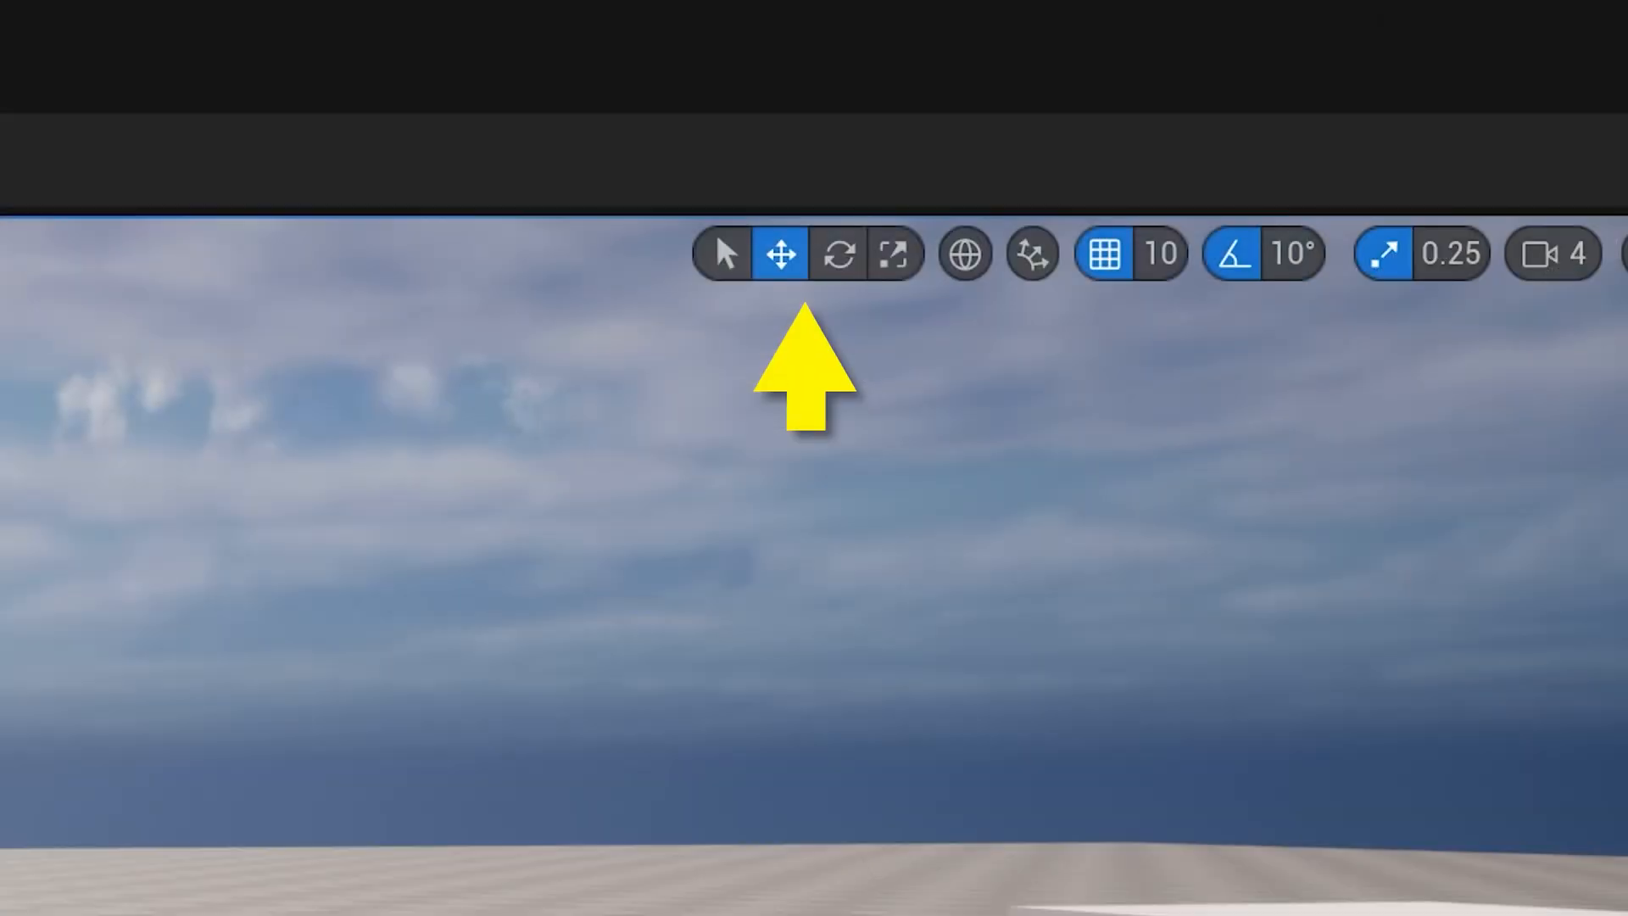
{"action": "left_click", "coordinate": [837, 252]}
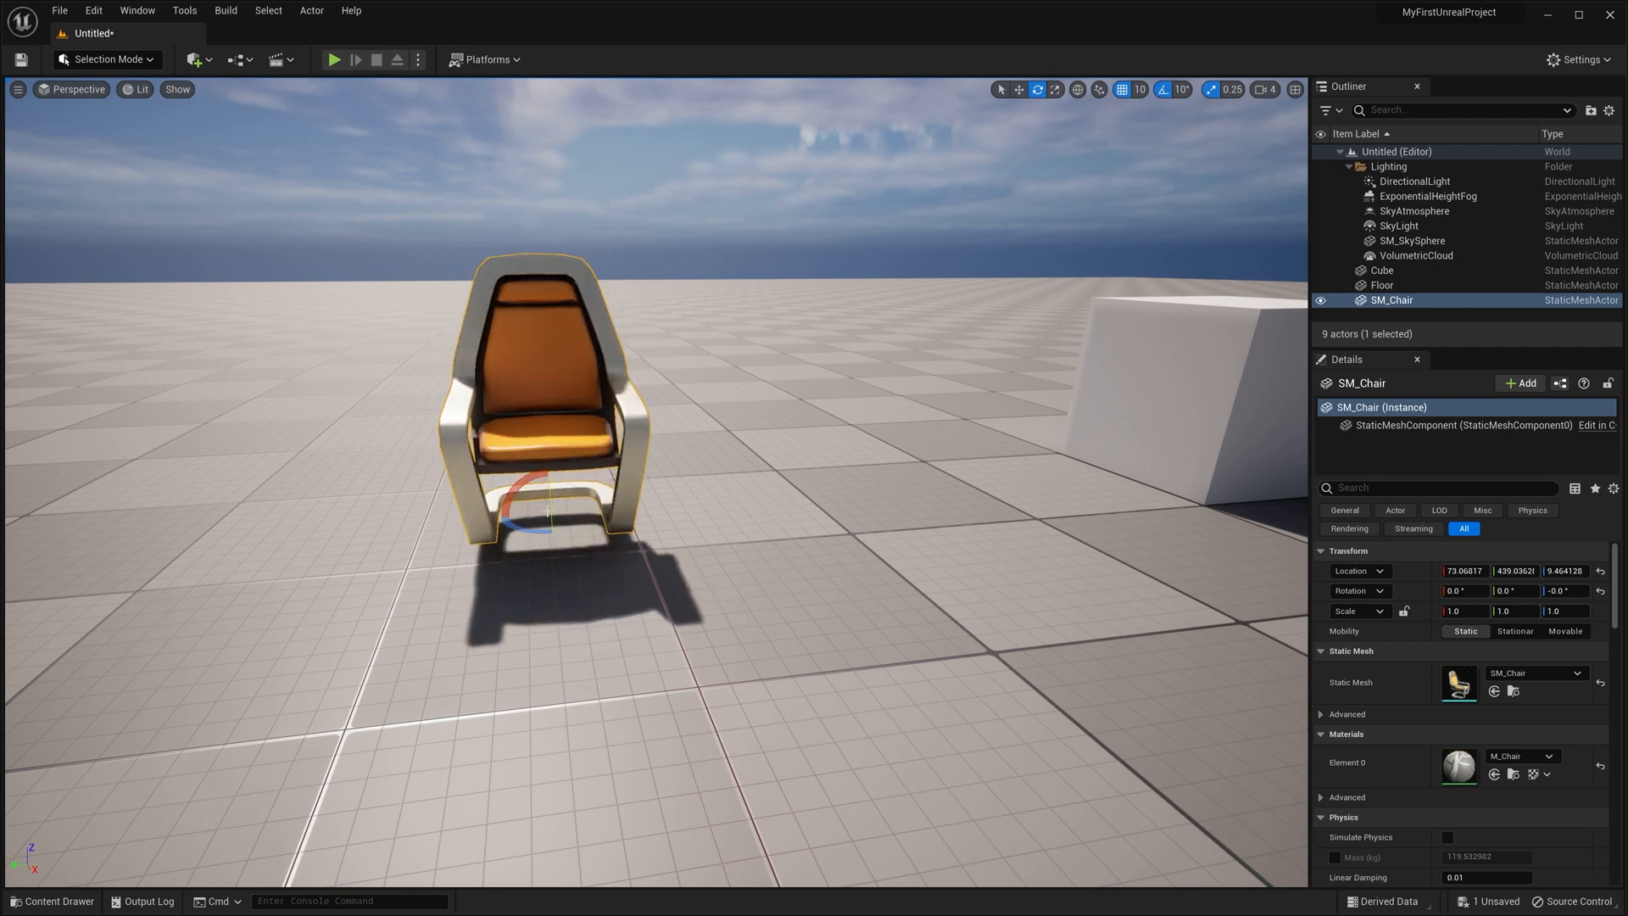
Step: Return the chair's transform handles to move mode
{"action": "key", "text": "r"}
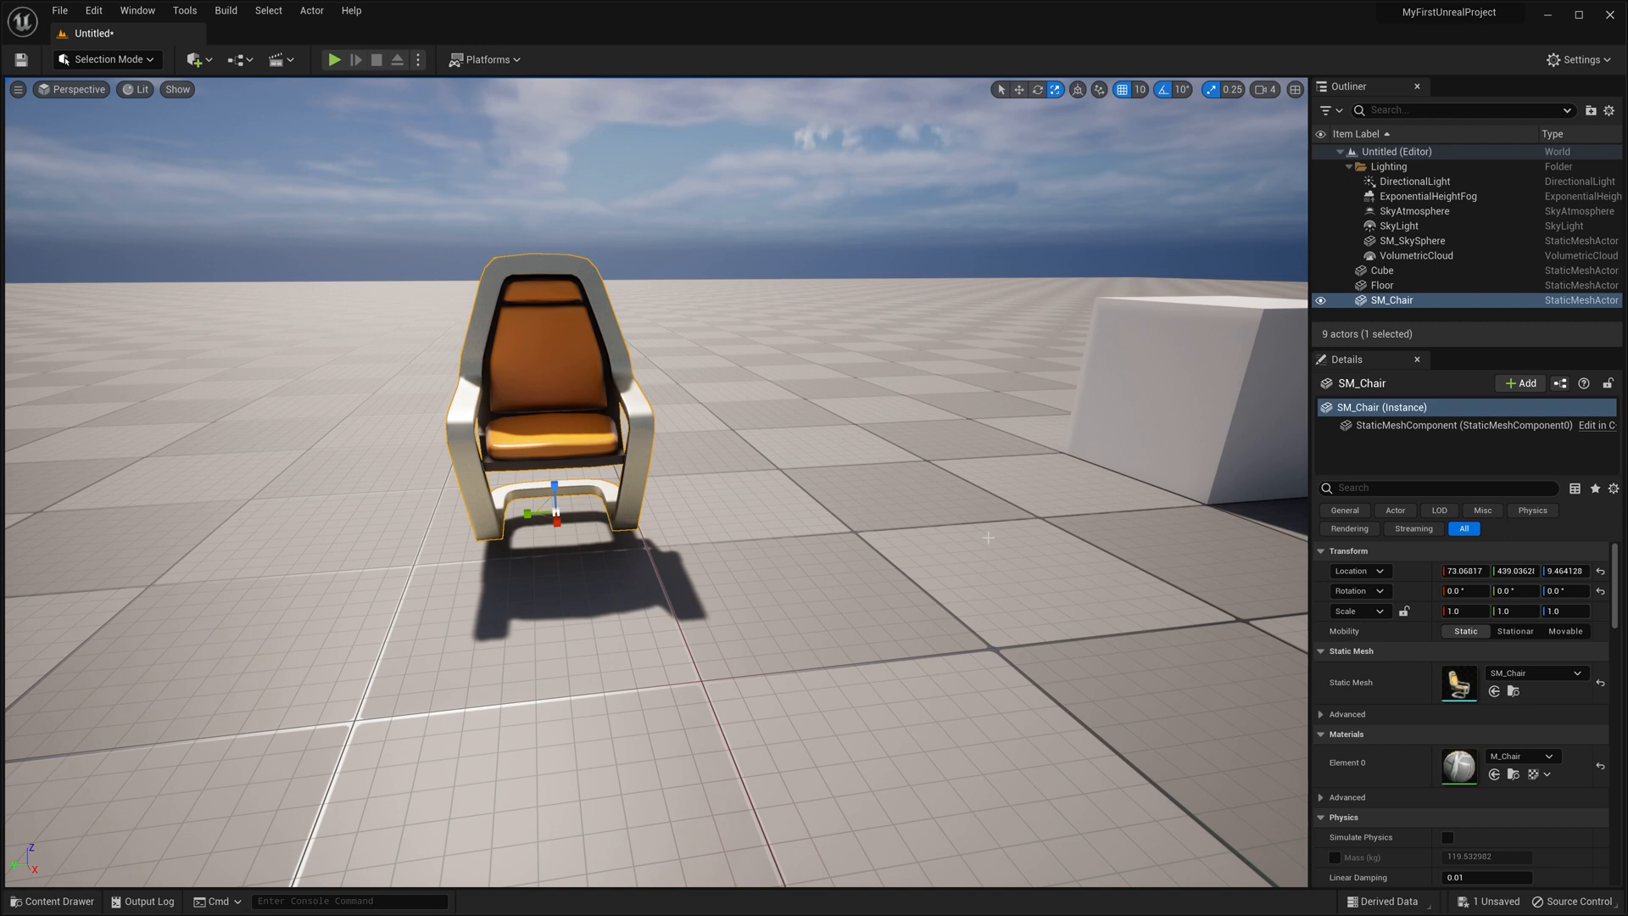
{"action": "mouse_move", "coordinate": [940, 529]}
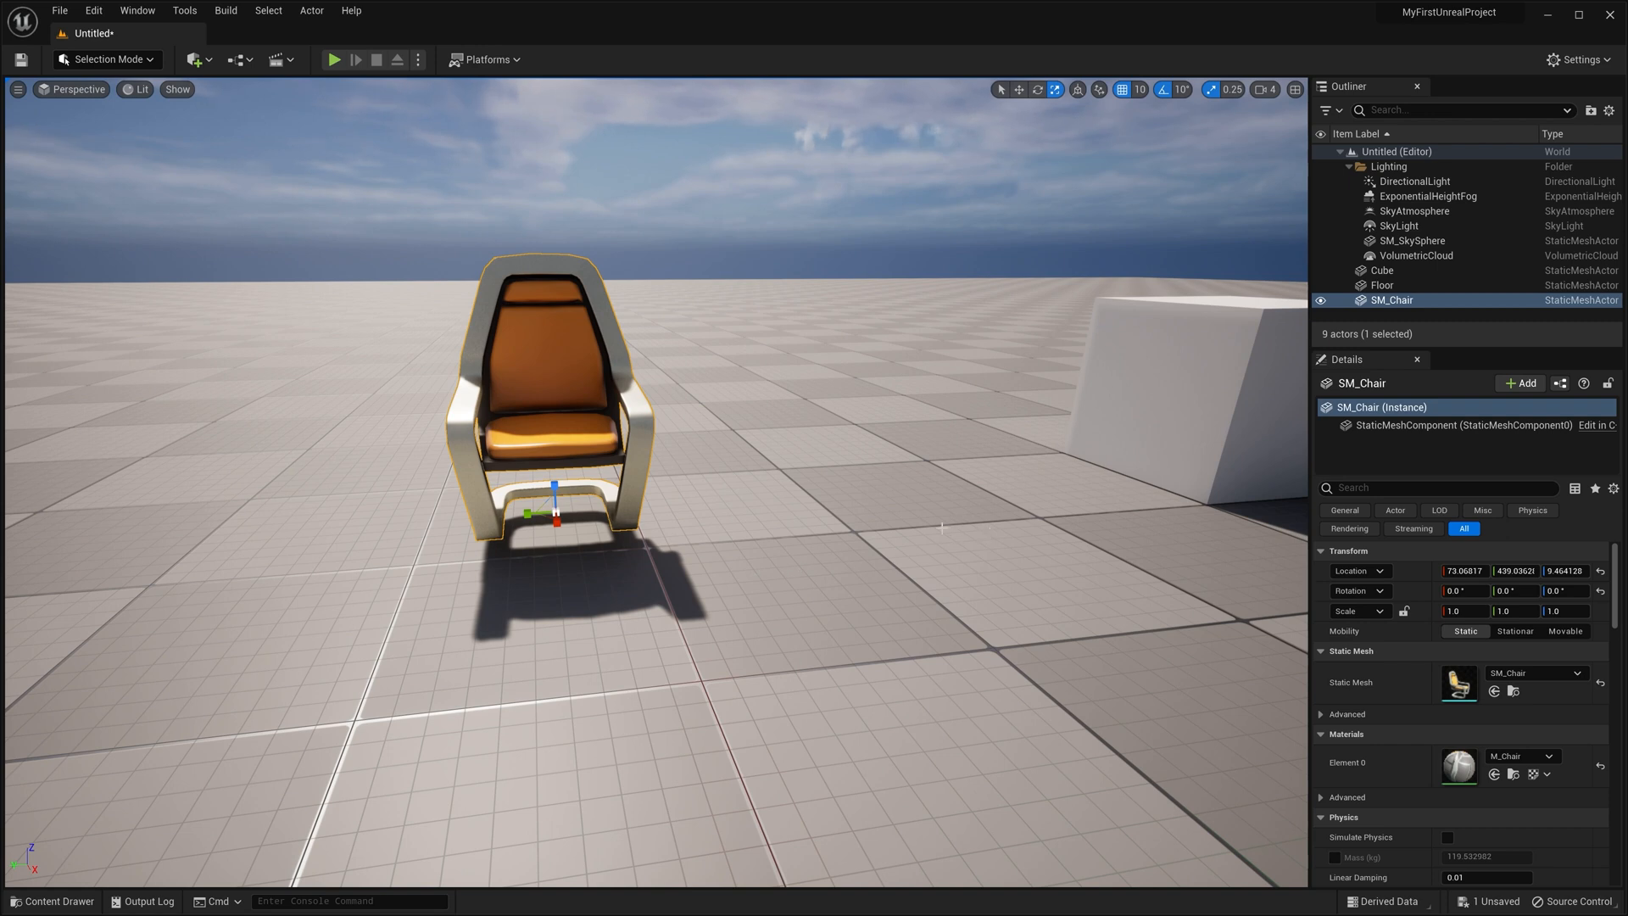
{"action": "mouse_move", "coordinate": [1293, 90]}
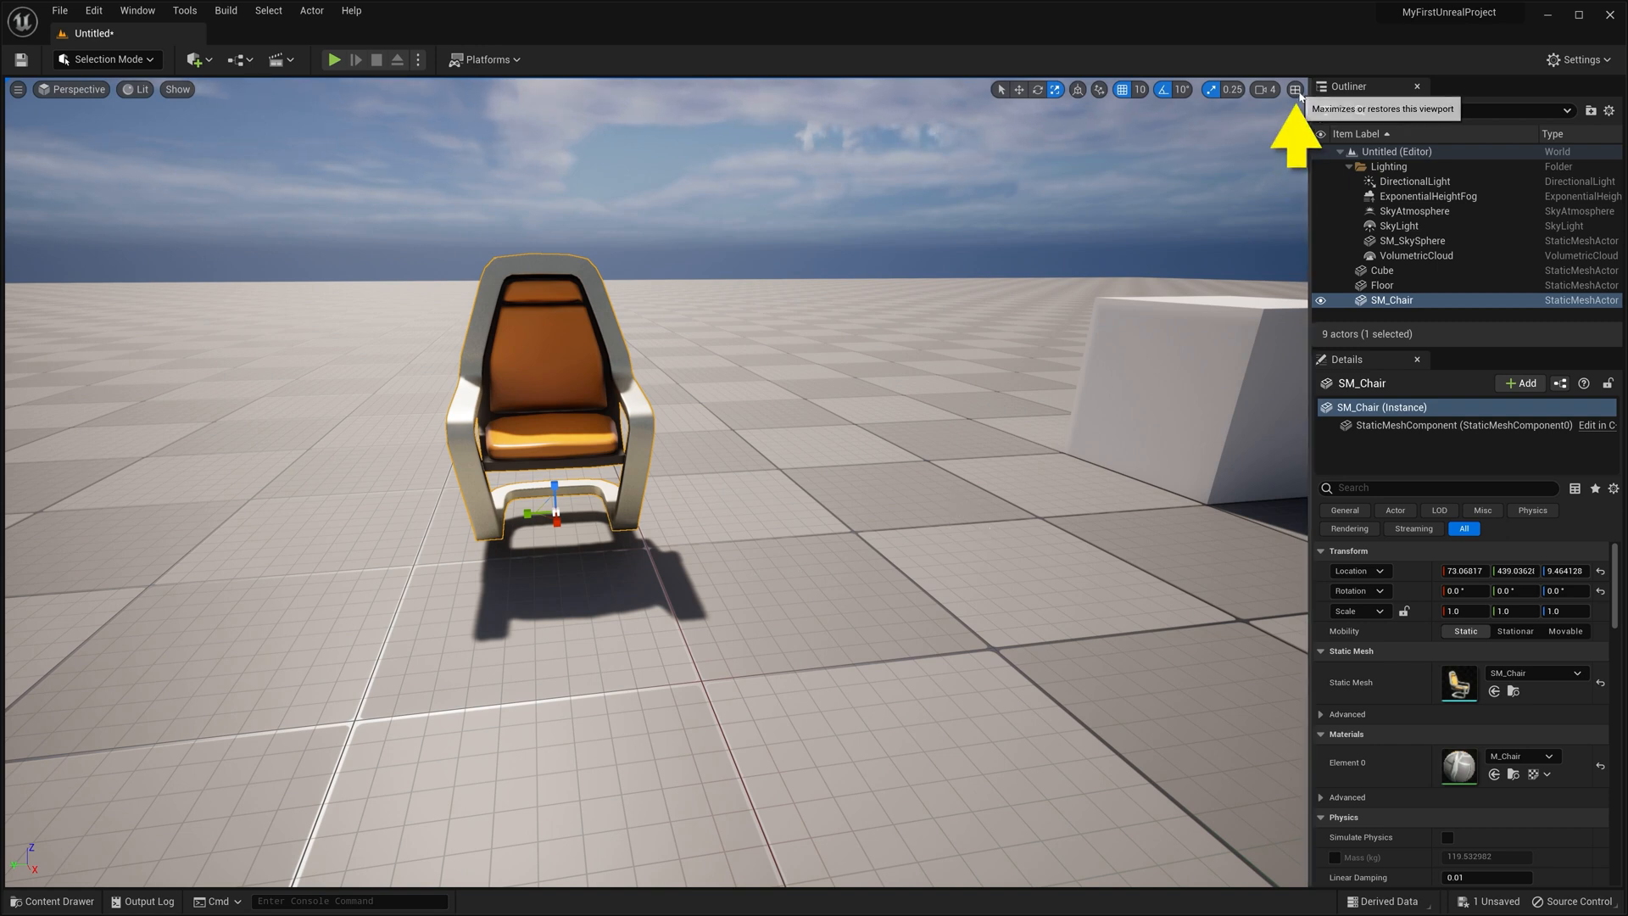
{"action": "left_click", "coordinate": [1293, 90]}
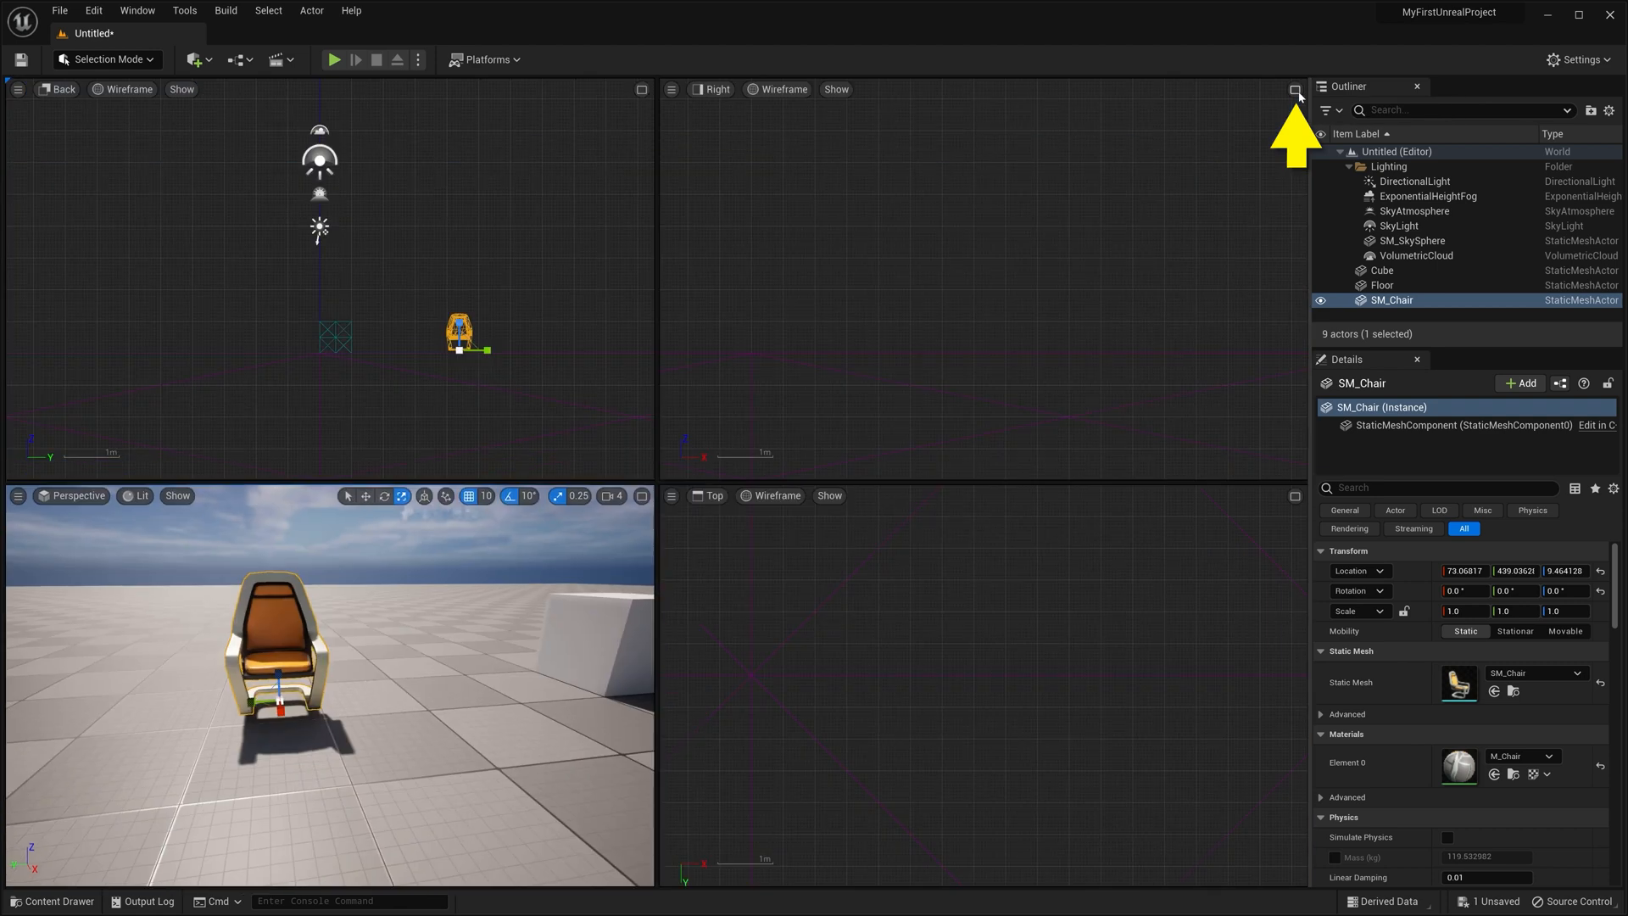
{"action": "left_click", "coordinate": [1126, 576]}
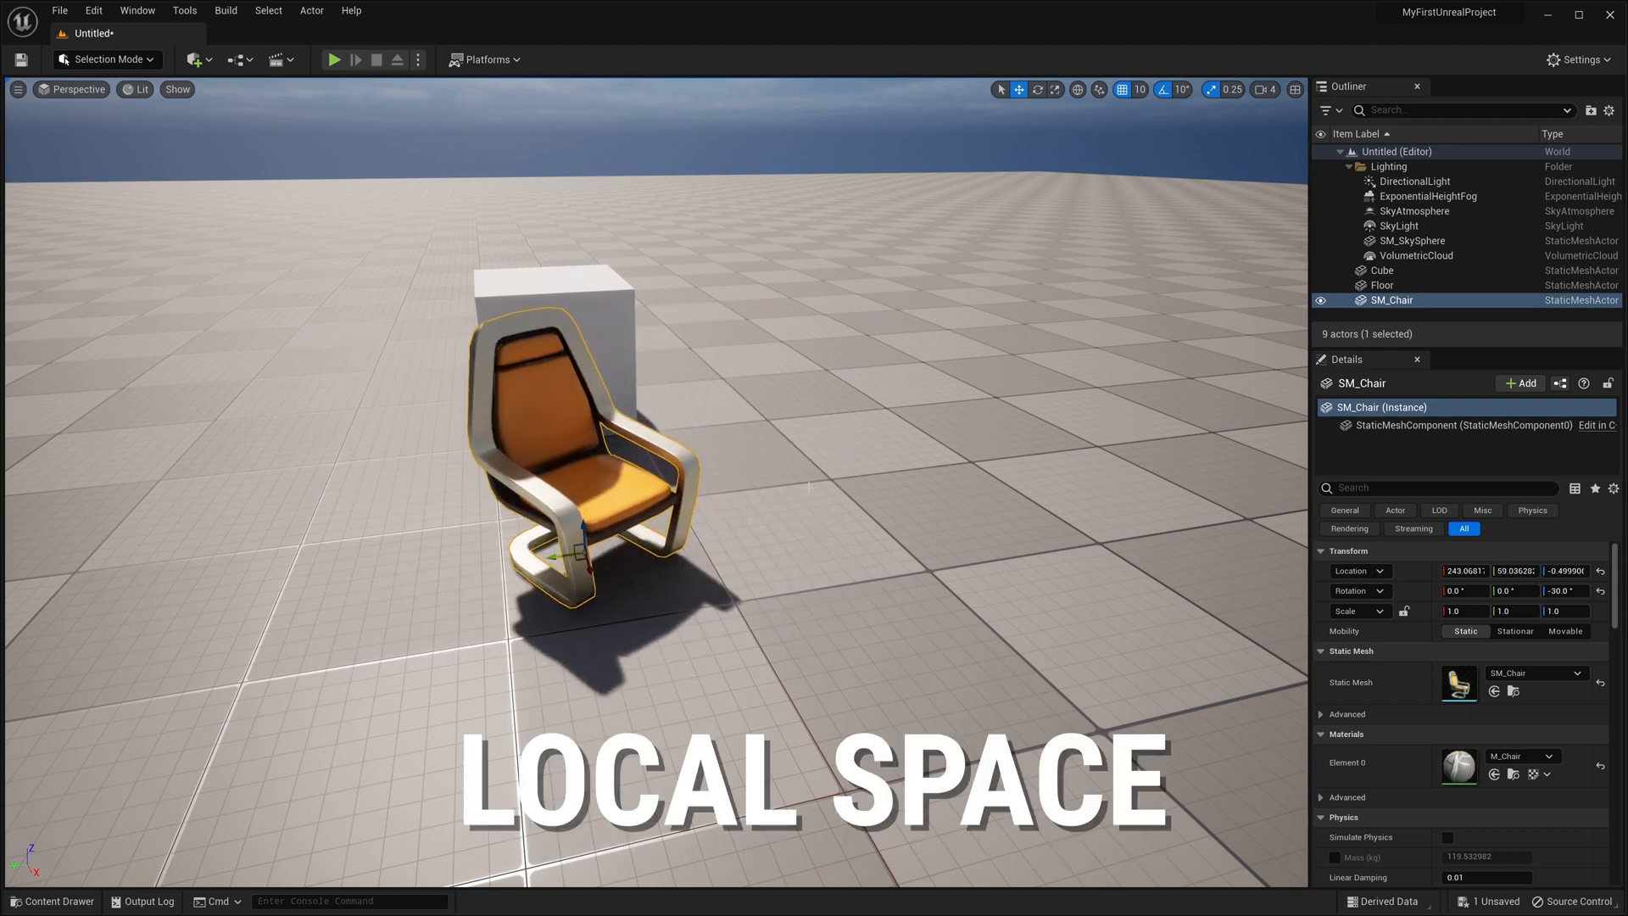
{"action": "mouse_move", "coordinate": [1078, 89]}
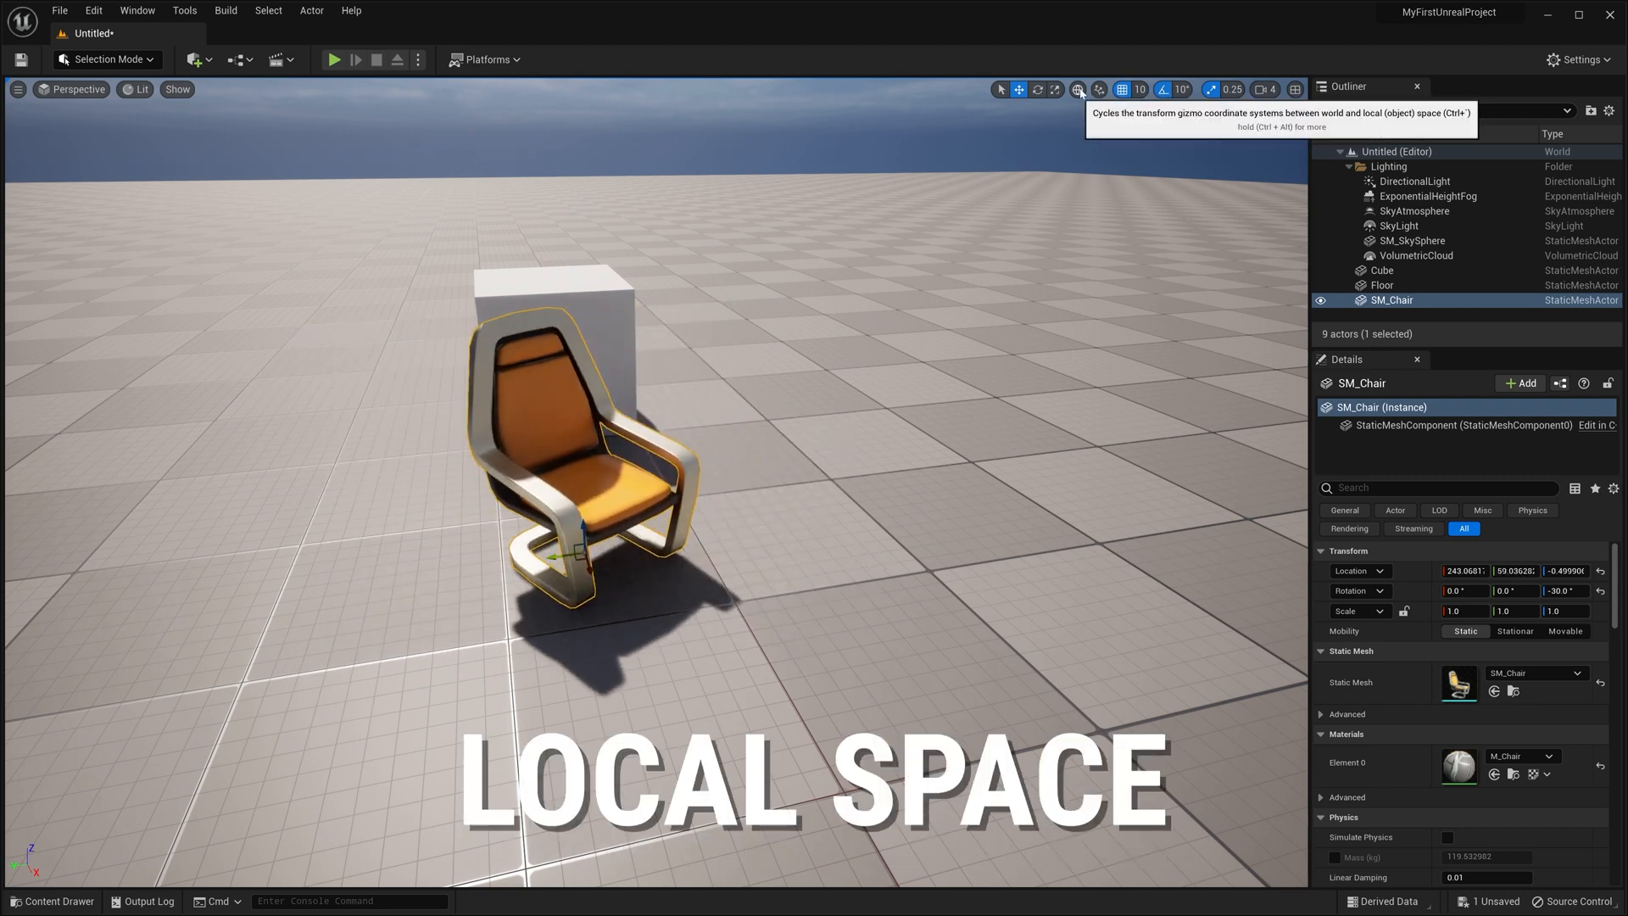
Step: Toggle the gizmo to local space so handles follow the chair's own axes
{"action": "left_click", "coordinate": [1078, 90]}
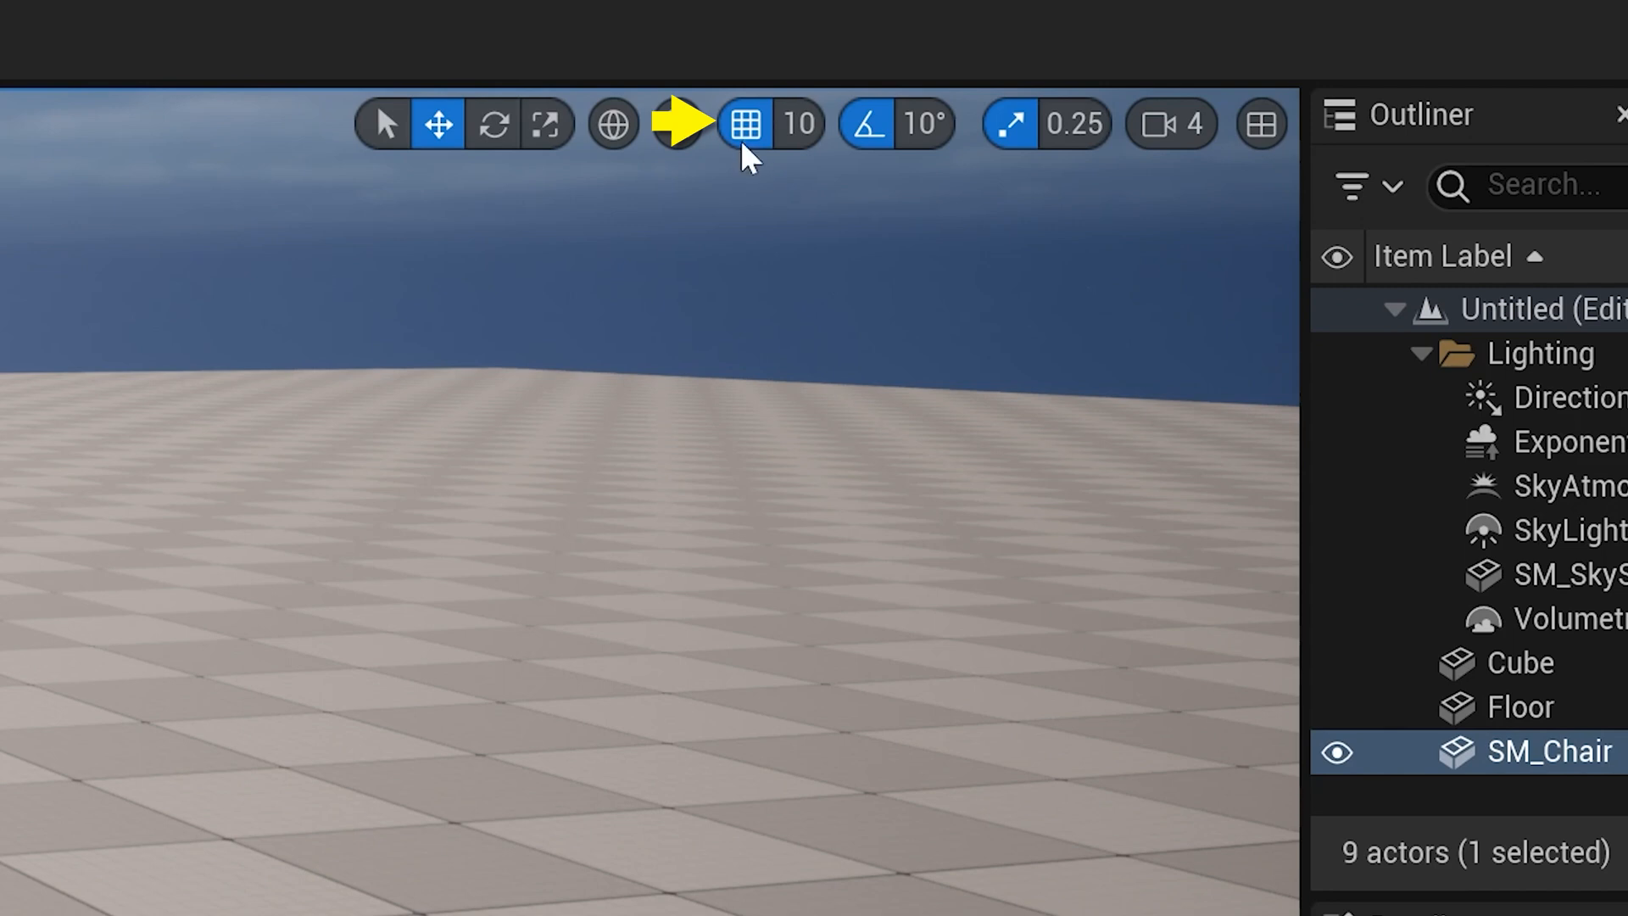
{"action": "mouse_move", "coordinate": [743, 124]}
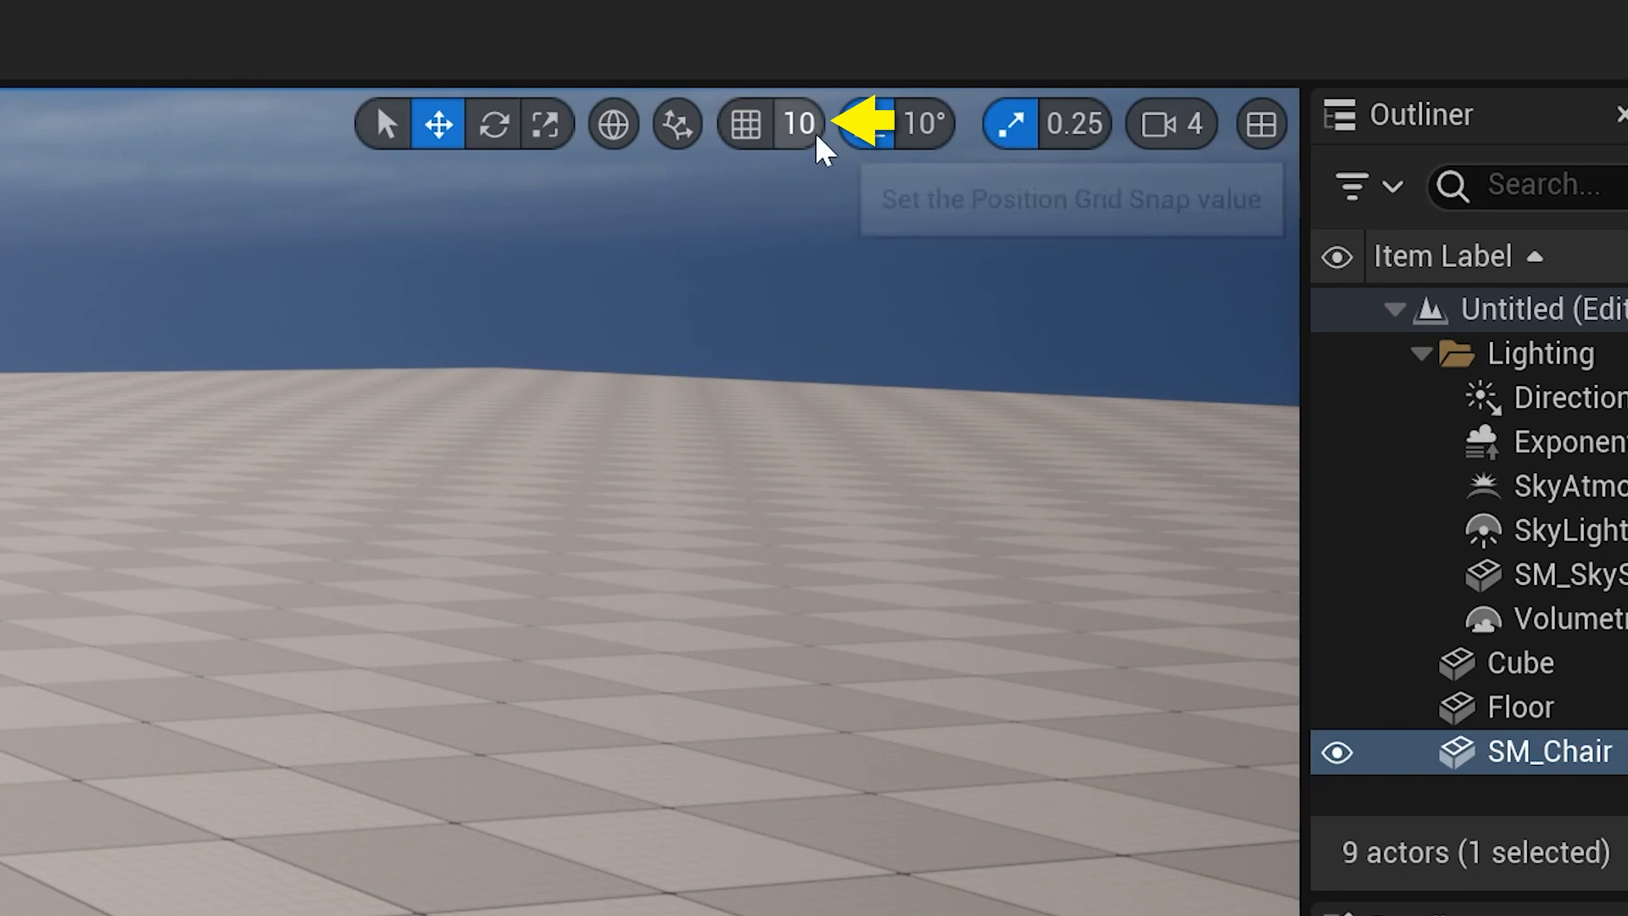
Step: Choose a grid snap size so the chair lands at snapped coordinates near 220, 50
{"action": "left_click", "coordinate": [796, 124]}
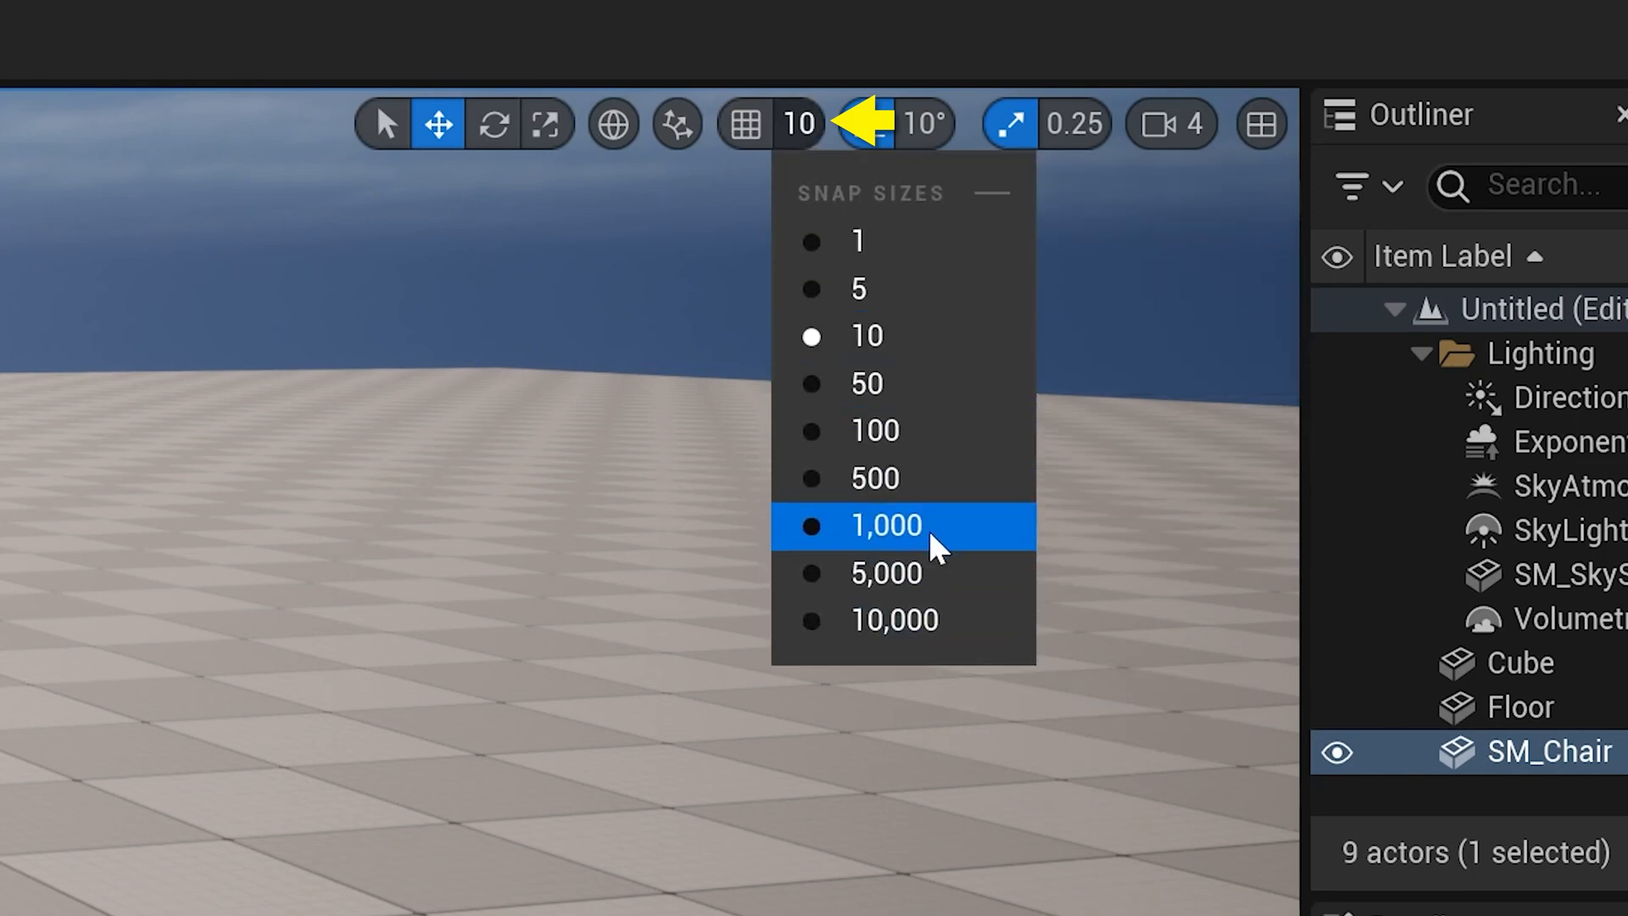
{"action": "left_click", "coordinate": [870, 383]}
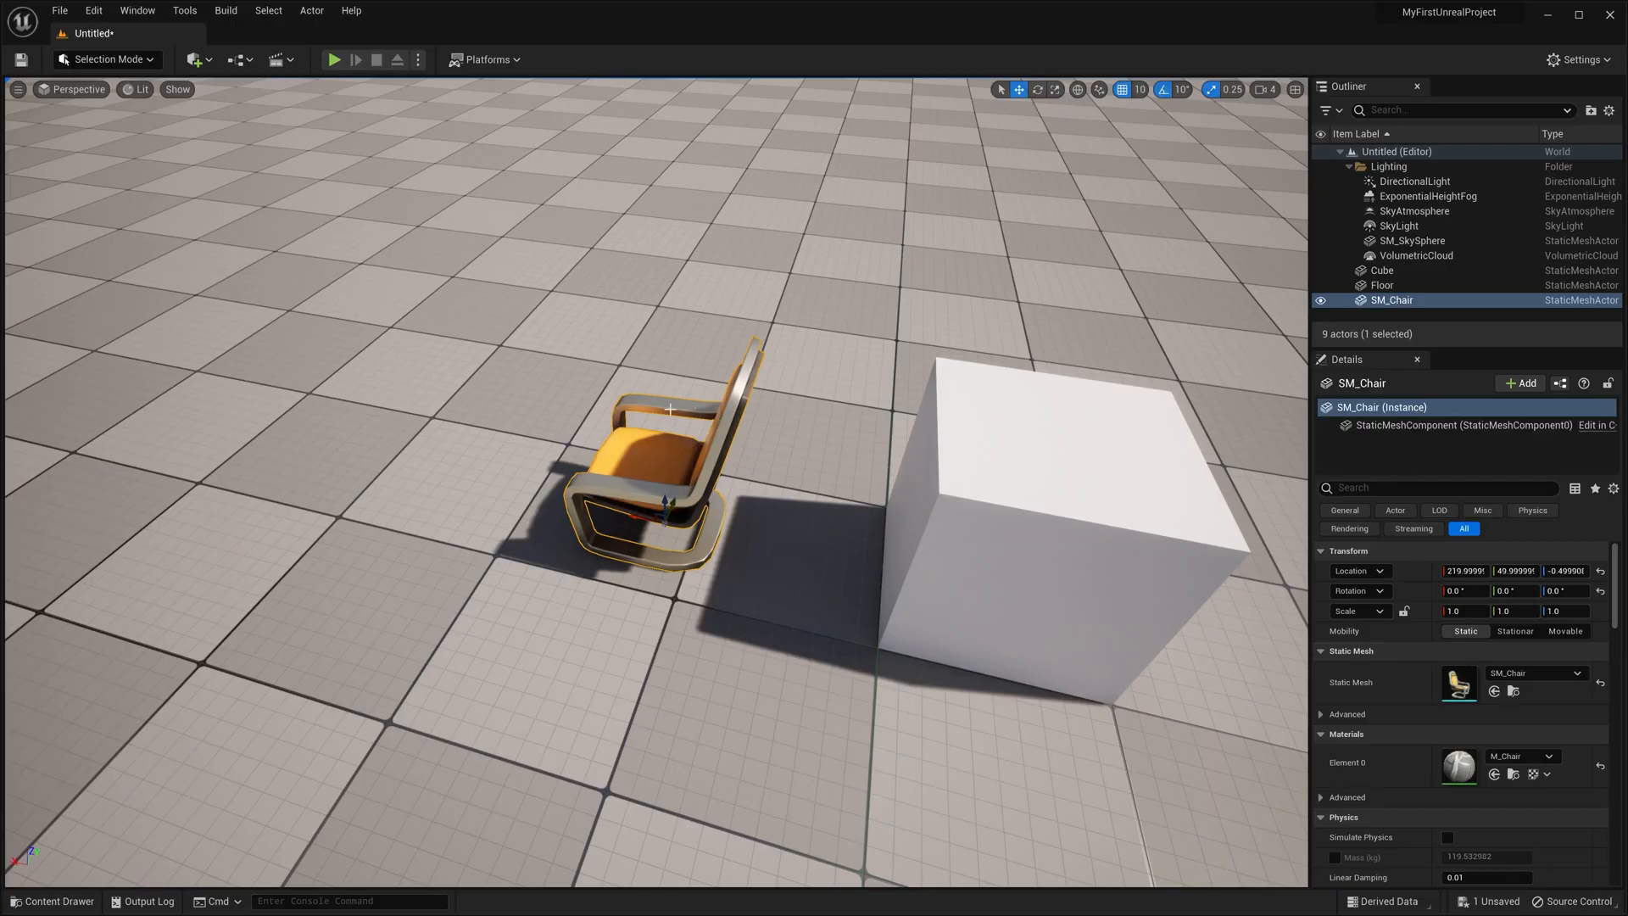
Step: Snap the chair onto the cube's top and show the surface snapping options
{"action": "key", "text": "v"}
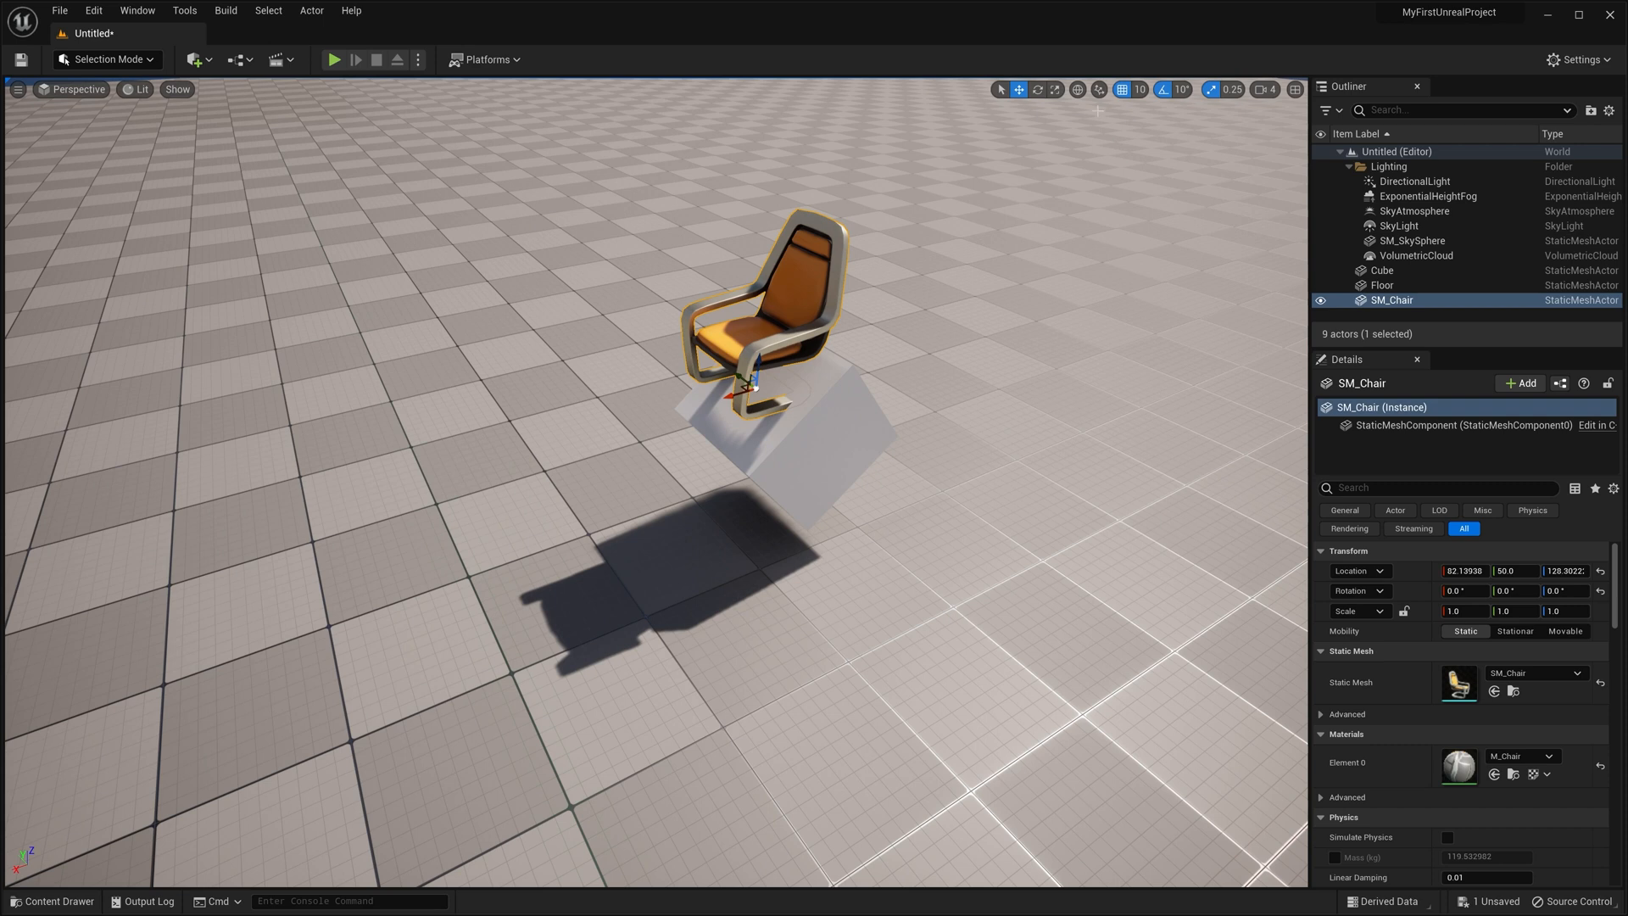
{"action": "mouse_move", "coordinate": [1097, 90]}
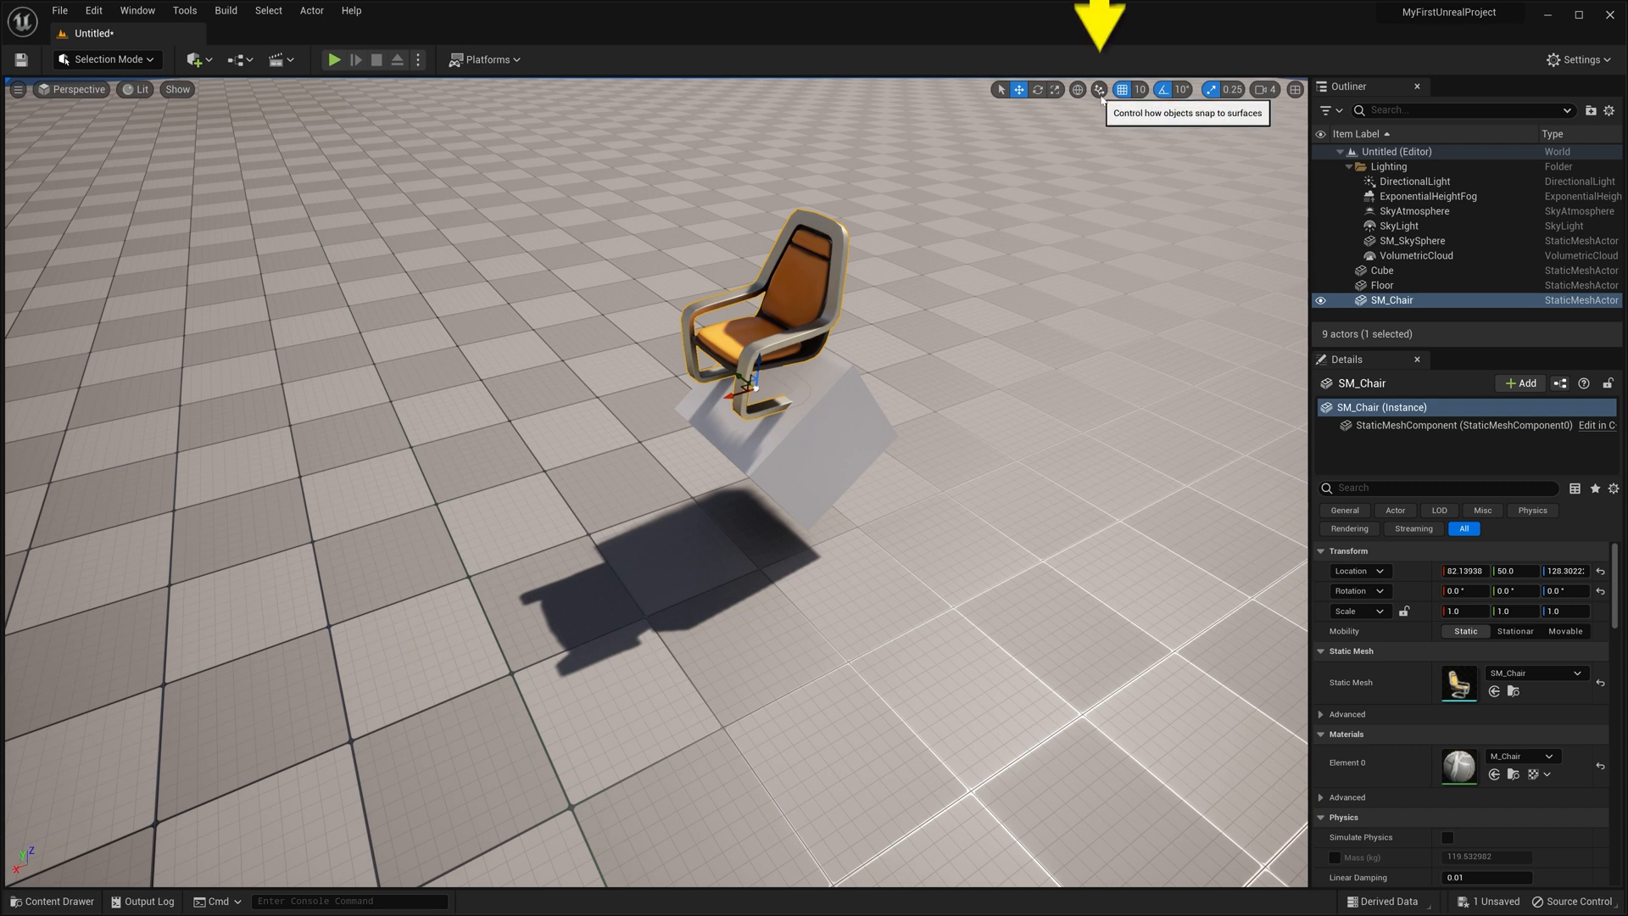
{"action": "left_click", "coordinate": [1097, 90]}
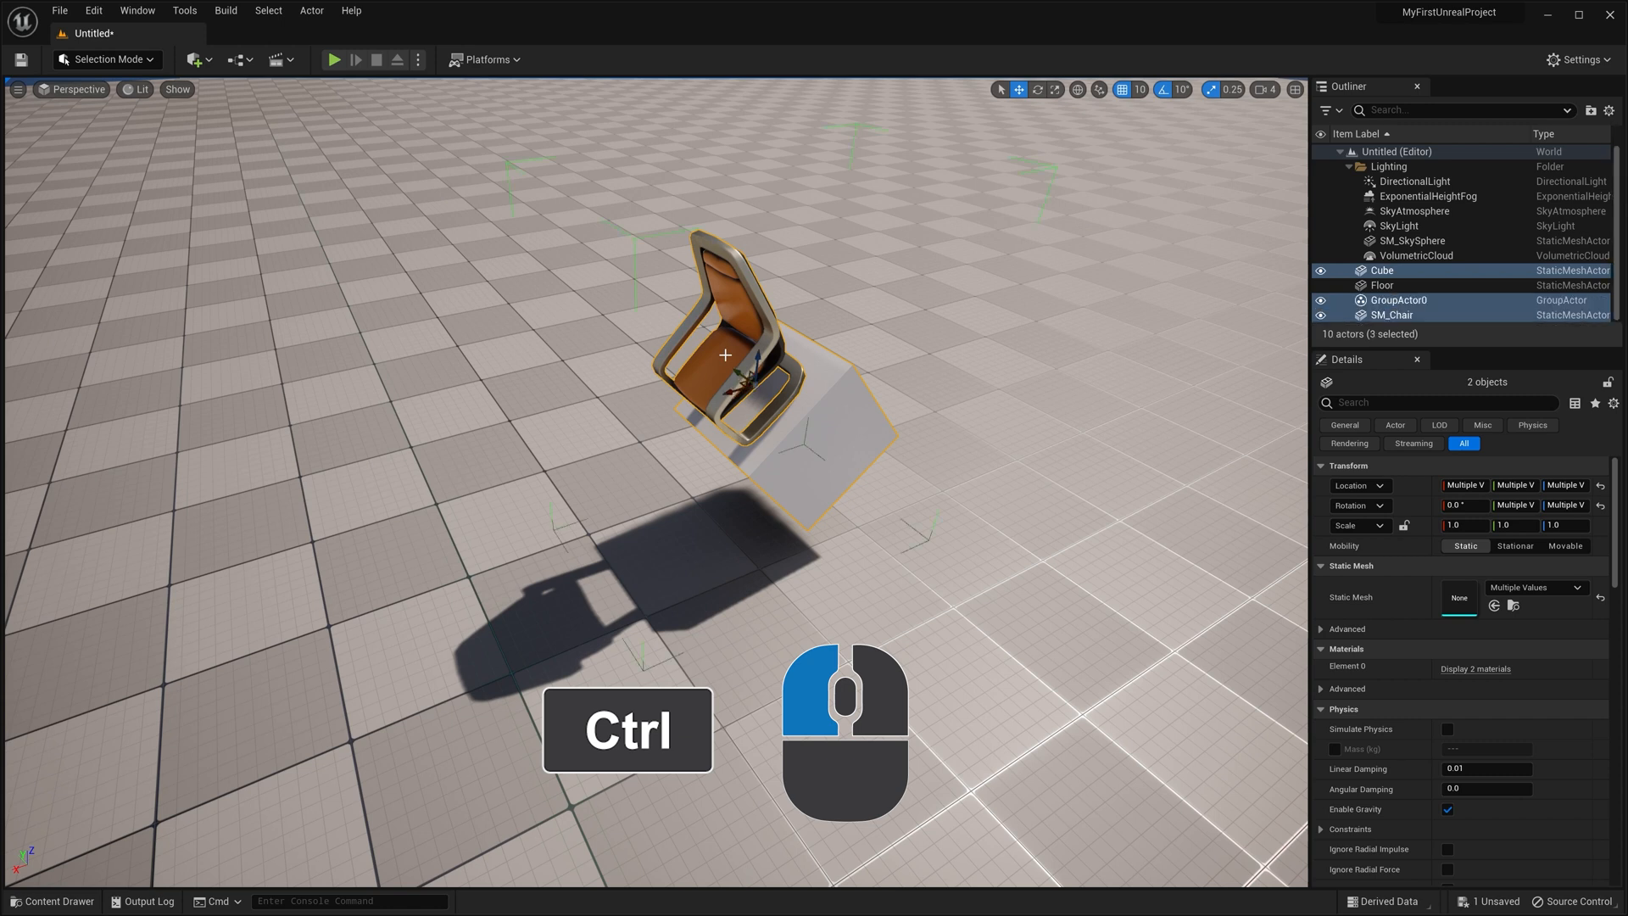
Step: Group the chair and cube with Ctrl+G, rotate them together, then ungroup with Shift+G
{"action": "key", "text": "ctrl+g"}
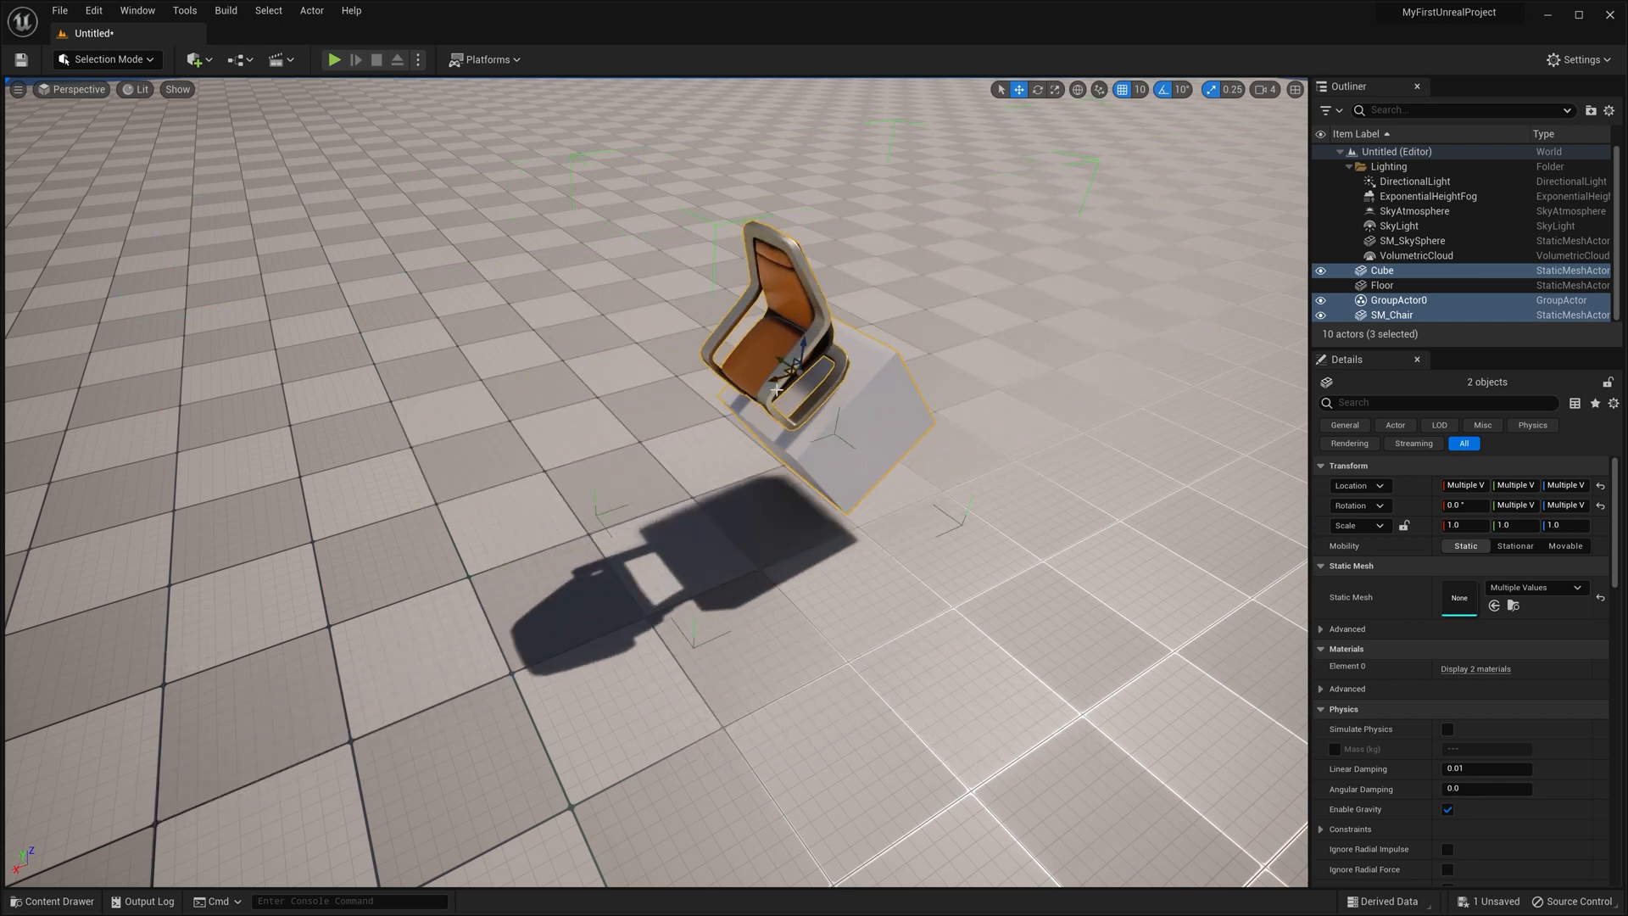
{"action": "key", "text": "shift+g"}
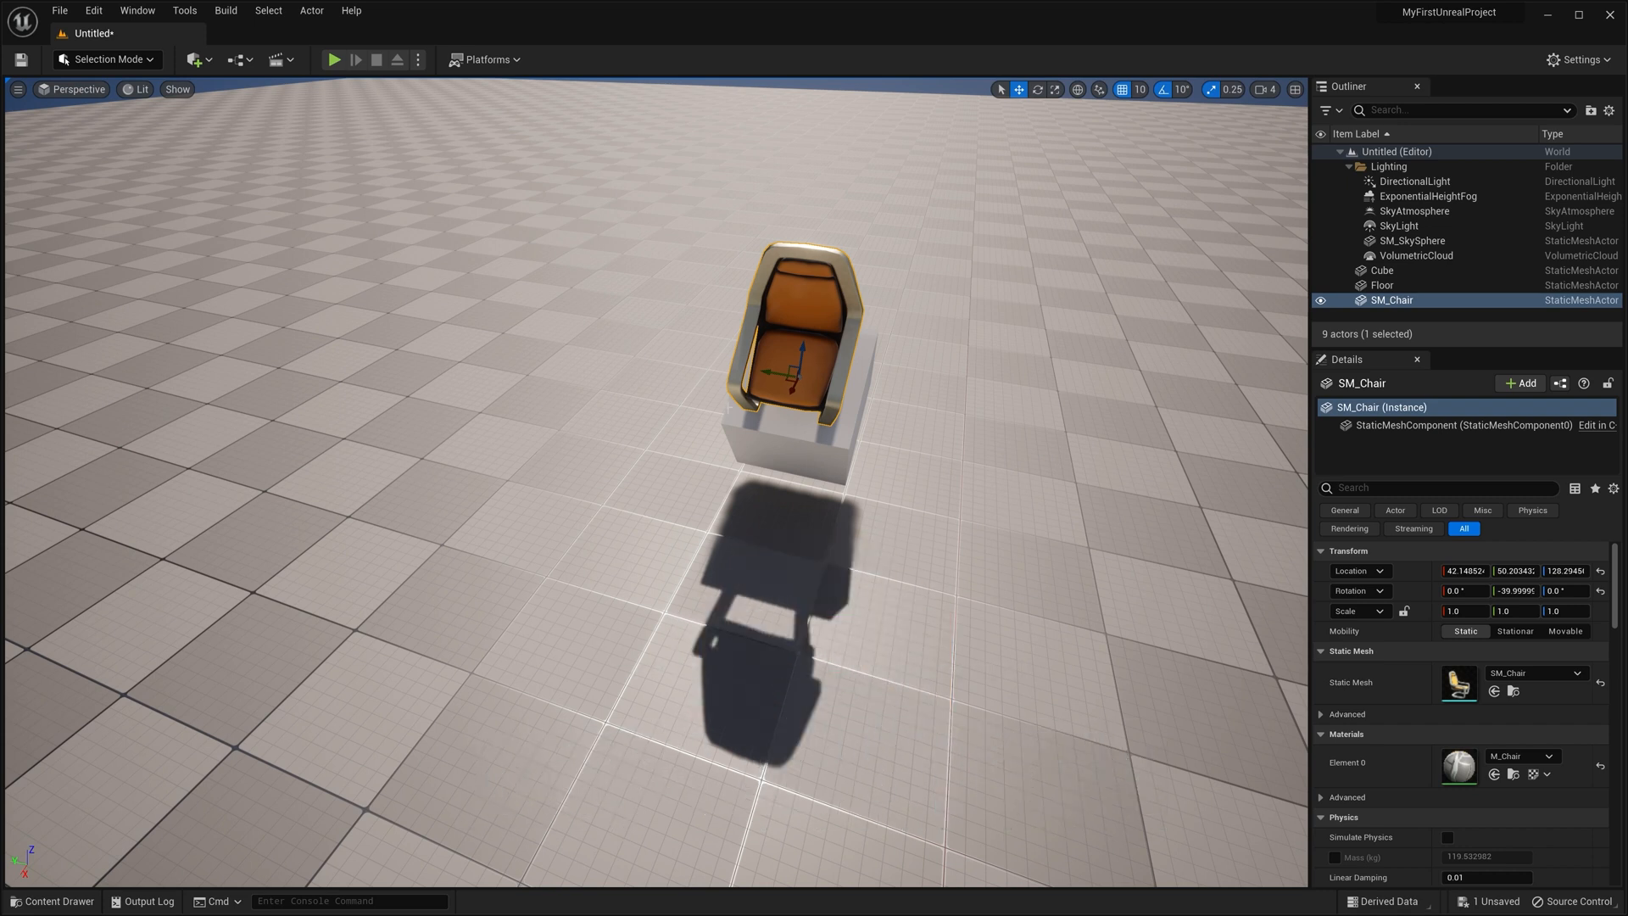
Step: Drag the copied chair off the cube to the floor at -180, -30, 0 beside it
{"action": "key", "text": "Alt"}
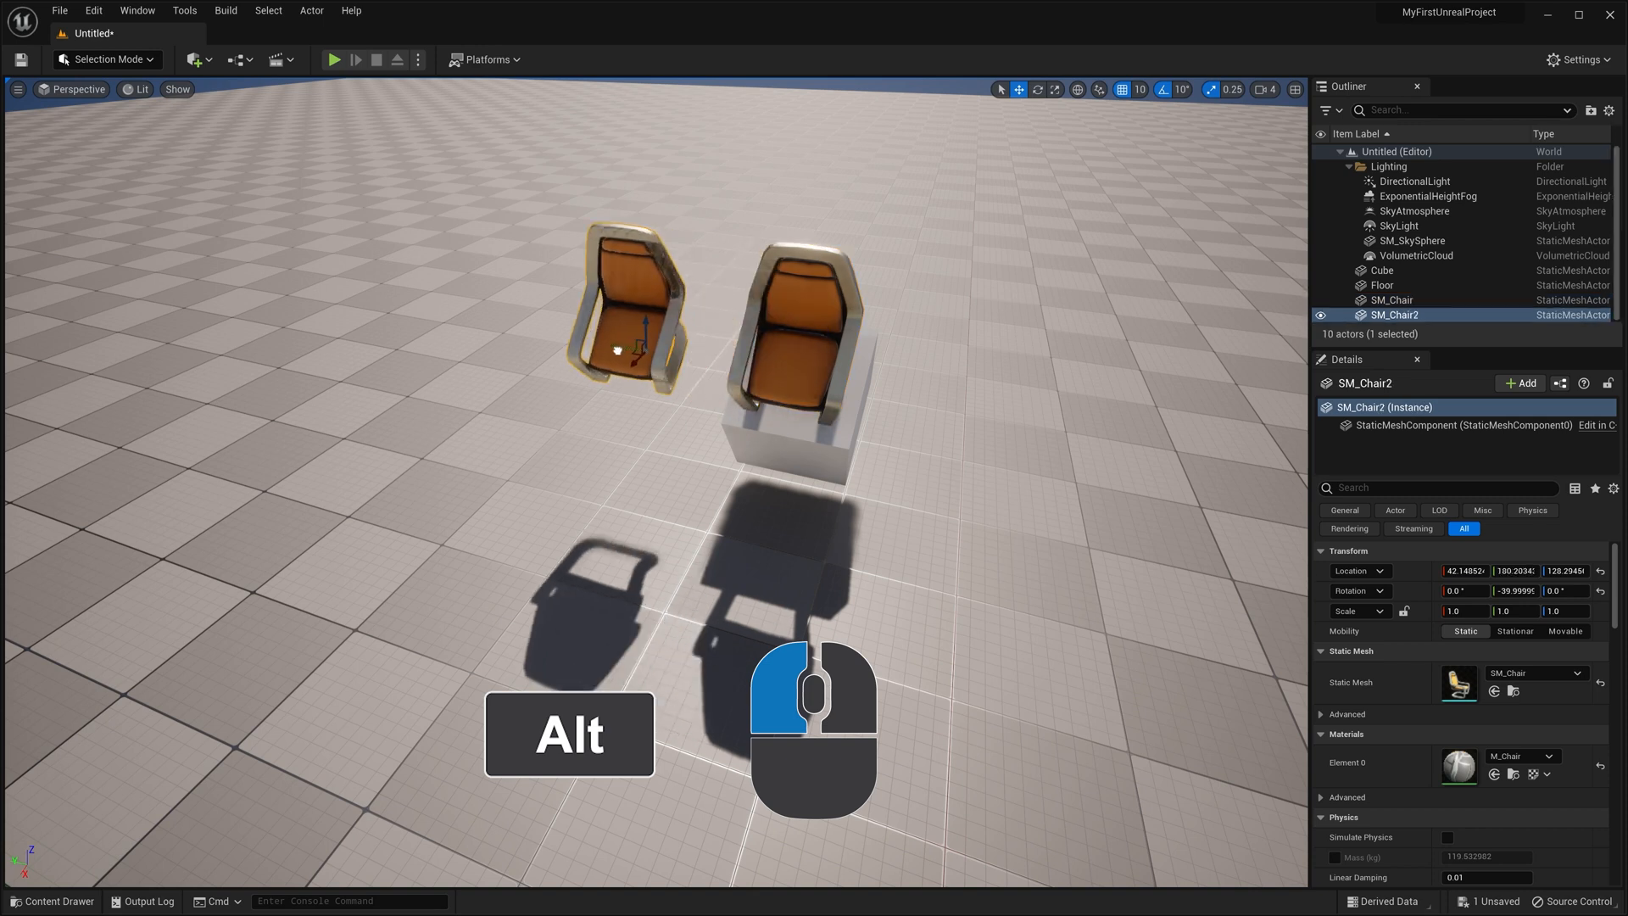
{"action": "left_click_drag", "start_coordinate": [622, 322], "coordinate": [456, 301]}
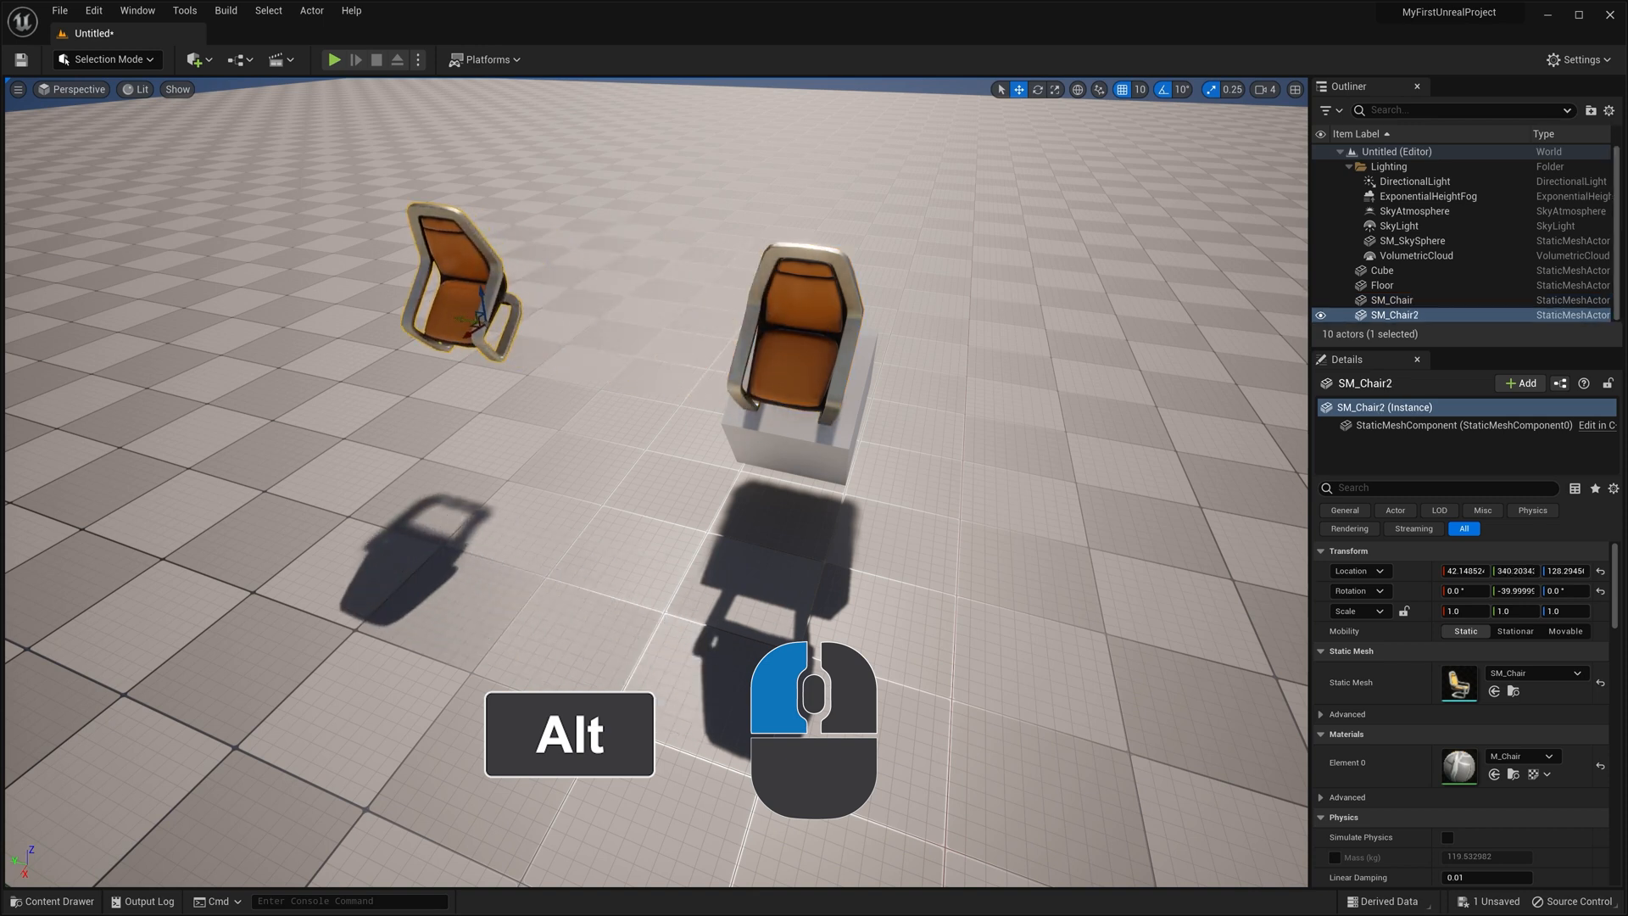
{"action": "left_click_drag", "start_coordinate": [451, 290], "coordinate": [597, 302]}
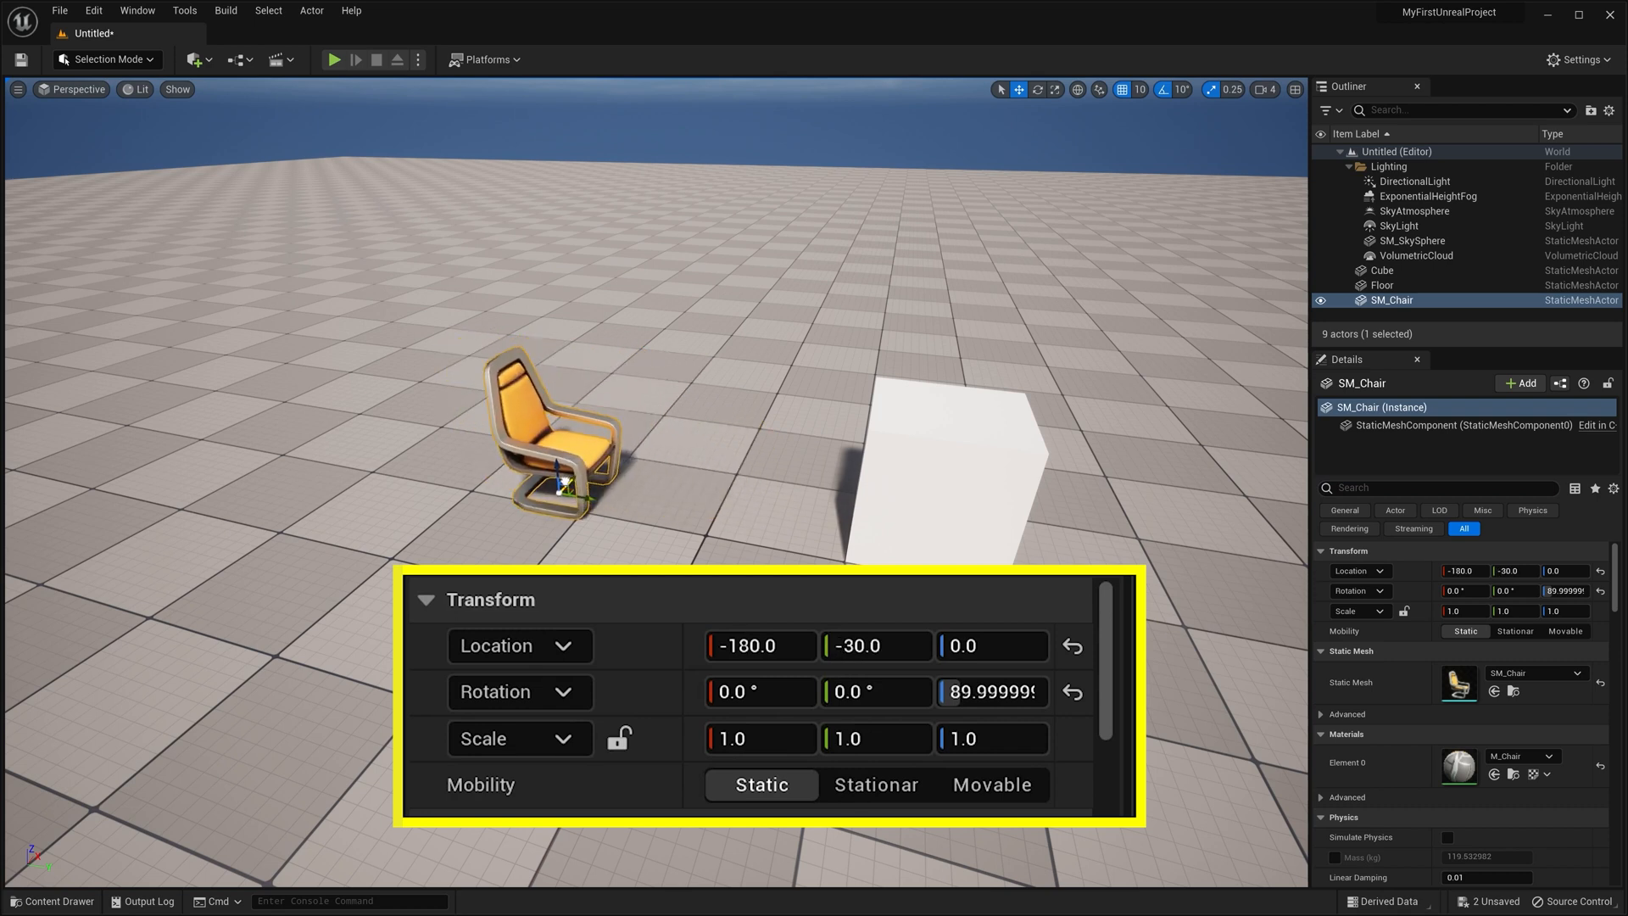
Step: Move and turn the chair beside the cube, then set its Transform scale to 2, 1, 1
{"action": "left_click_drag", "start_coordinate": [562, 478], "coordinate": [602, 446]}
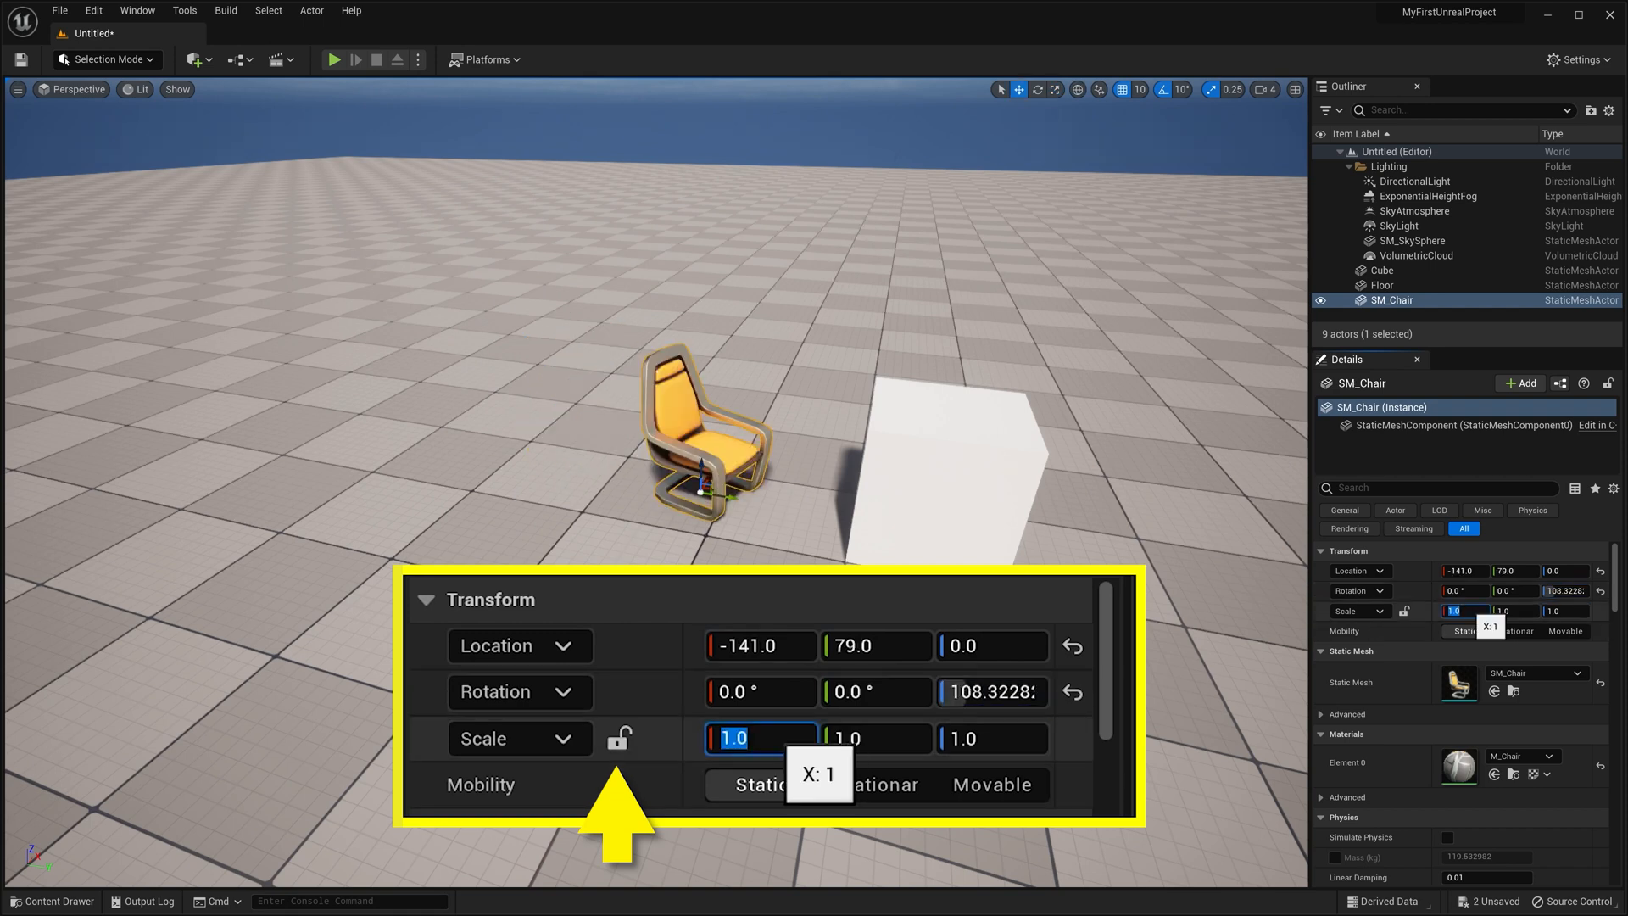
{"action": "type", "text": "2.0"}
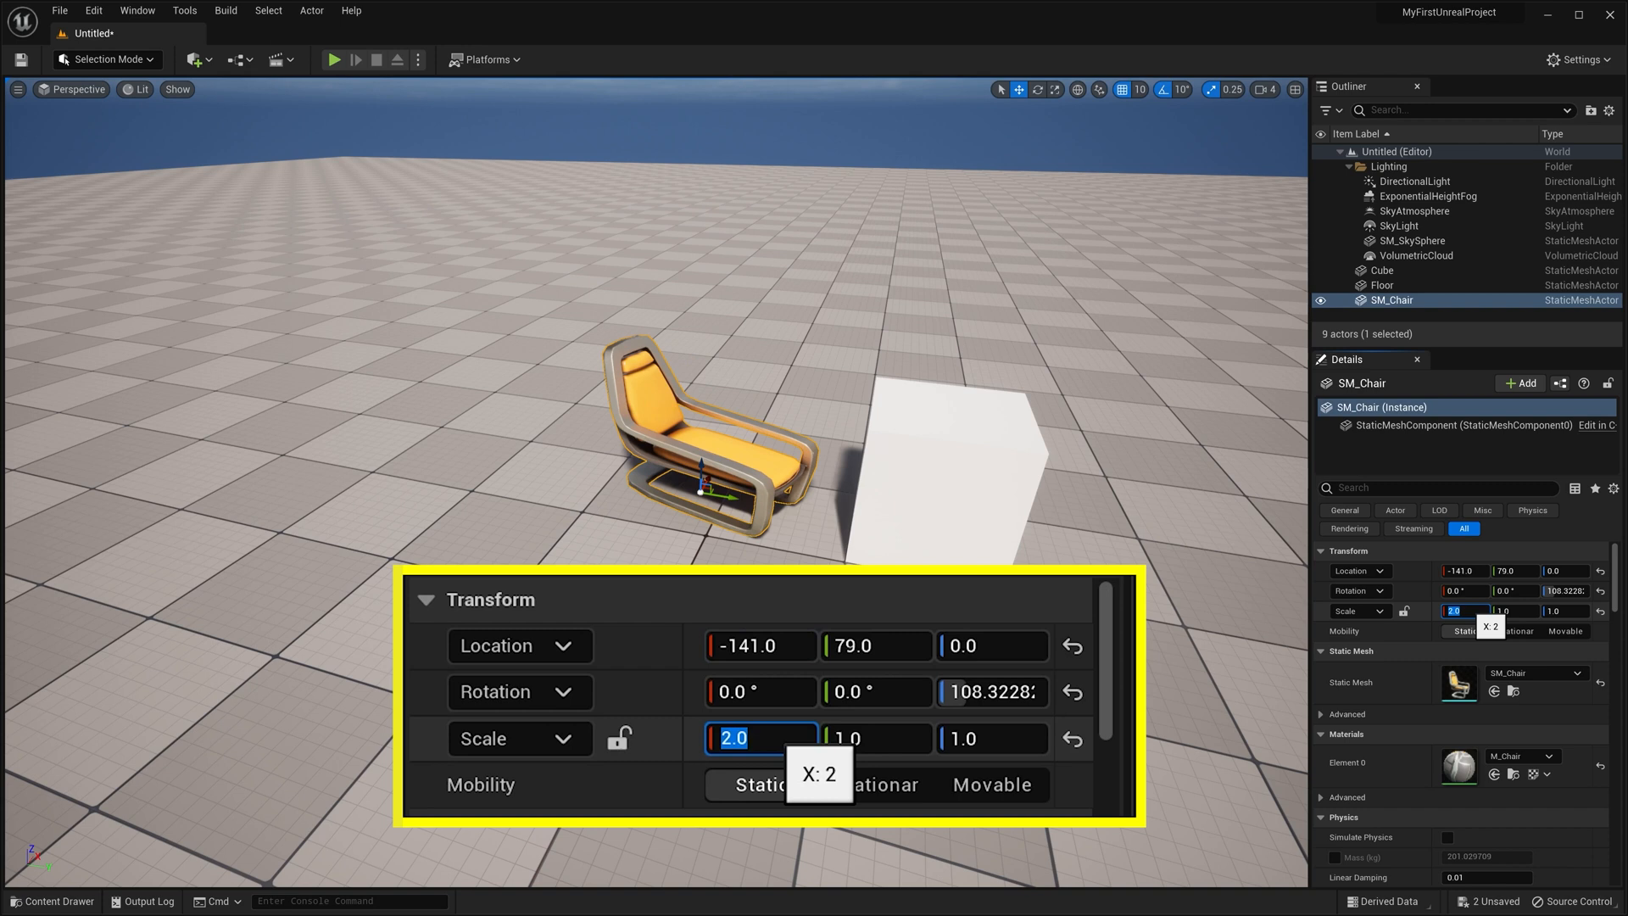
{"action": "mouse_move", "coordinate": [621, 738]}
{"action": "type", "text": "3"}
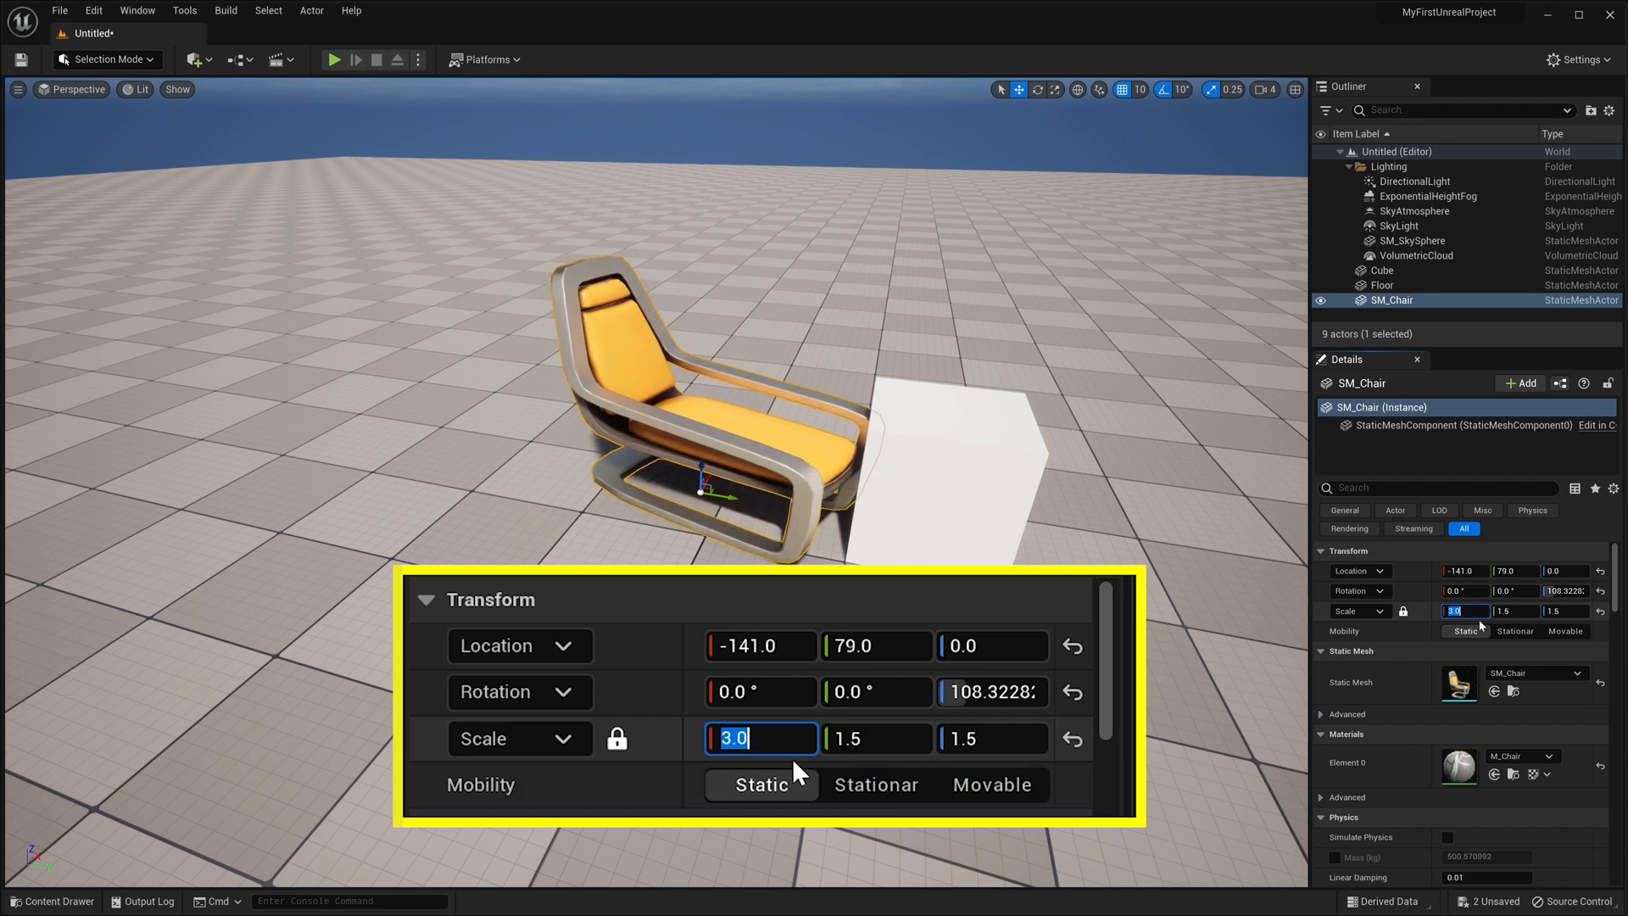
{"action": "type", "text": "0.5"}
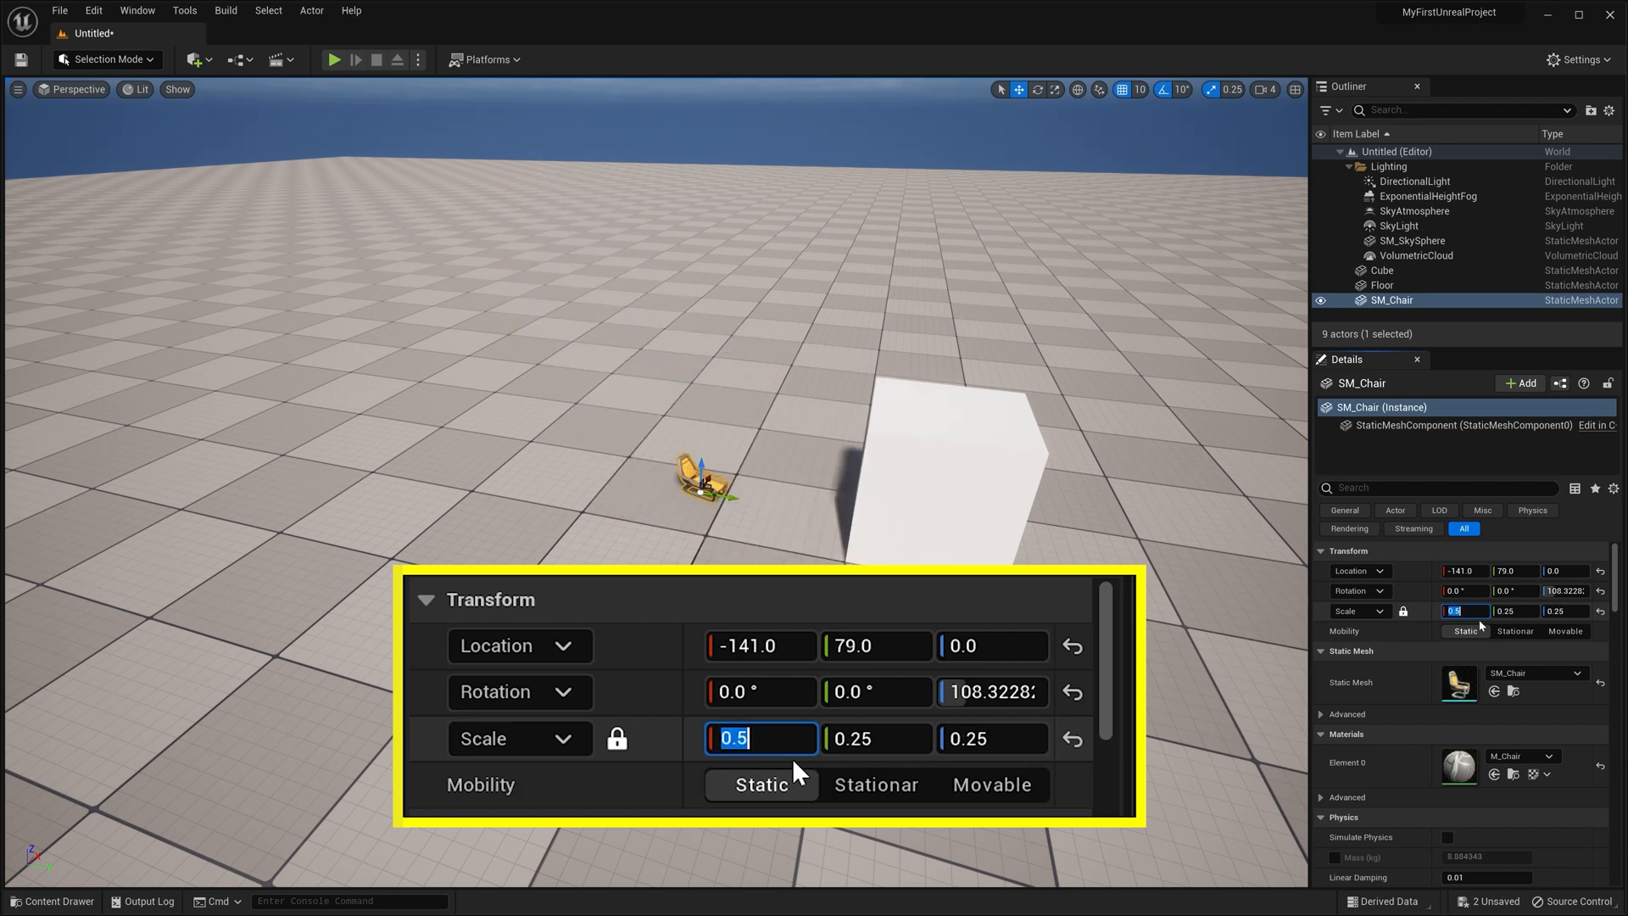
{"action": "type", "text": "2"}
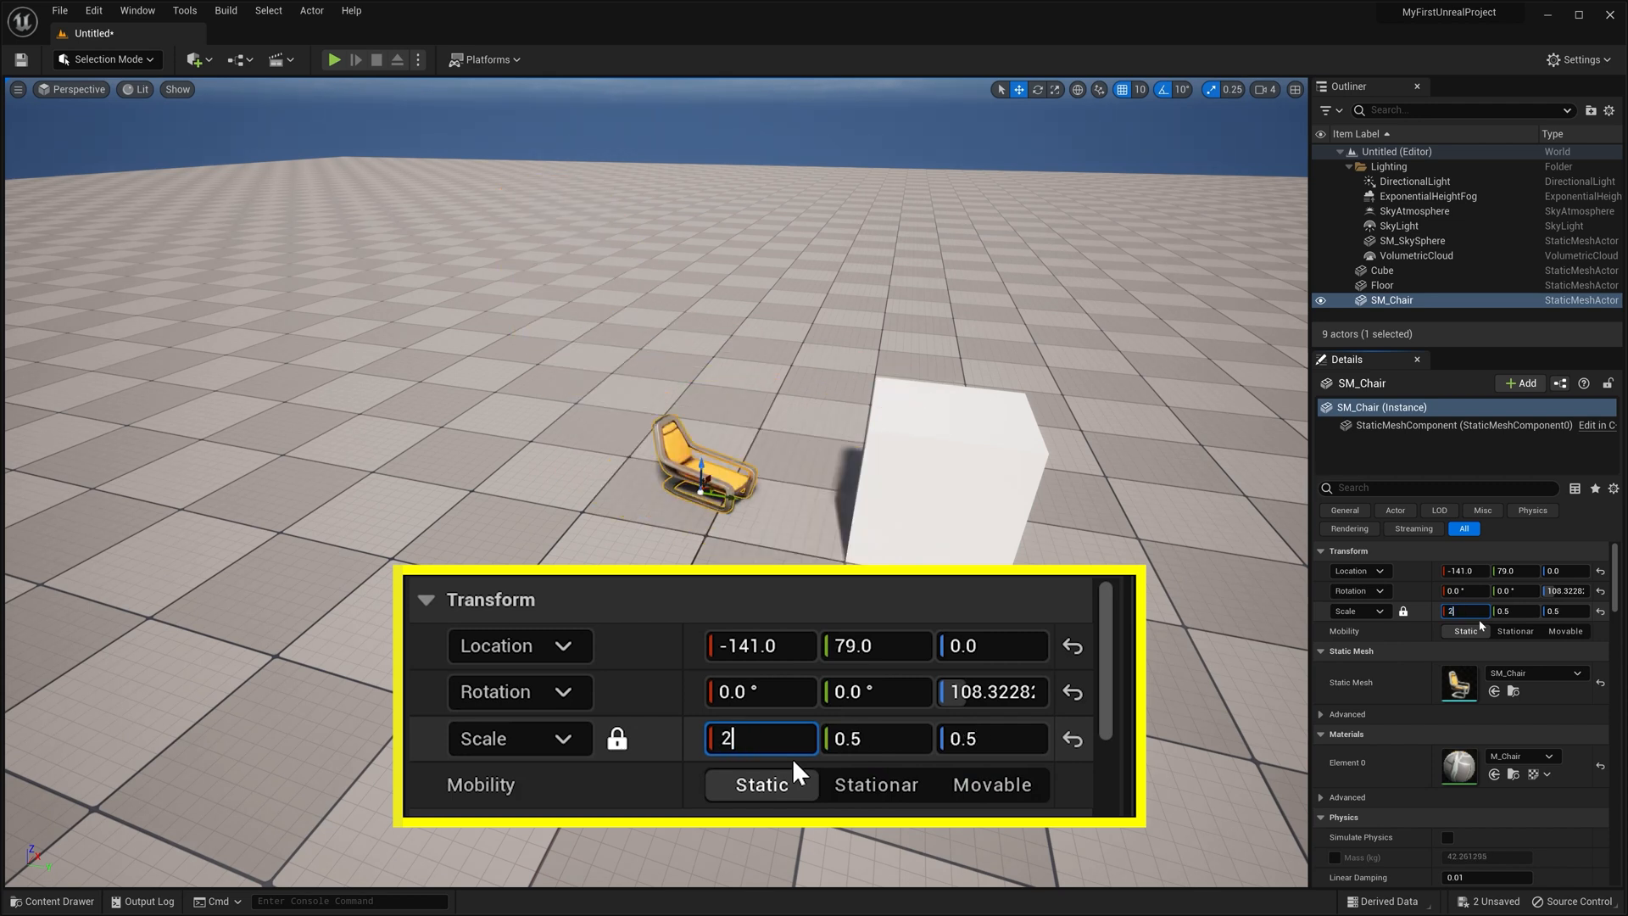
{"action": "key", "text": "Return"}
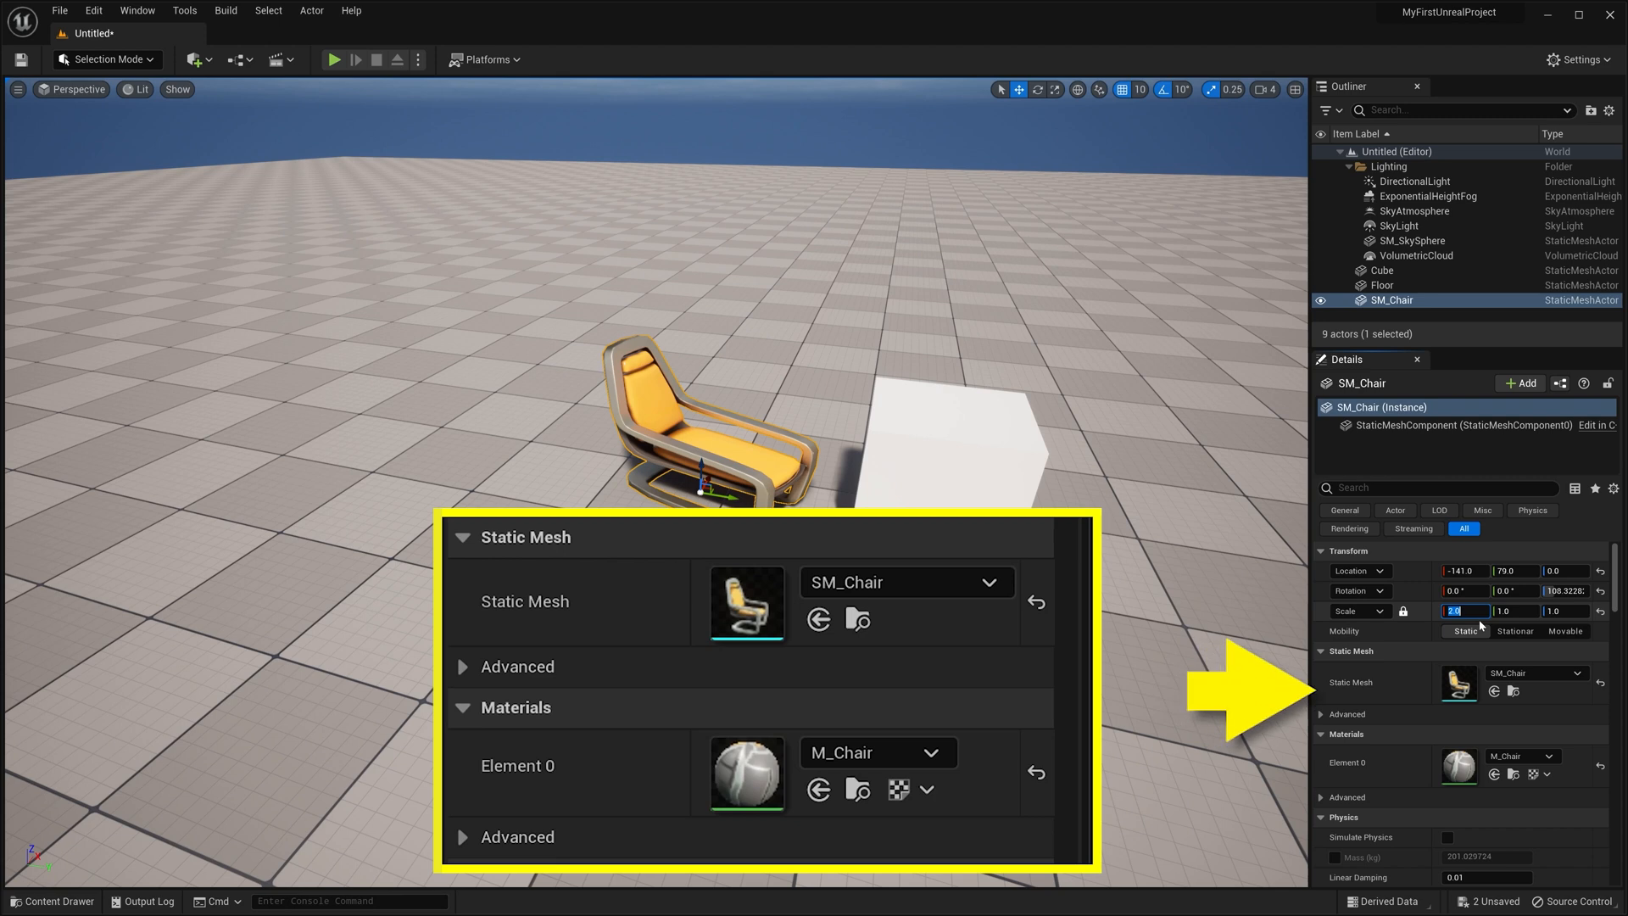
Step: Locate the SM_Chair asset in the Content Browser and assign it as Cube2's static mesh
{"action": "left_click", "coordinate": [1382, 269]}
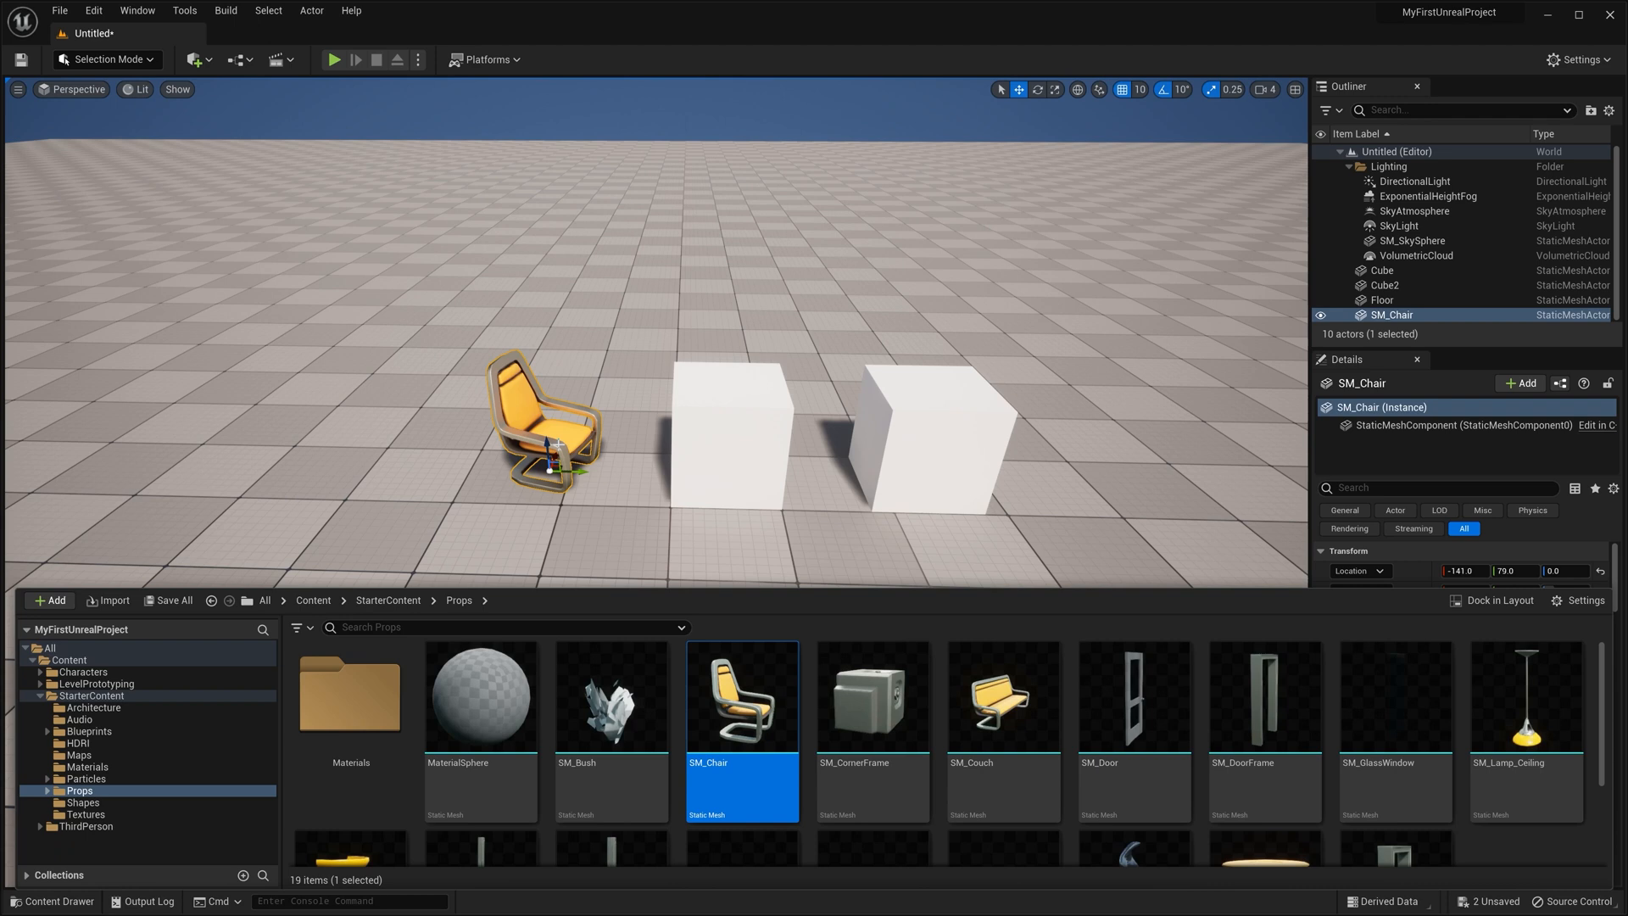
{"action": "key", "text": "ctrl+b"}
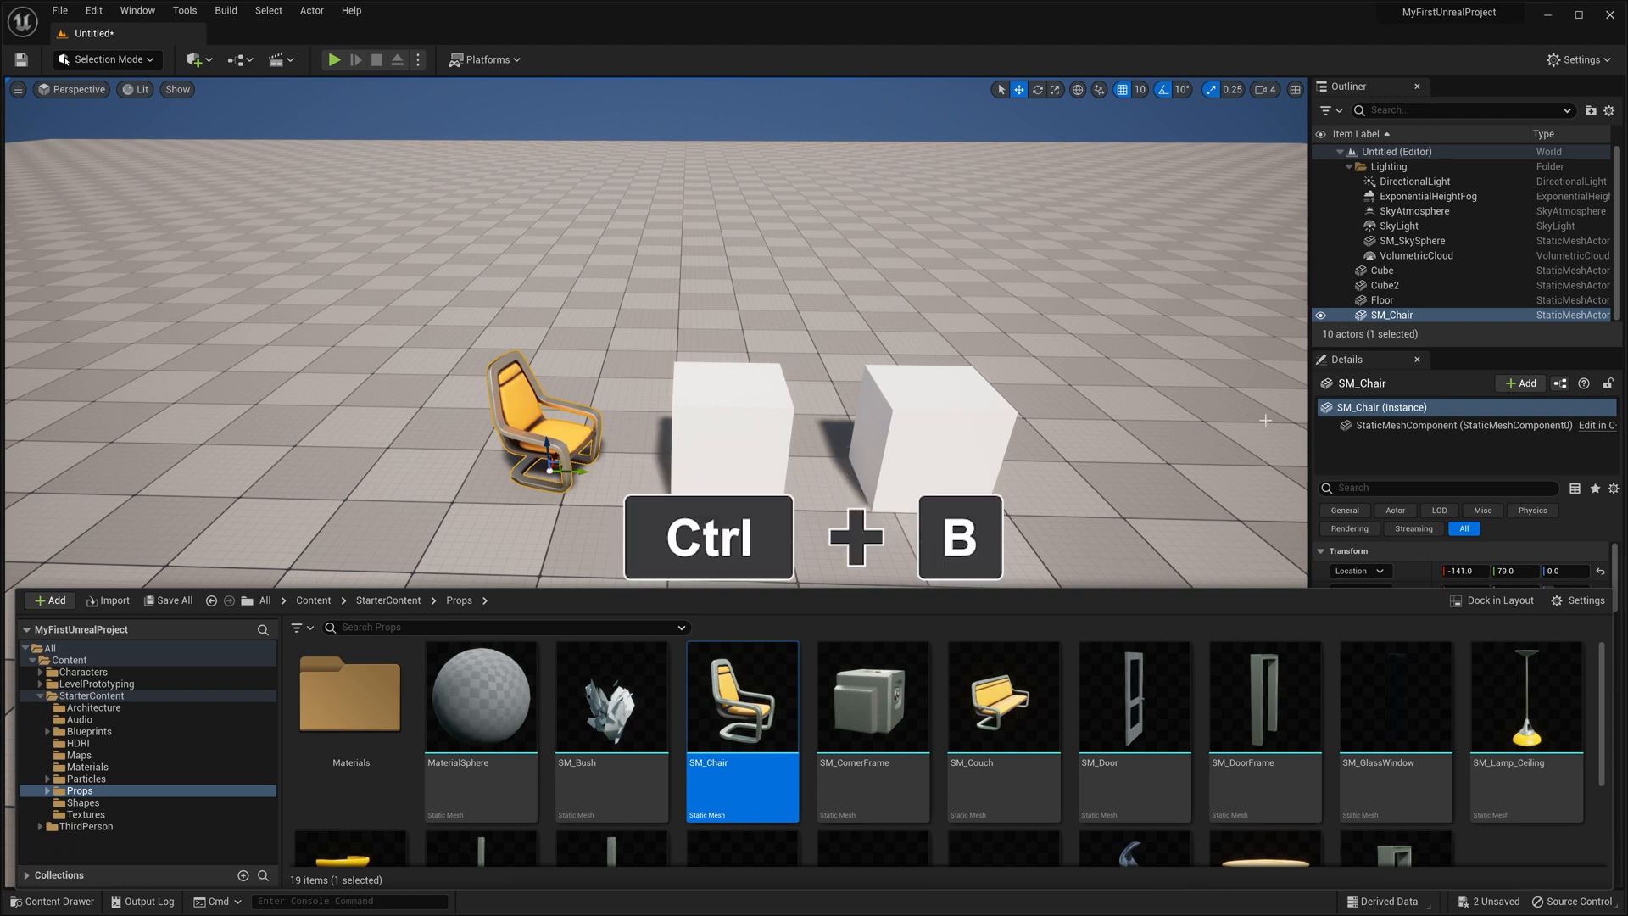
{"action": "key", "text": "ctrl+b"}
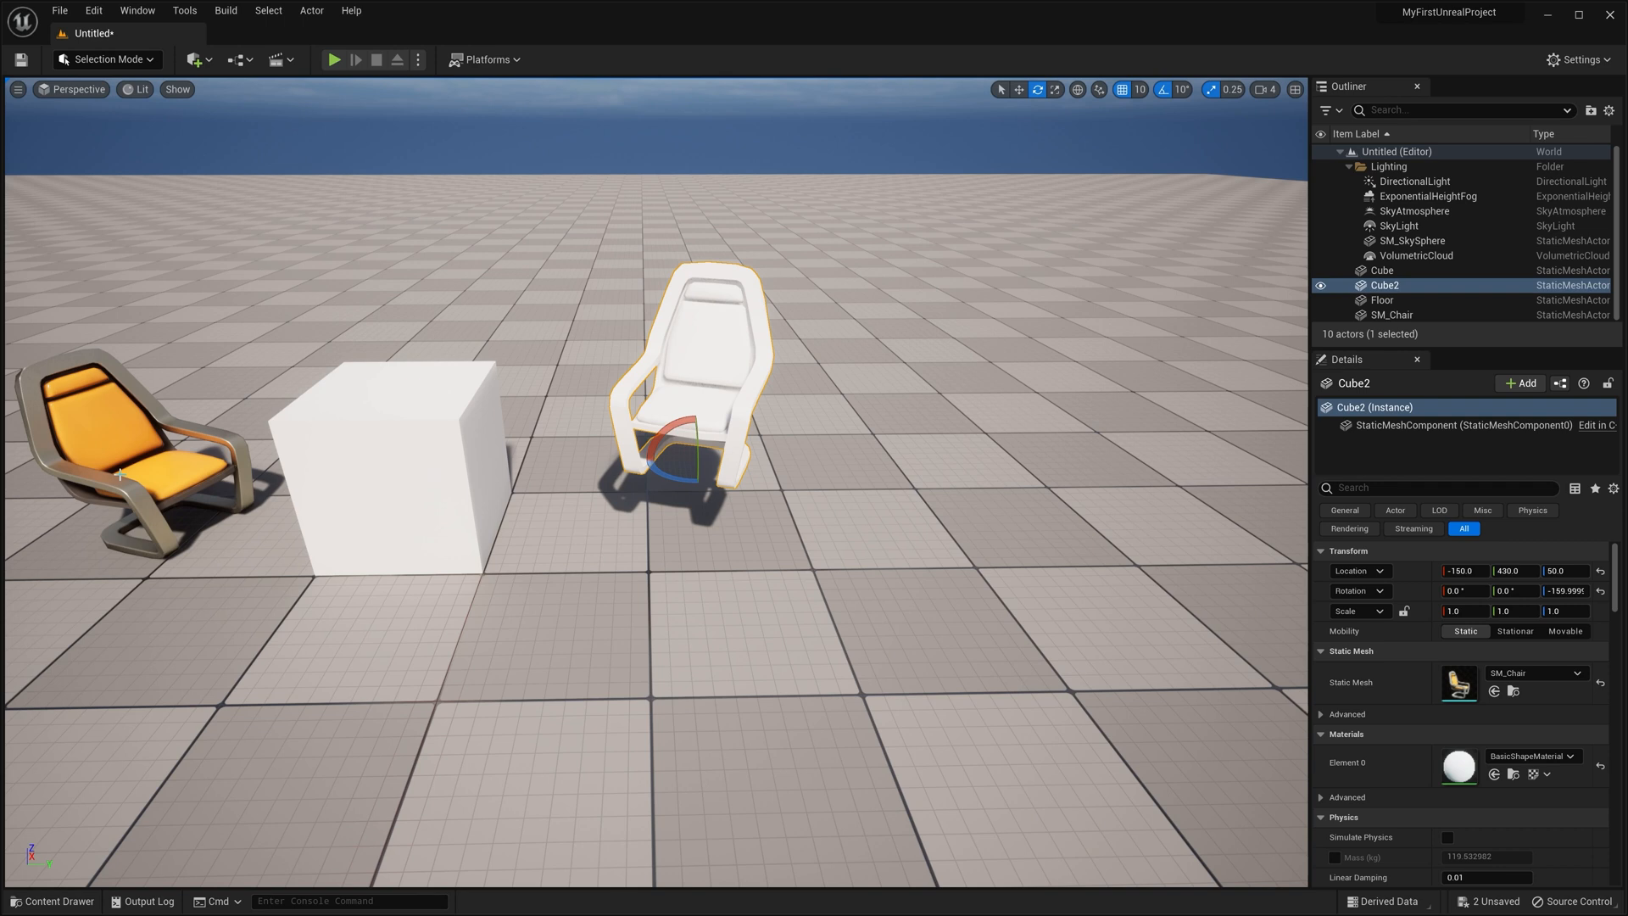
Step: Assign the M_Chair material from Props/Materials to Cube2's Element 0 slot
{"action": "left_click", "coordinate": [1392, 315]}
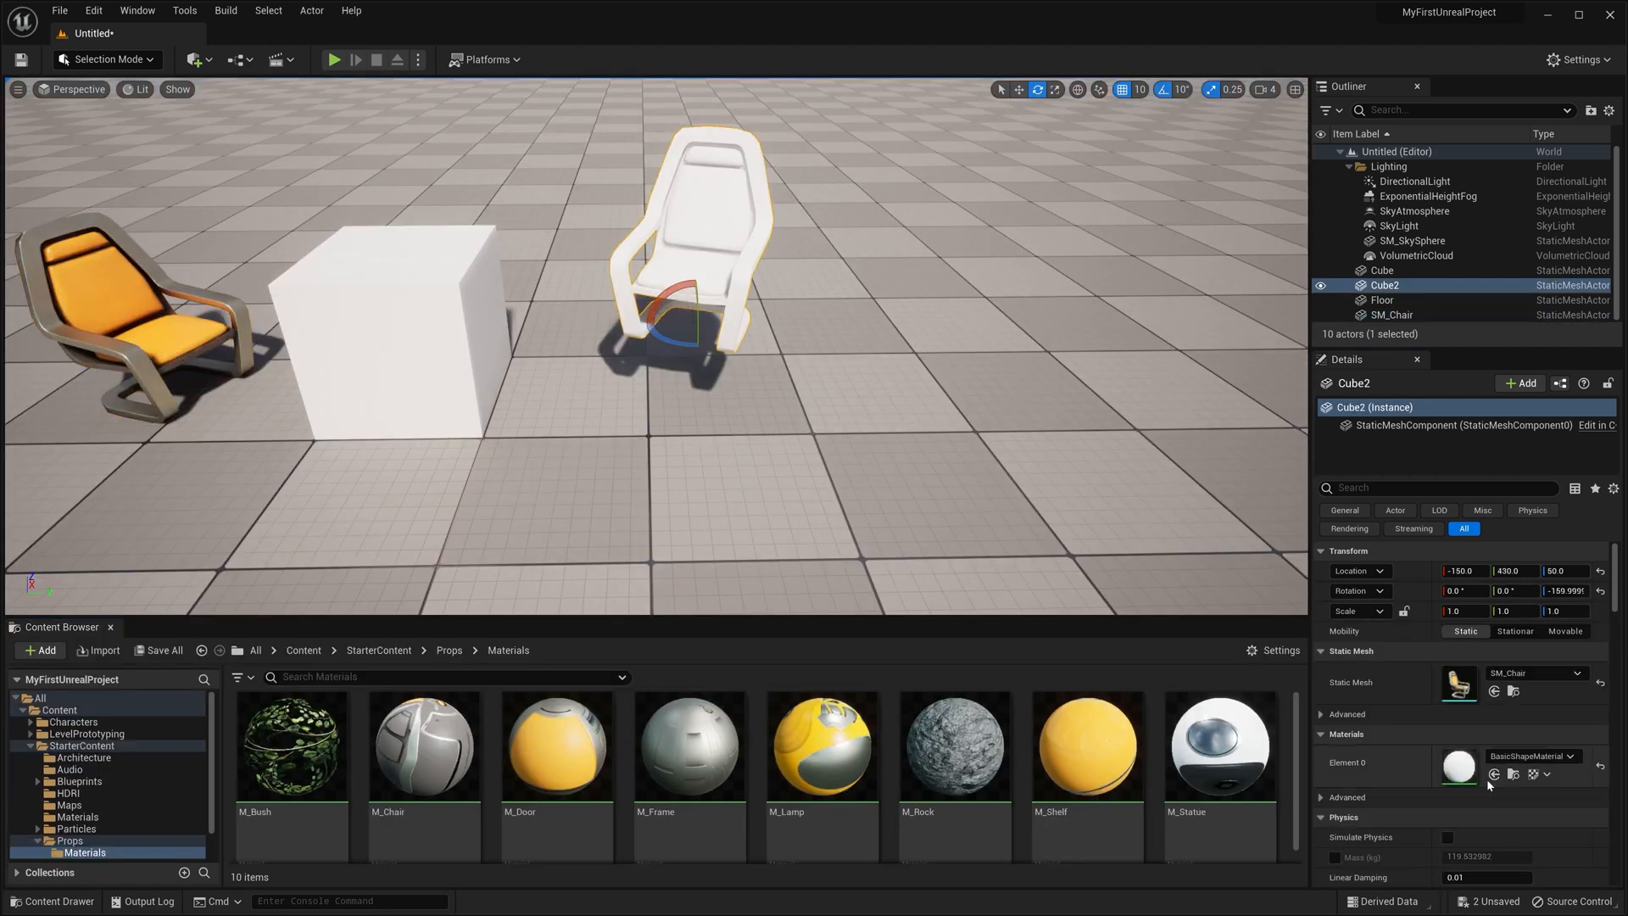
{"action": "mouse_move", "coordinate": [1493, 773]}
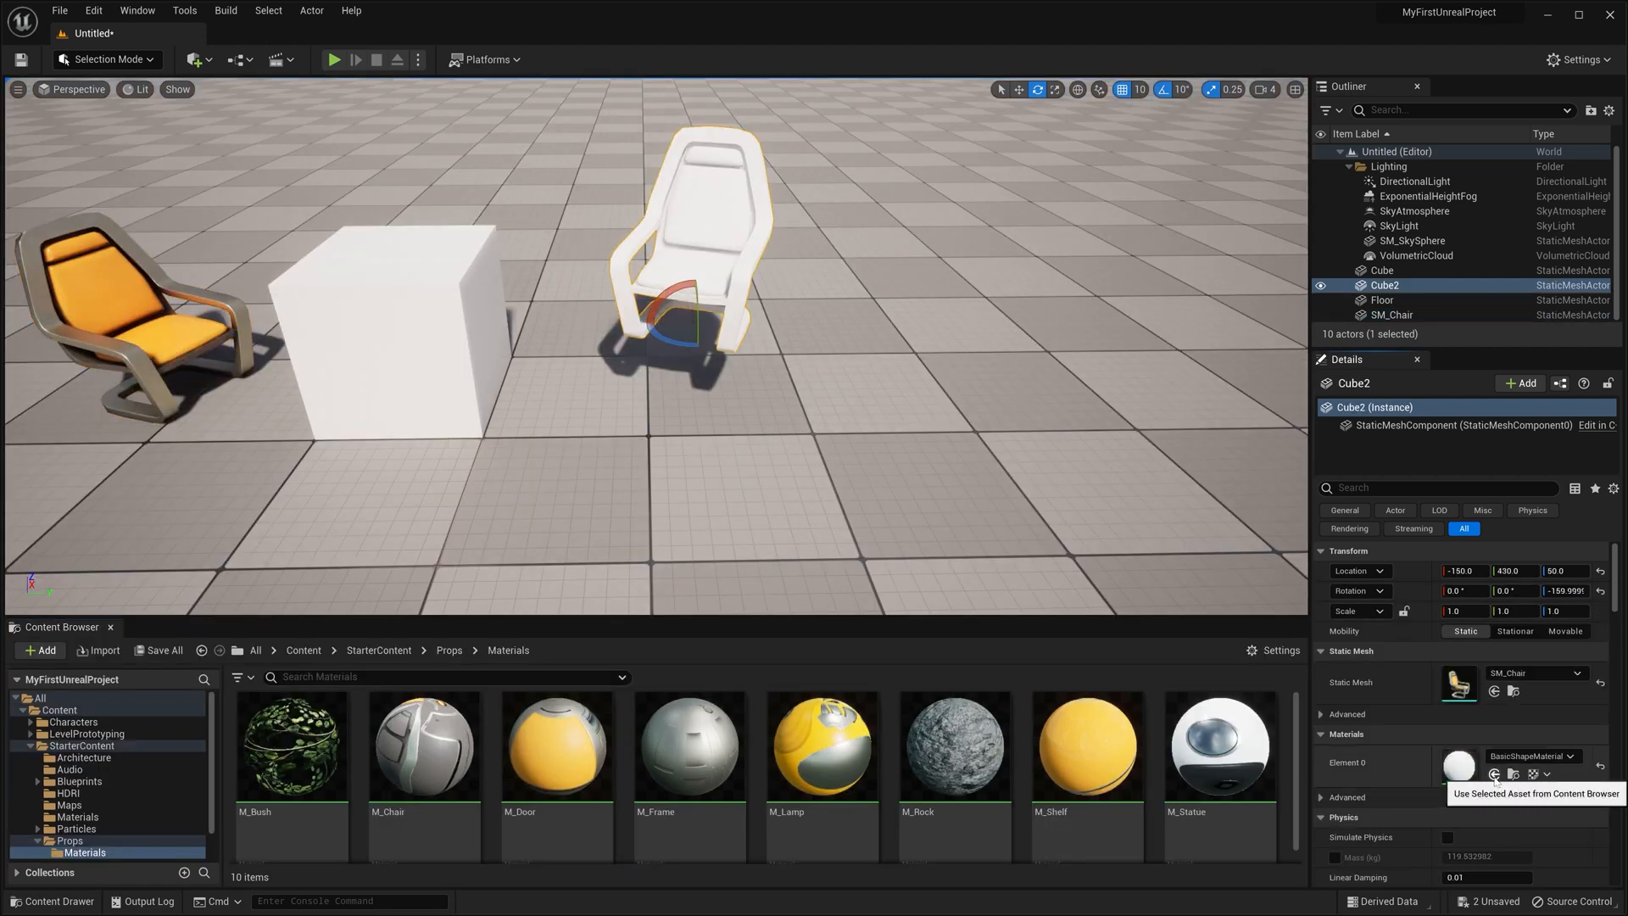
{"action": "left_click", "coordinate": [422, 746]}
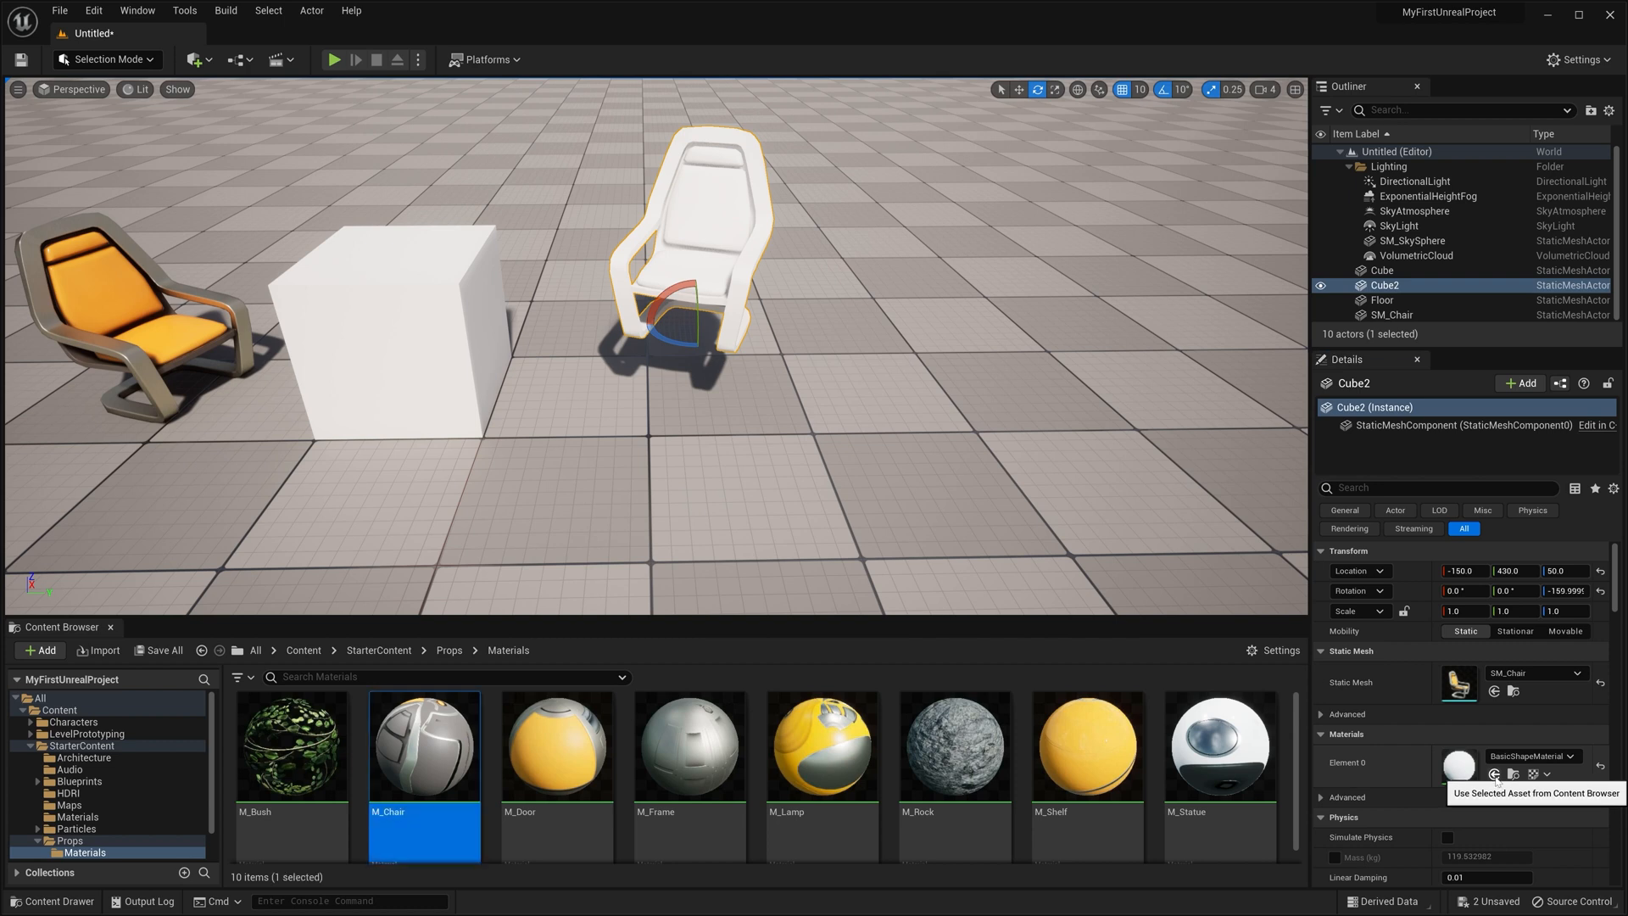
{"action": "left_click", "coordinate": [1494, 773]}
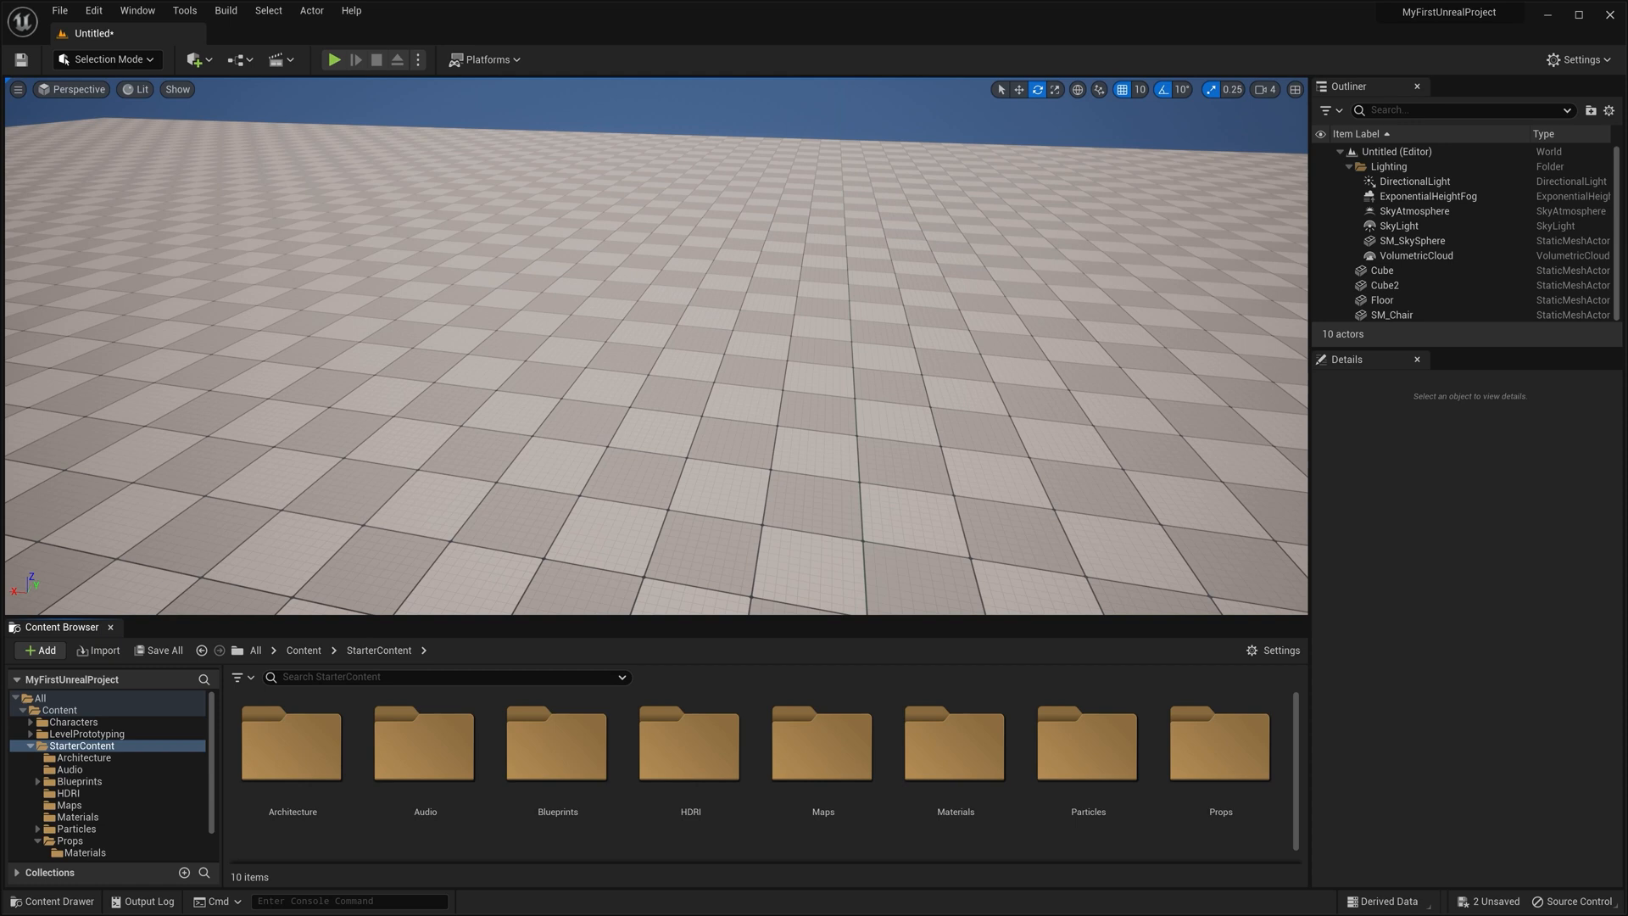
{"action": "mouse_move", "coordinate": [292, 743]}
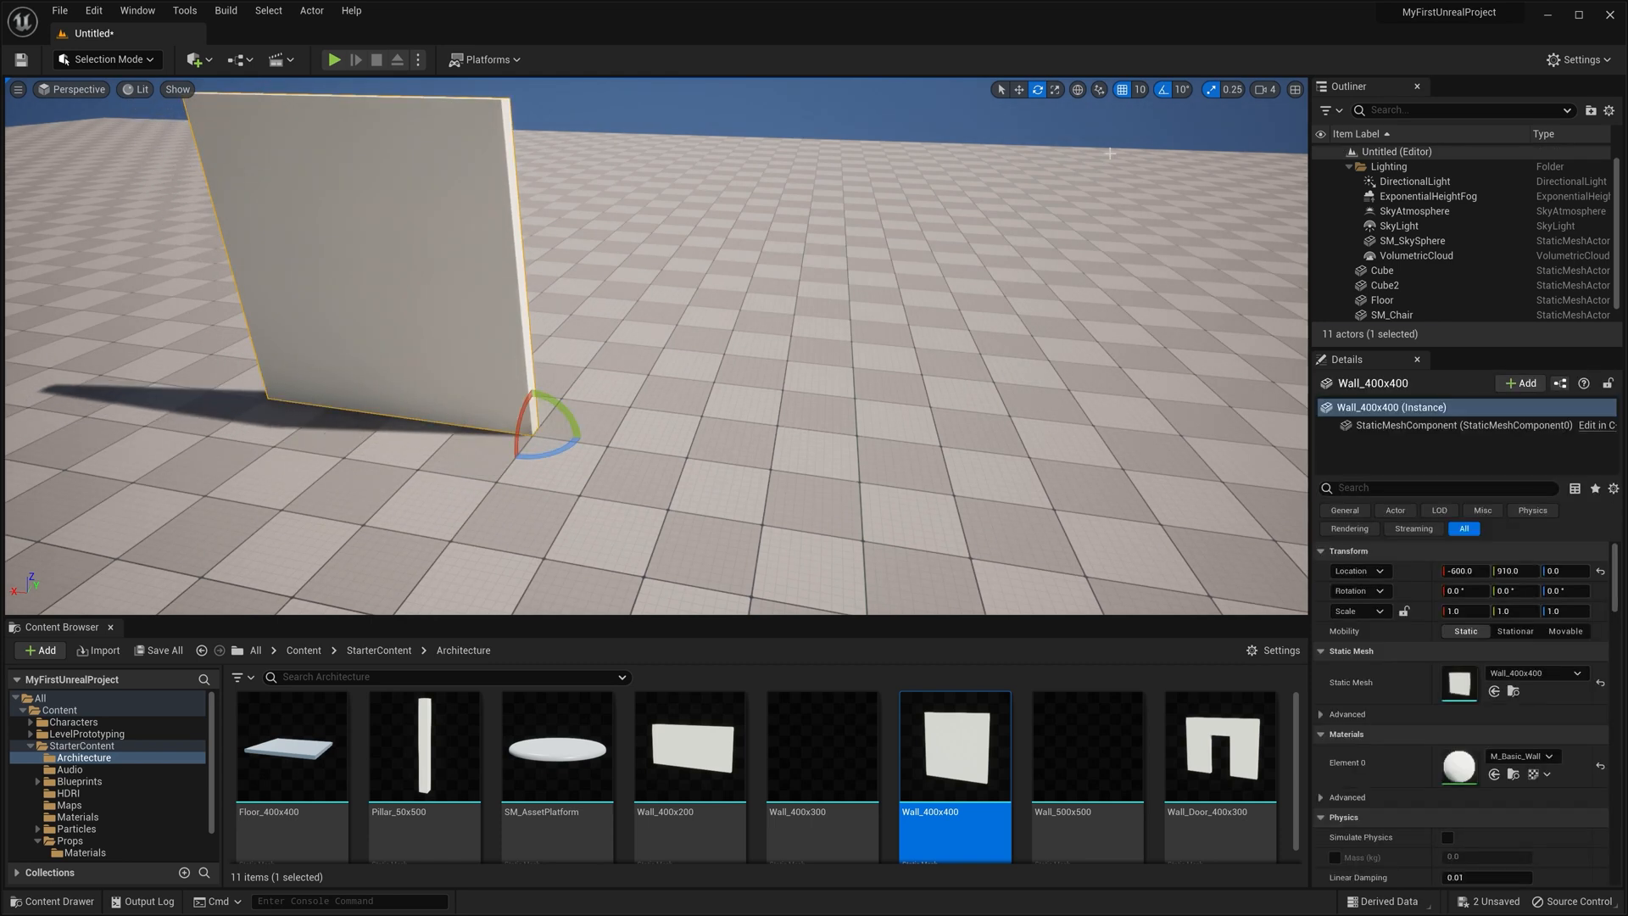
Step: Set grid position snapping to 500 units and browse into the starter Materials folder
{"action": "left_click", "coordinate": [1139, 89]}
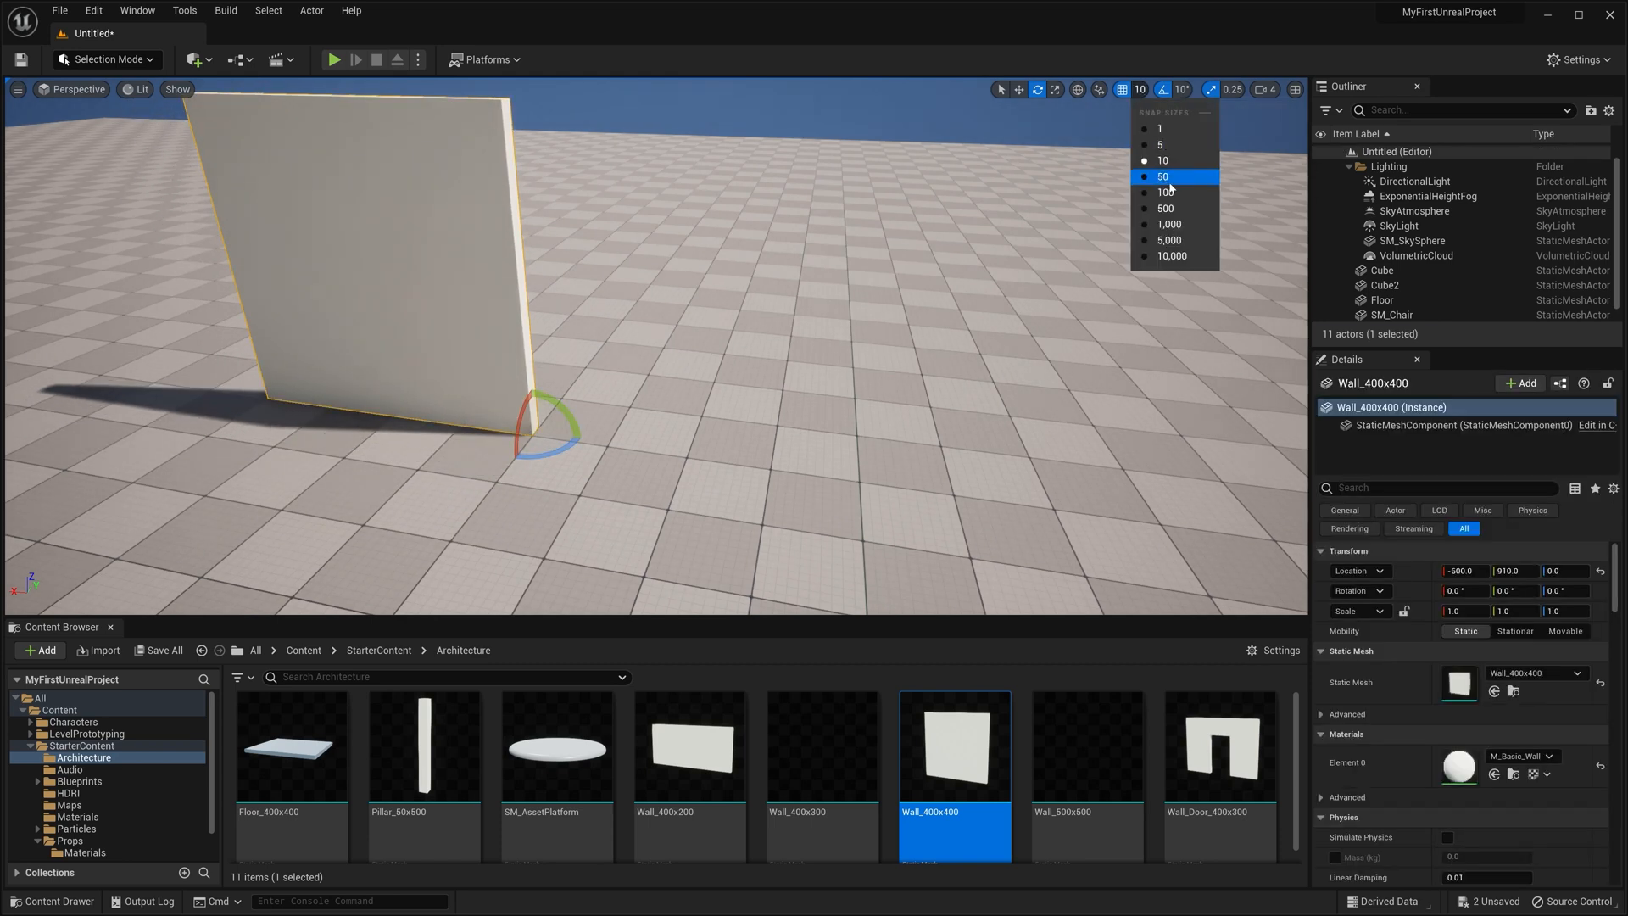
{"action": "left_click", "coordinate": [1165, 207]}
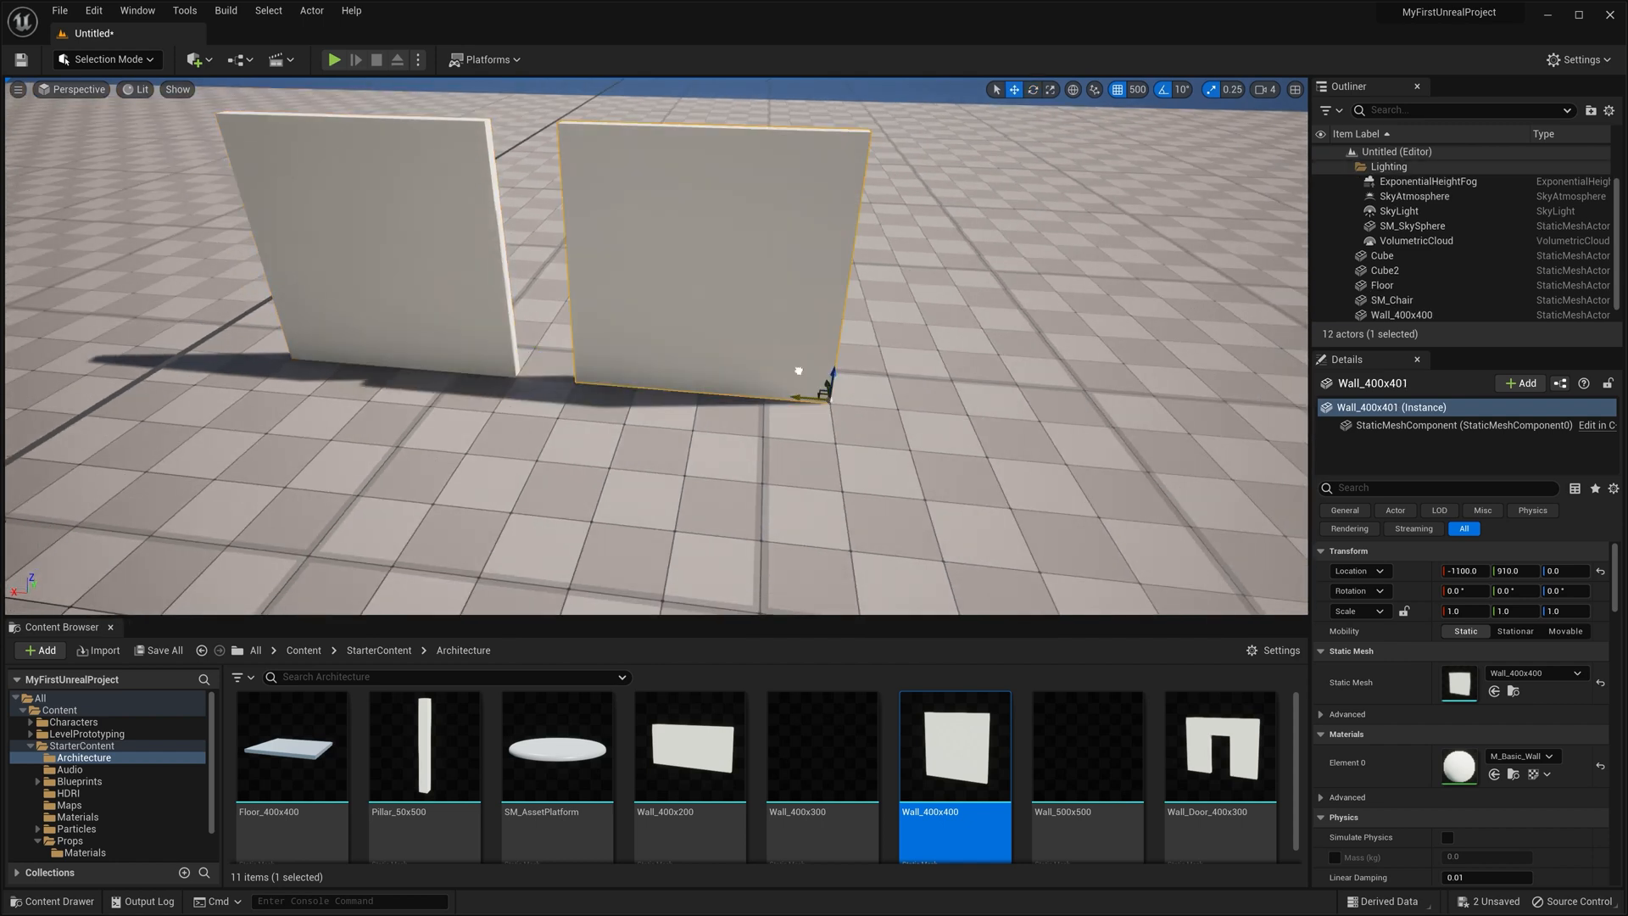
{"action": "left_click", "coordinate": [378, 650]}
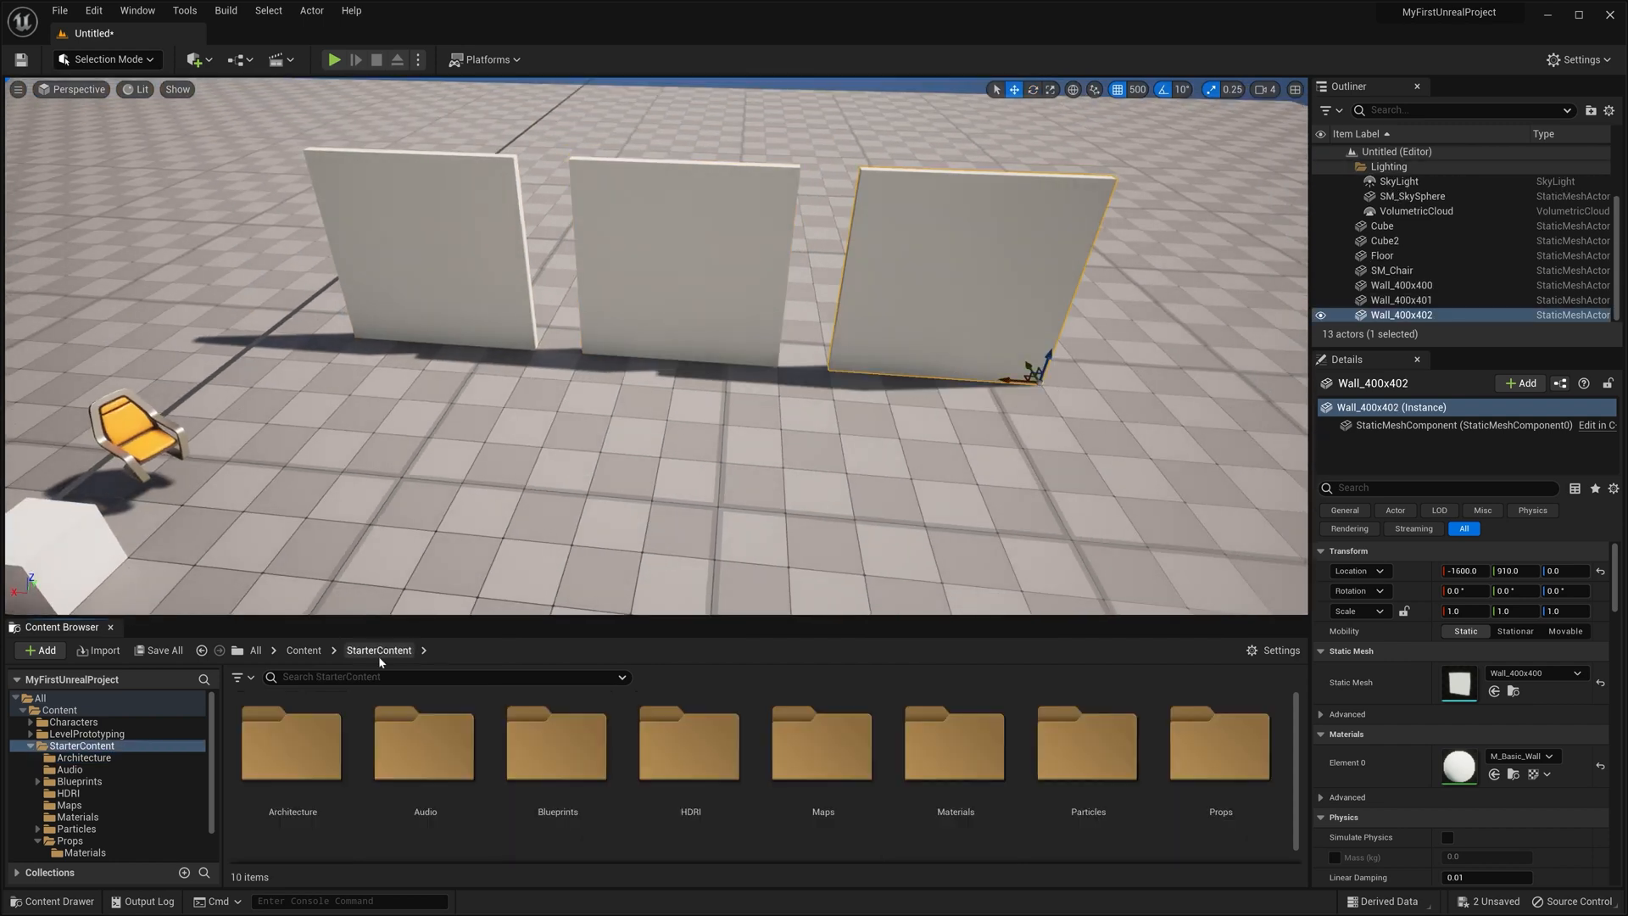
{"action": "double_click", "coordinate": [953, 743]}
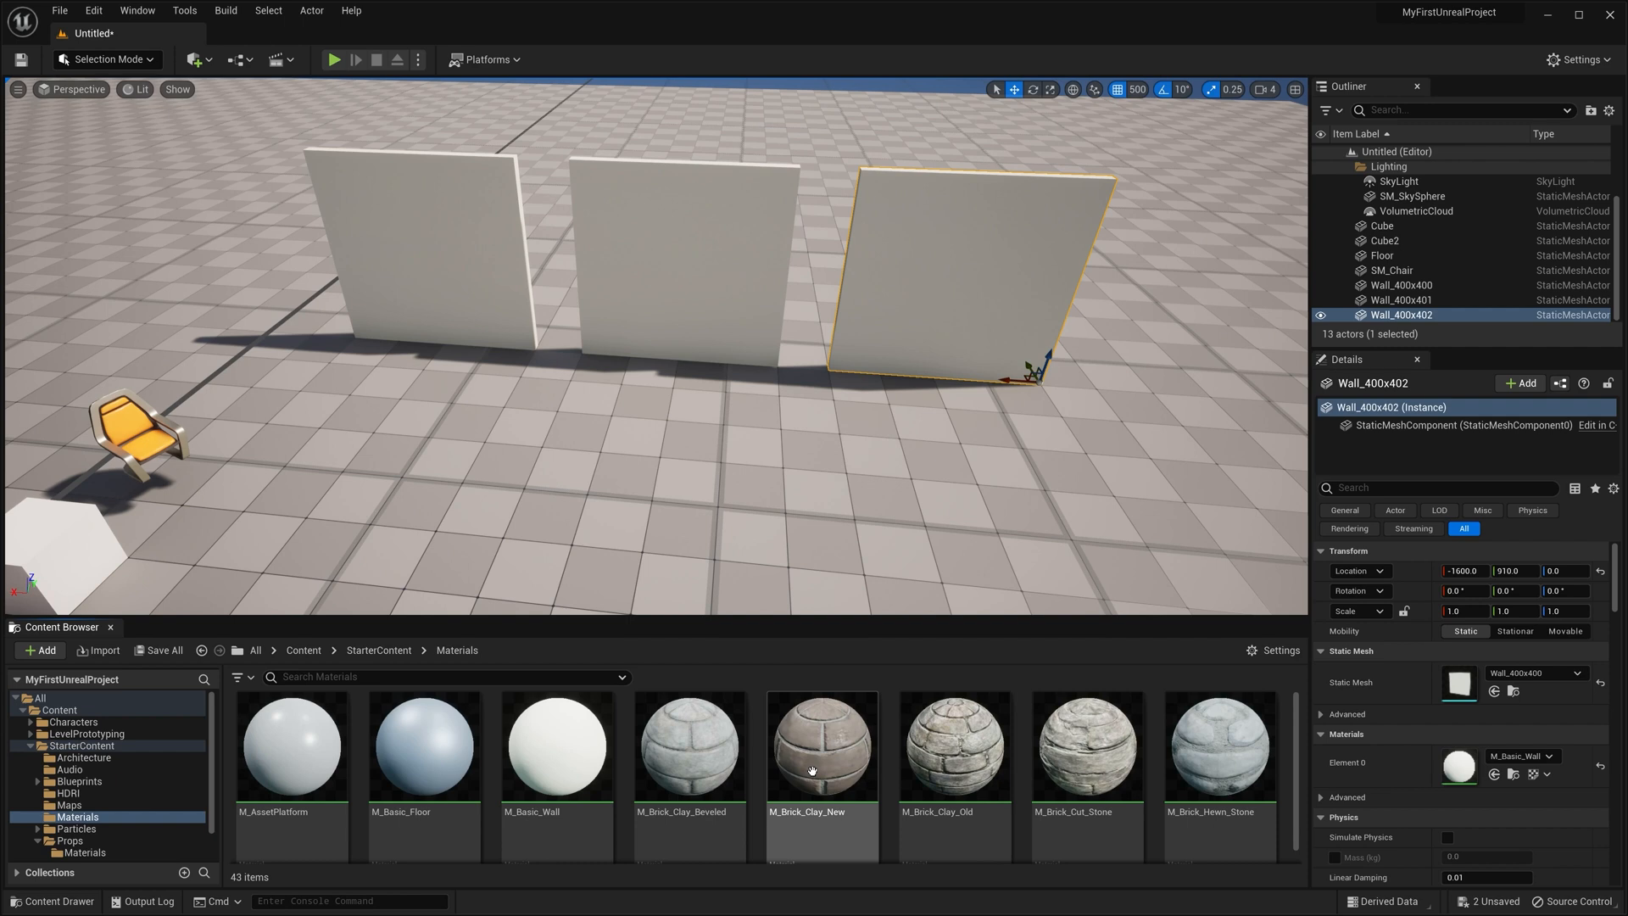